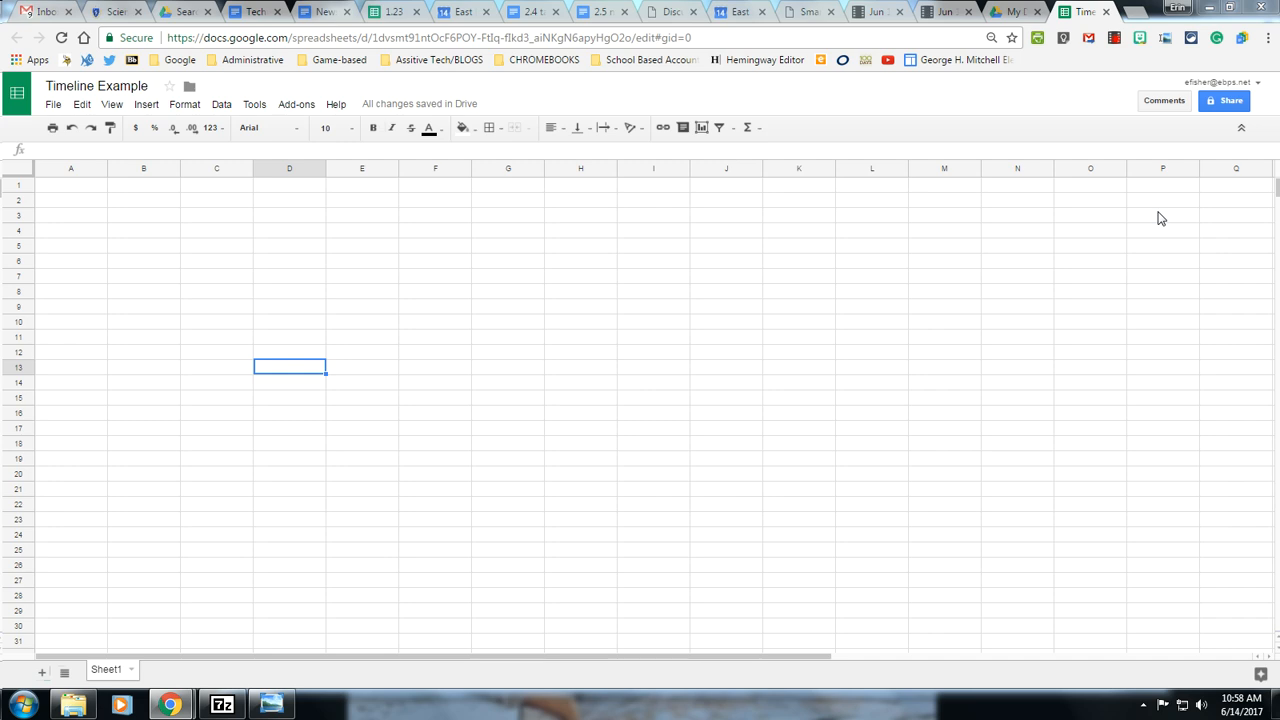
mouse_move(400, 236)
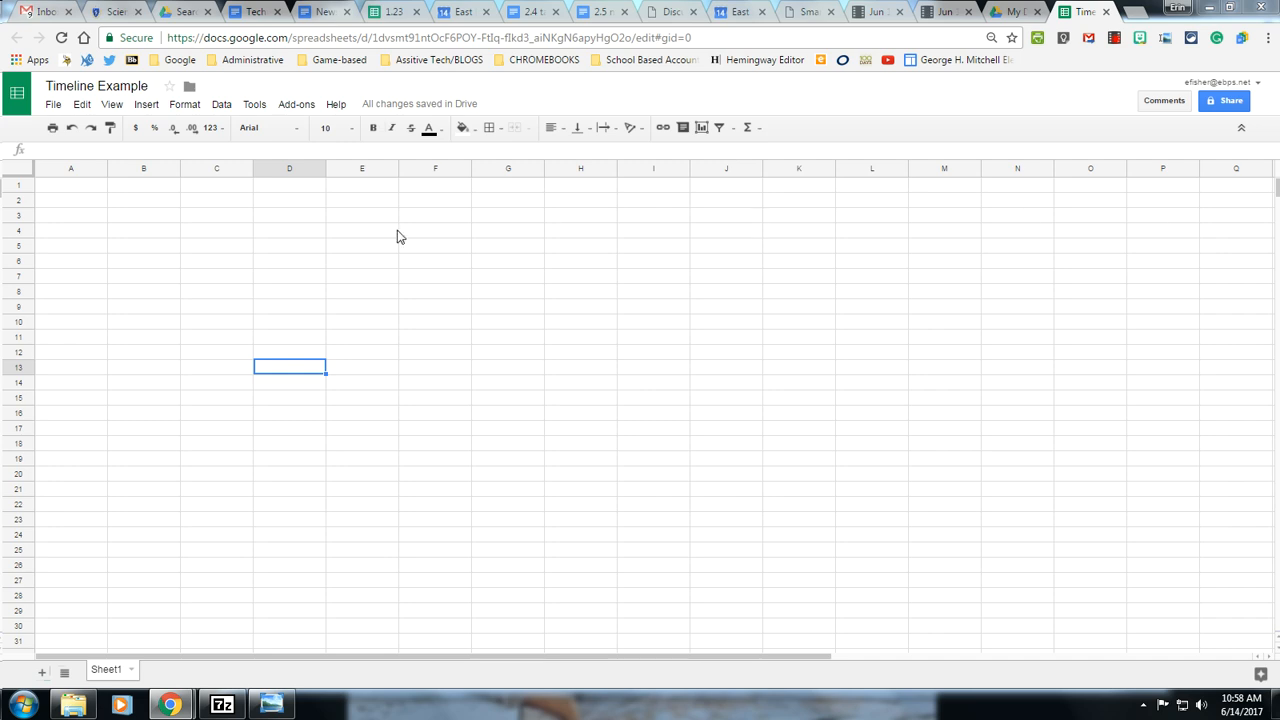
mouse_move(376, 228)
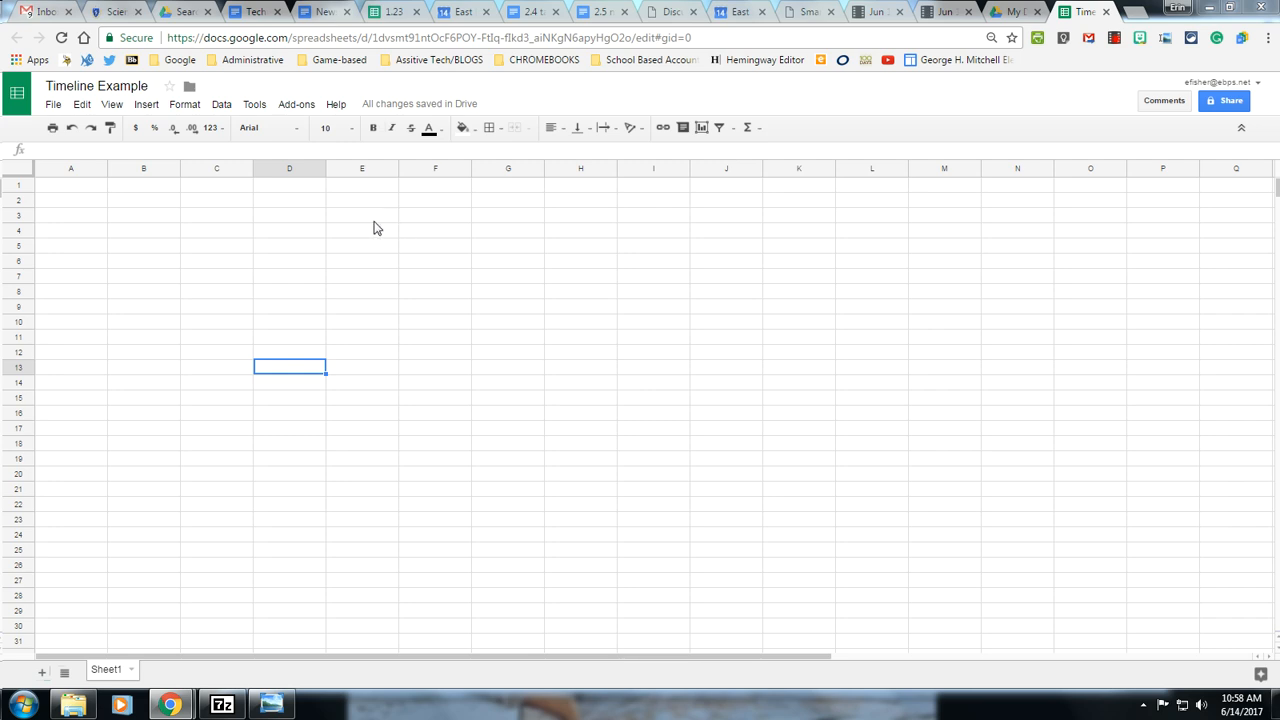
mouse_move(124, 192)
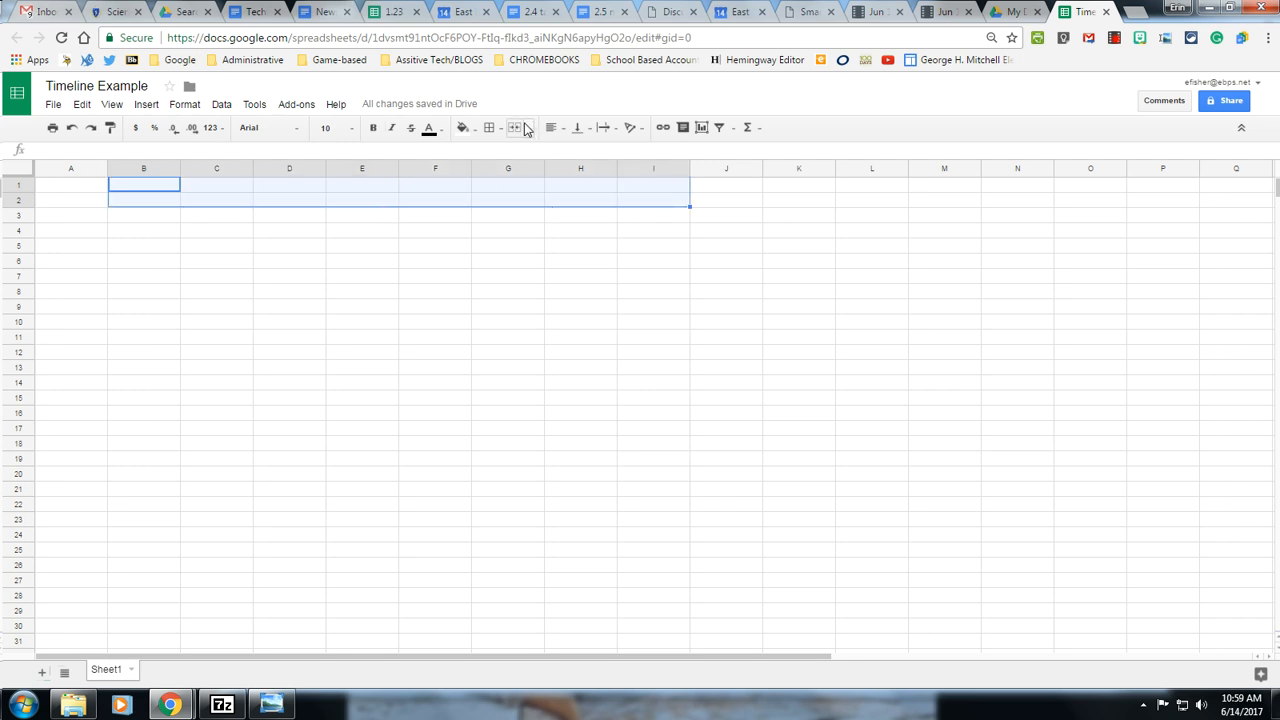
Merge the top cells into one title 'Example Timeline', centred both horizontally and vertically
left_click(514, 128)
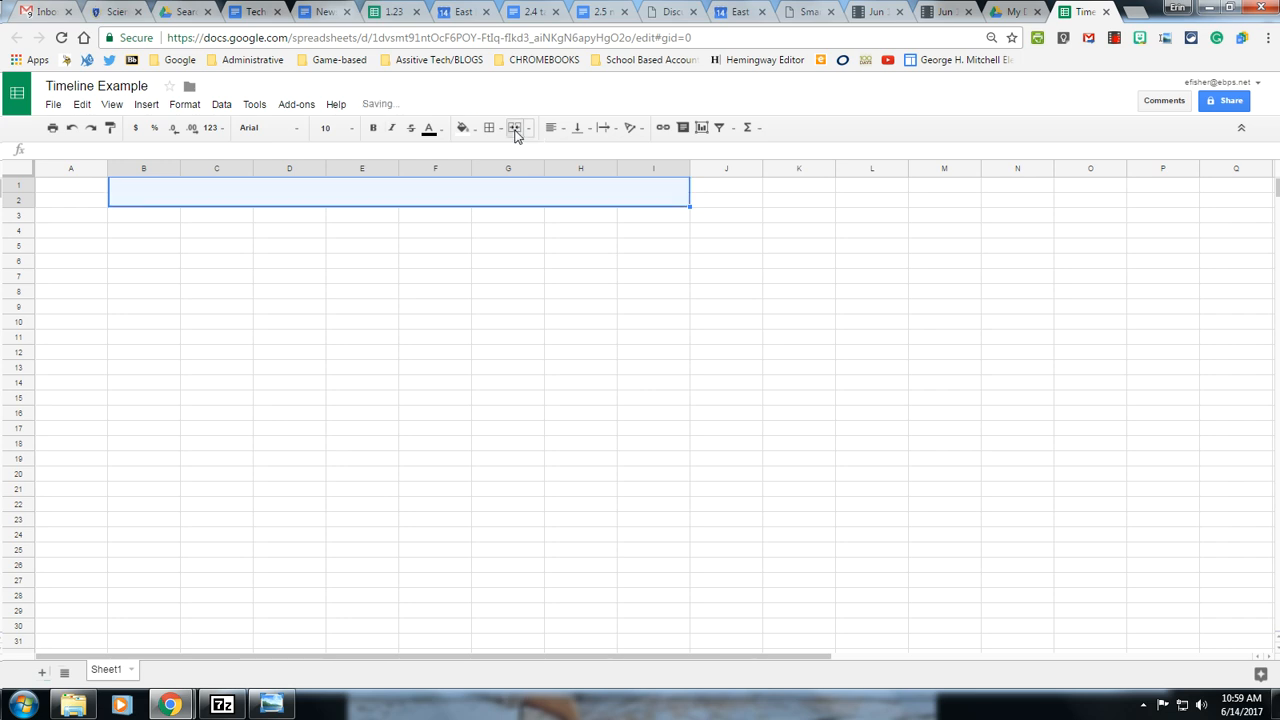
left_click(552, 128)
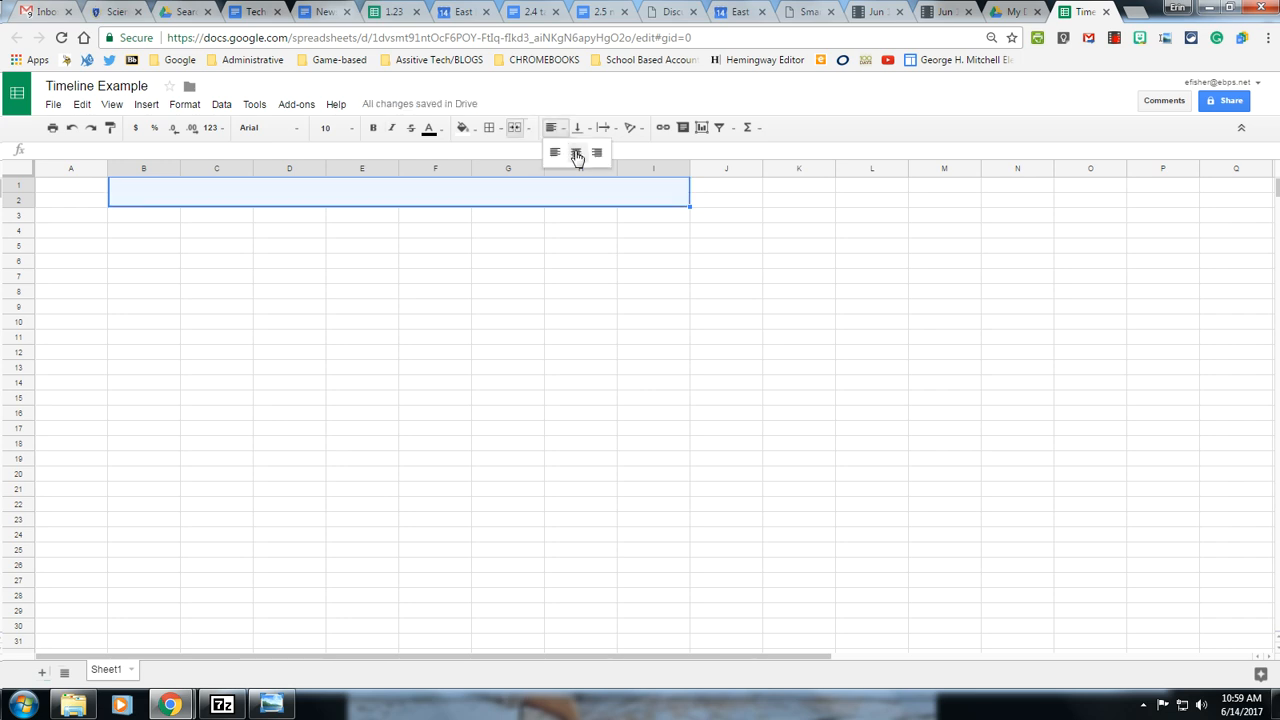
left_click(576, 152)
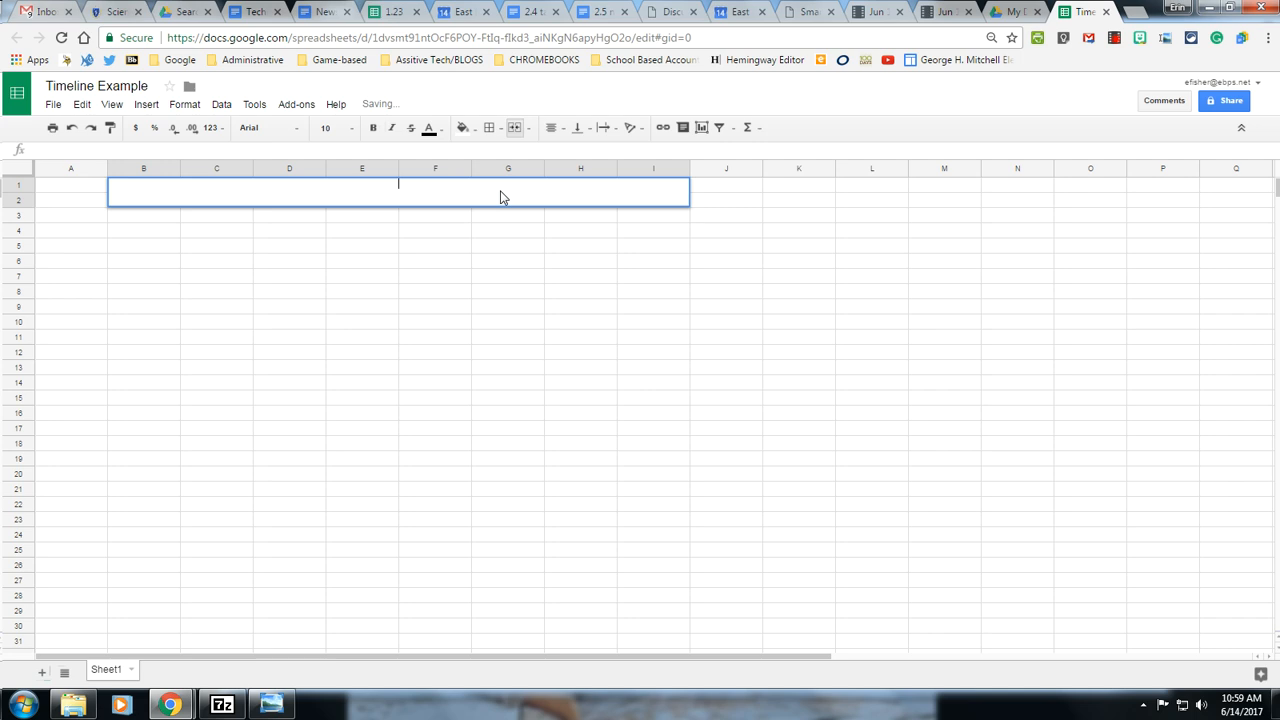
type("Exampl")
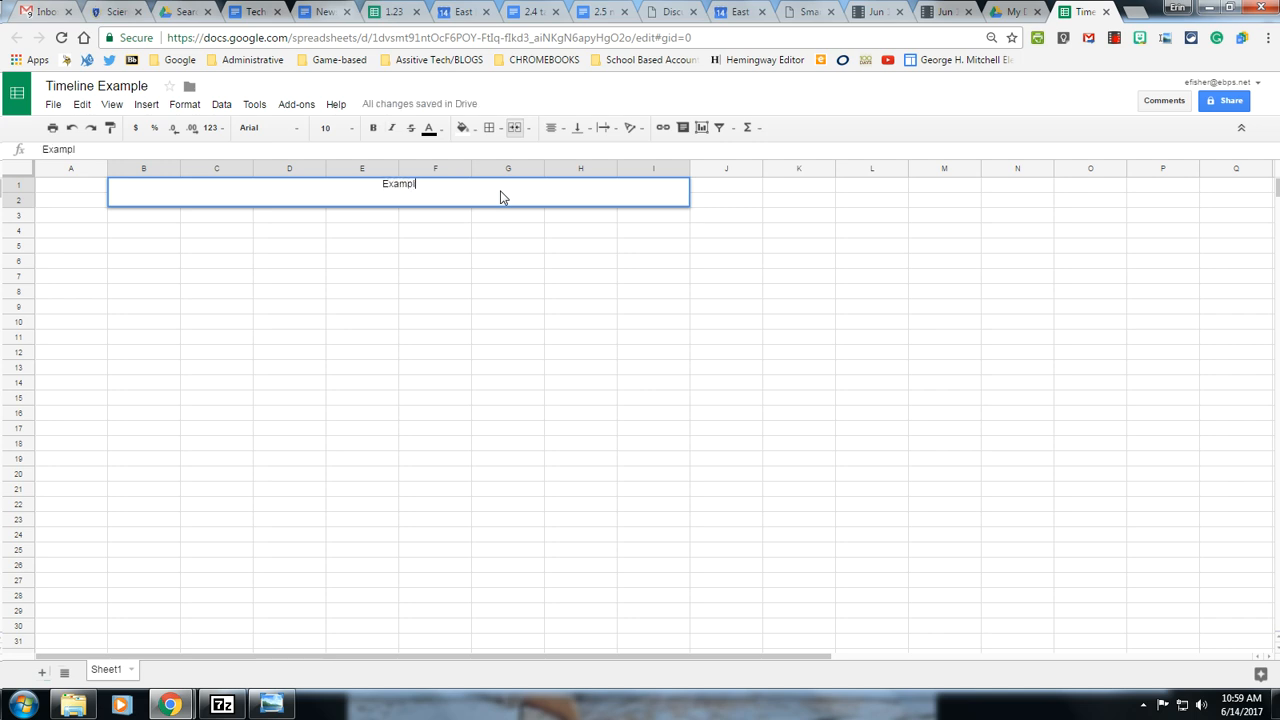
type("Example Timeline")
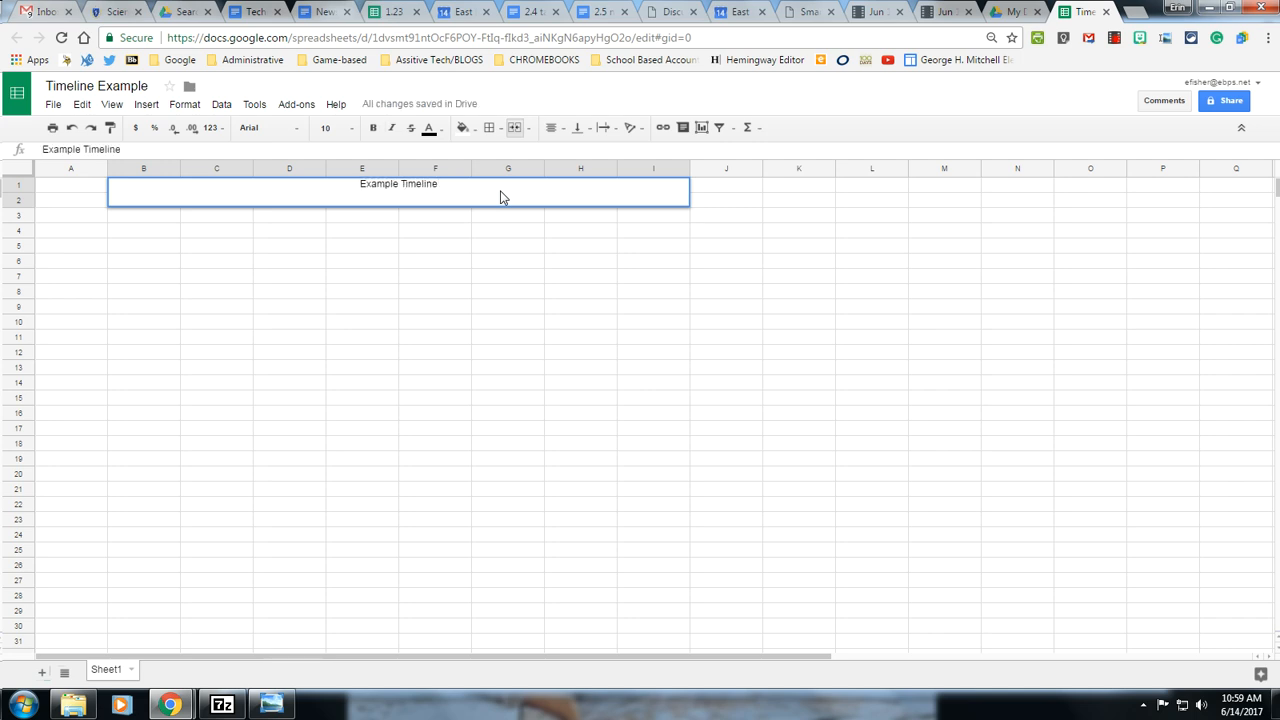
left_click(580, 128)
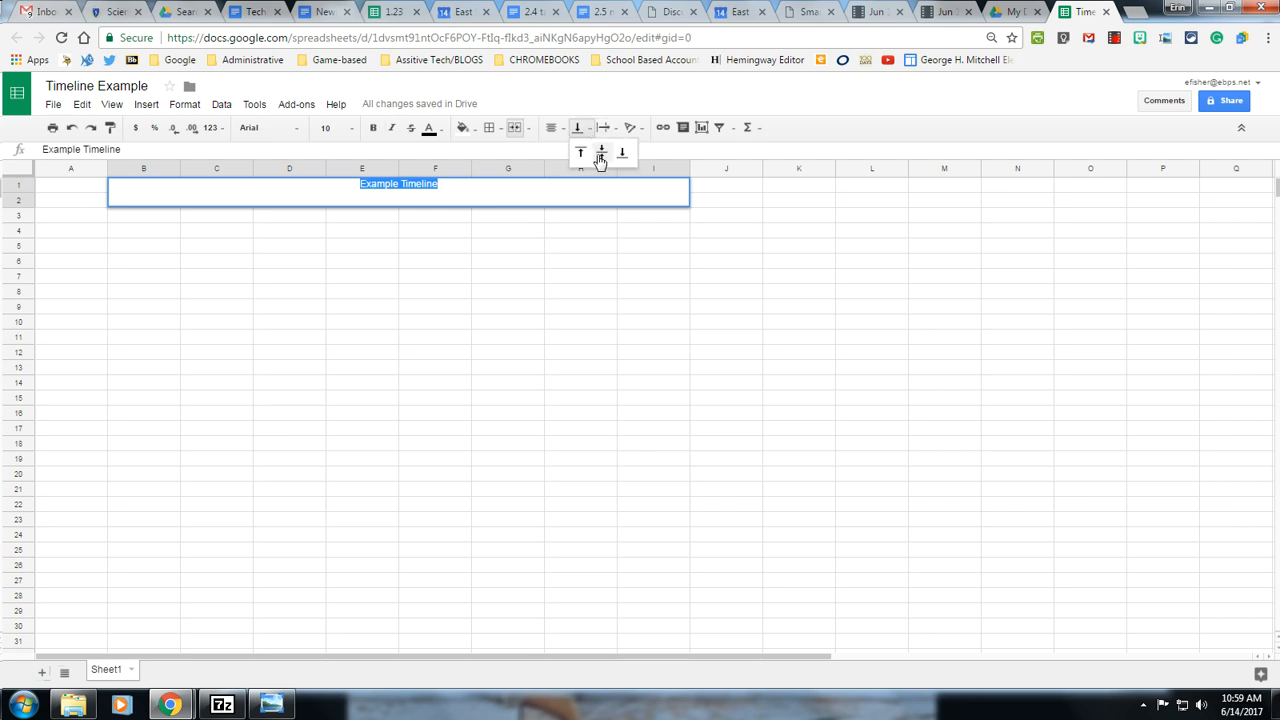
left_click(600, 152)
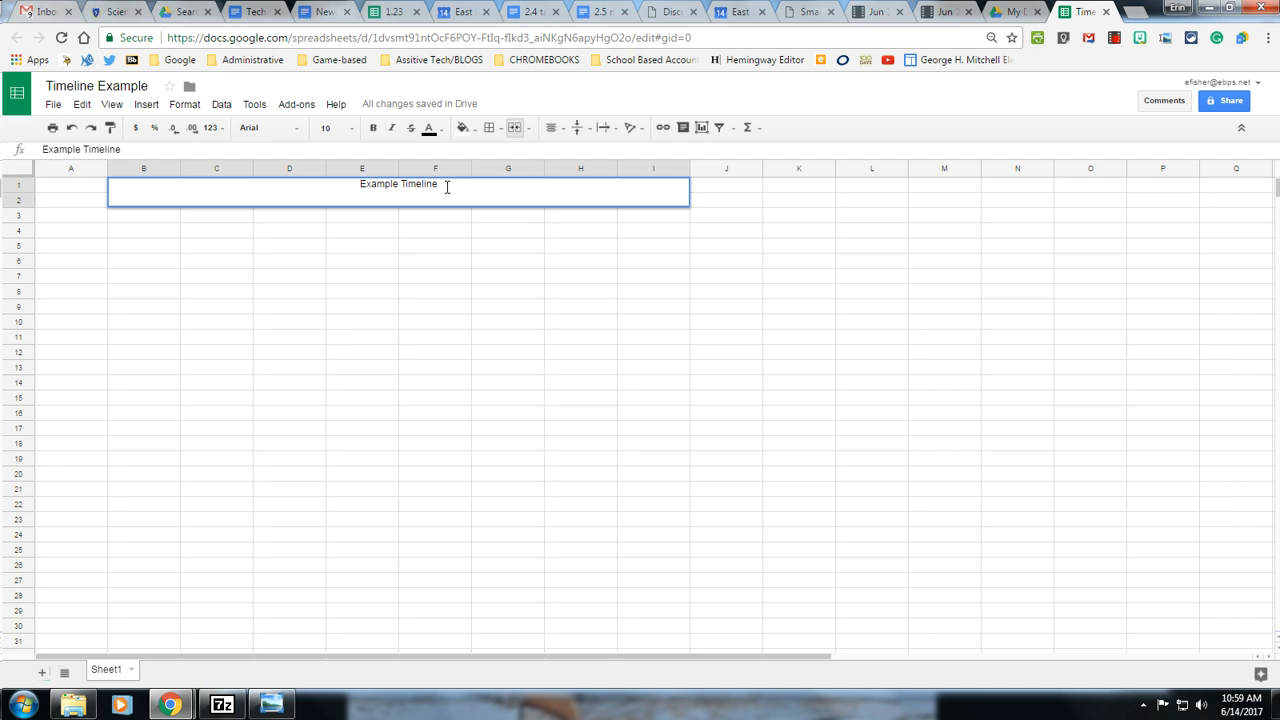
Set the title in Luckiest Guy at size 24 and put a border around the title cell
left_click(264, 128)
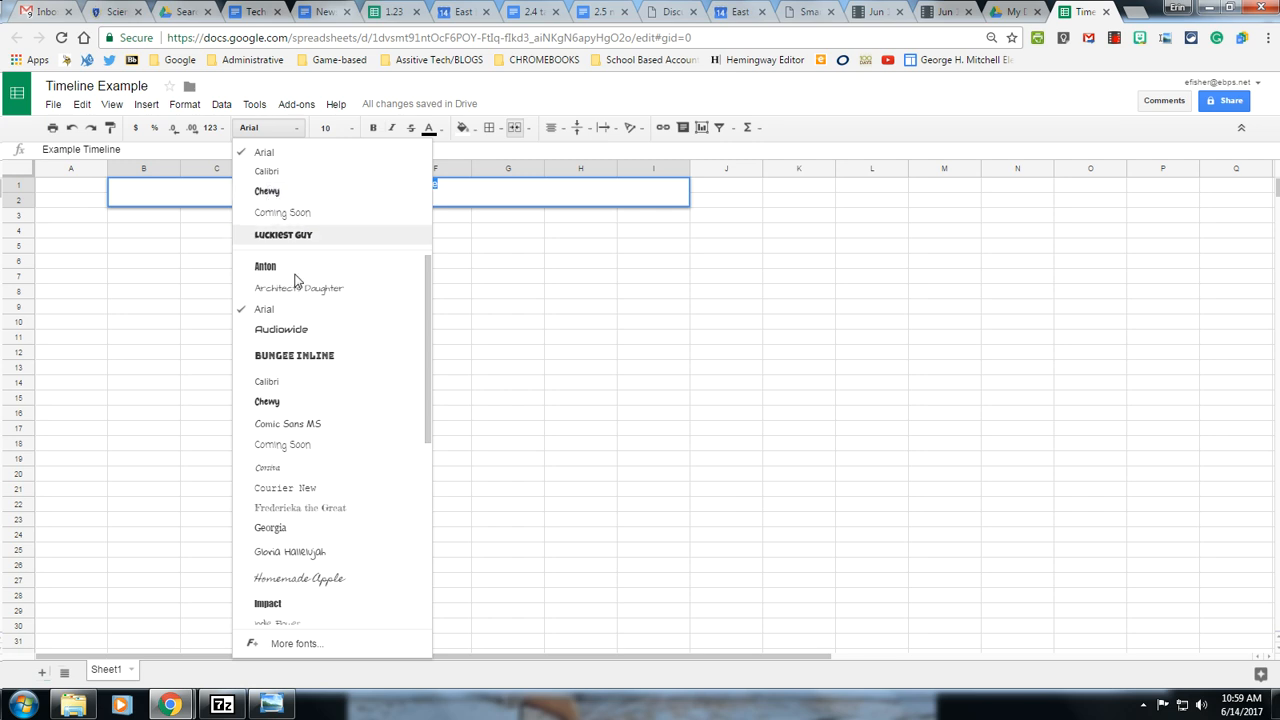
left_click(284, 234)
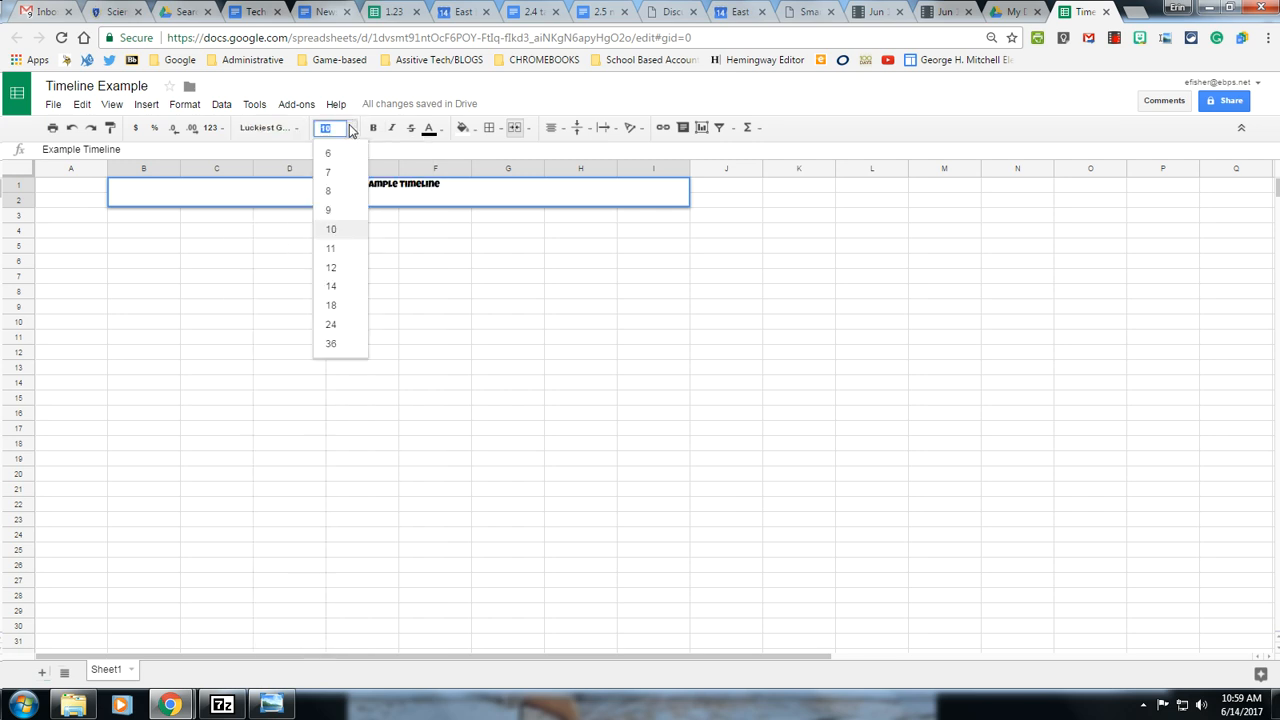
left_click(330, 344)
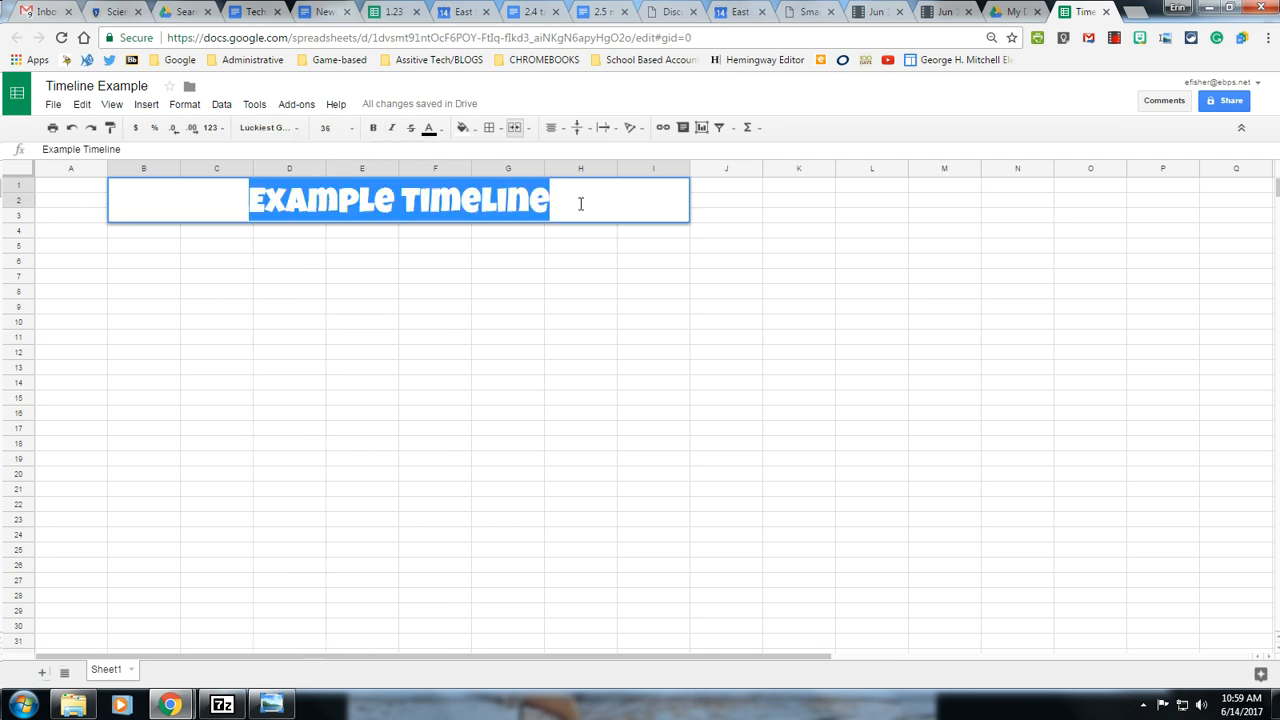
left_click(344, 128)
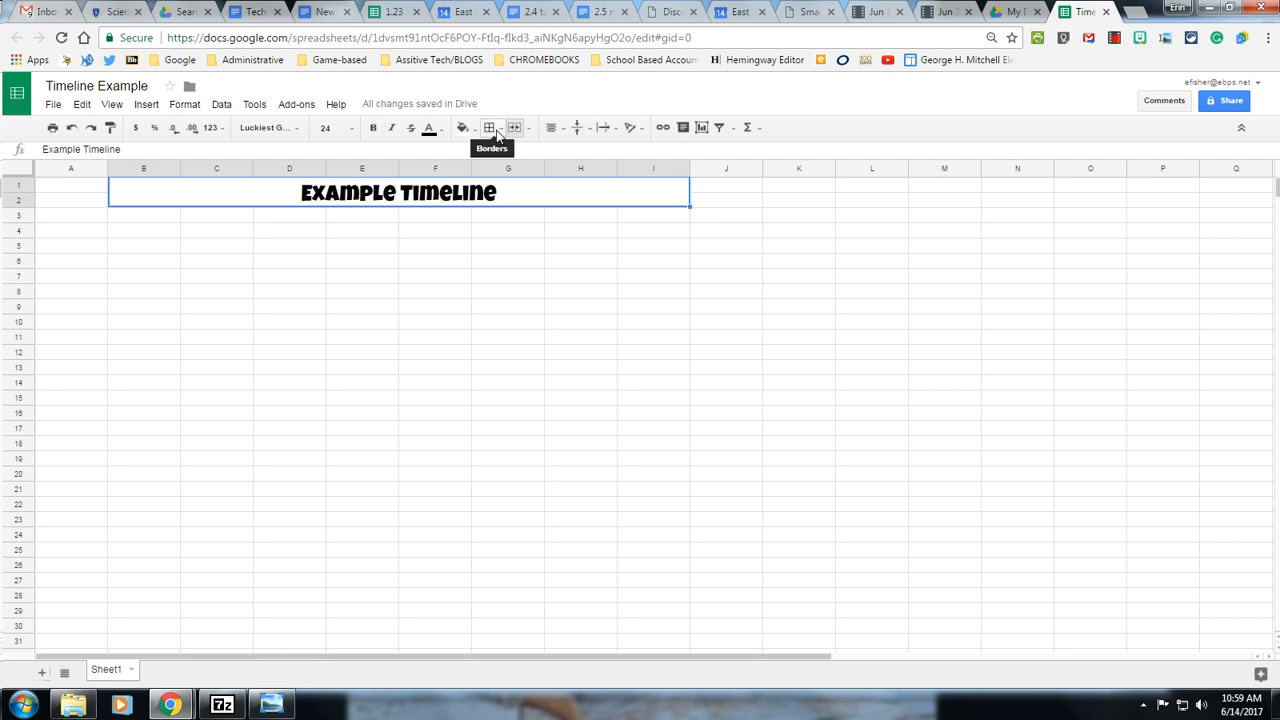
left_click(488, 128)
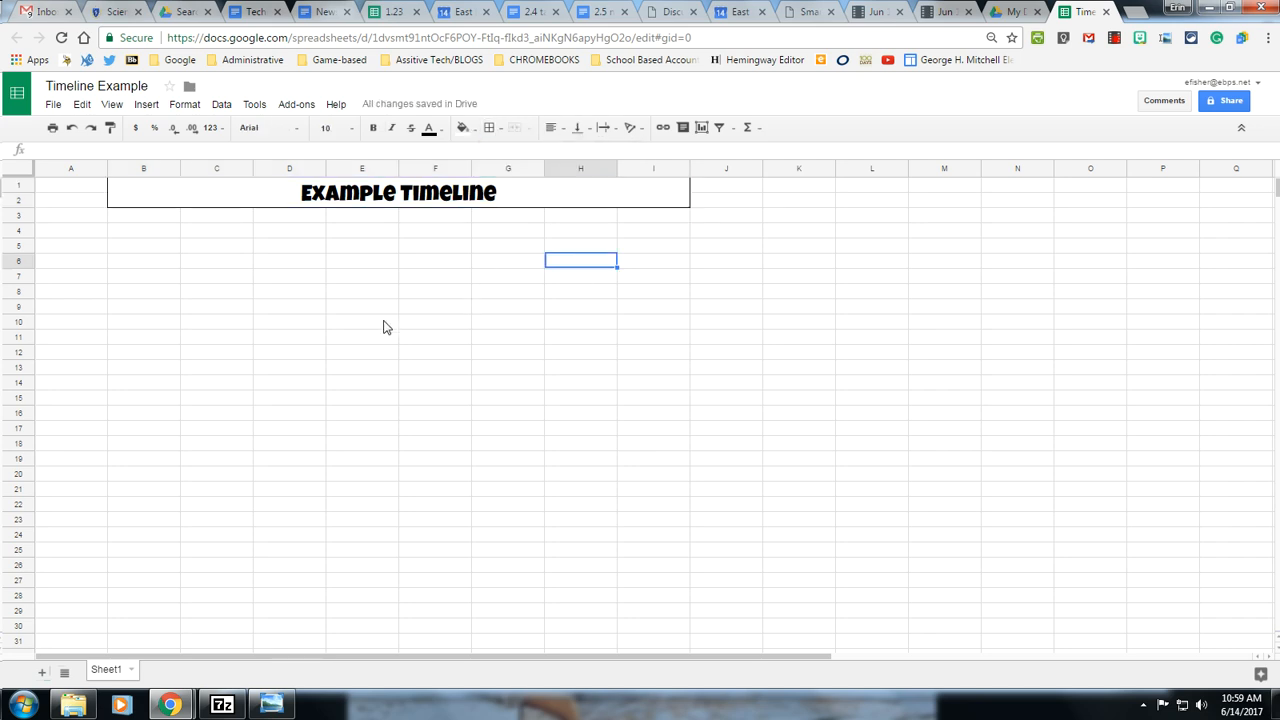
left_click(398, 192)
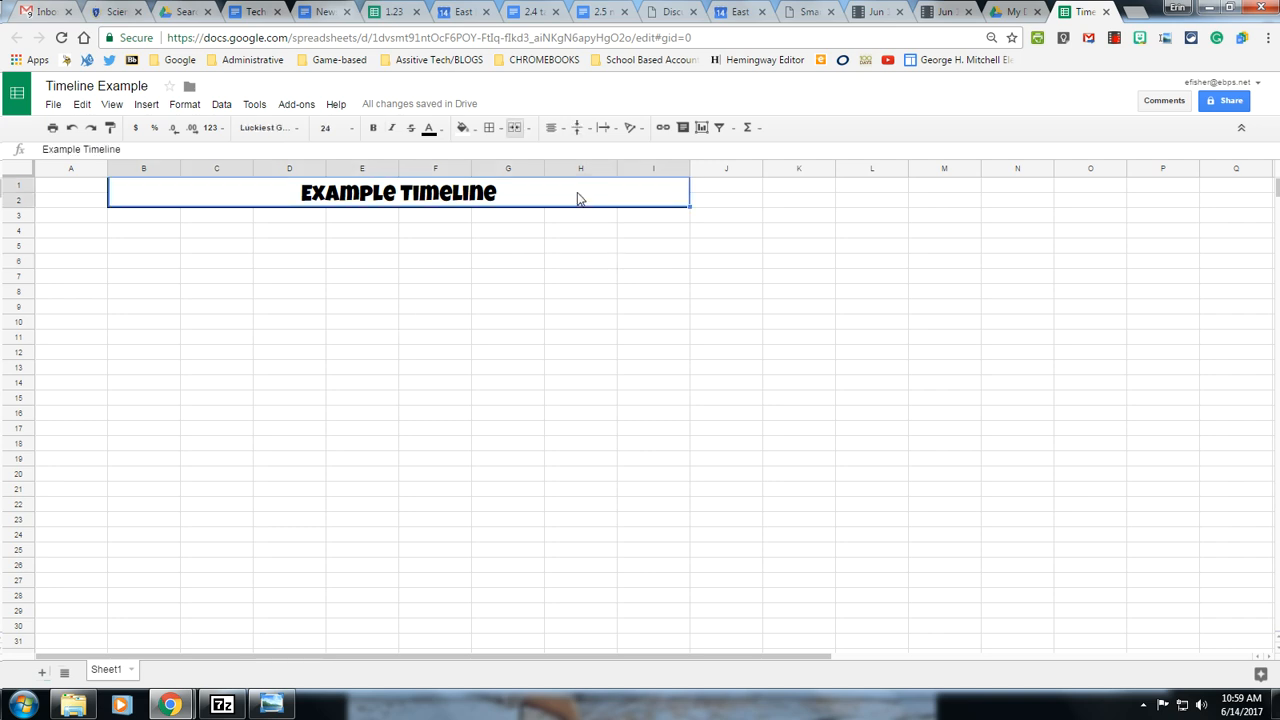
Fill the title cyan and the date row below black with white text
left_click(464, 128)
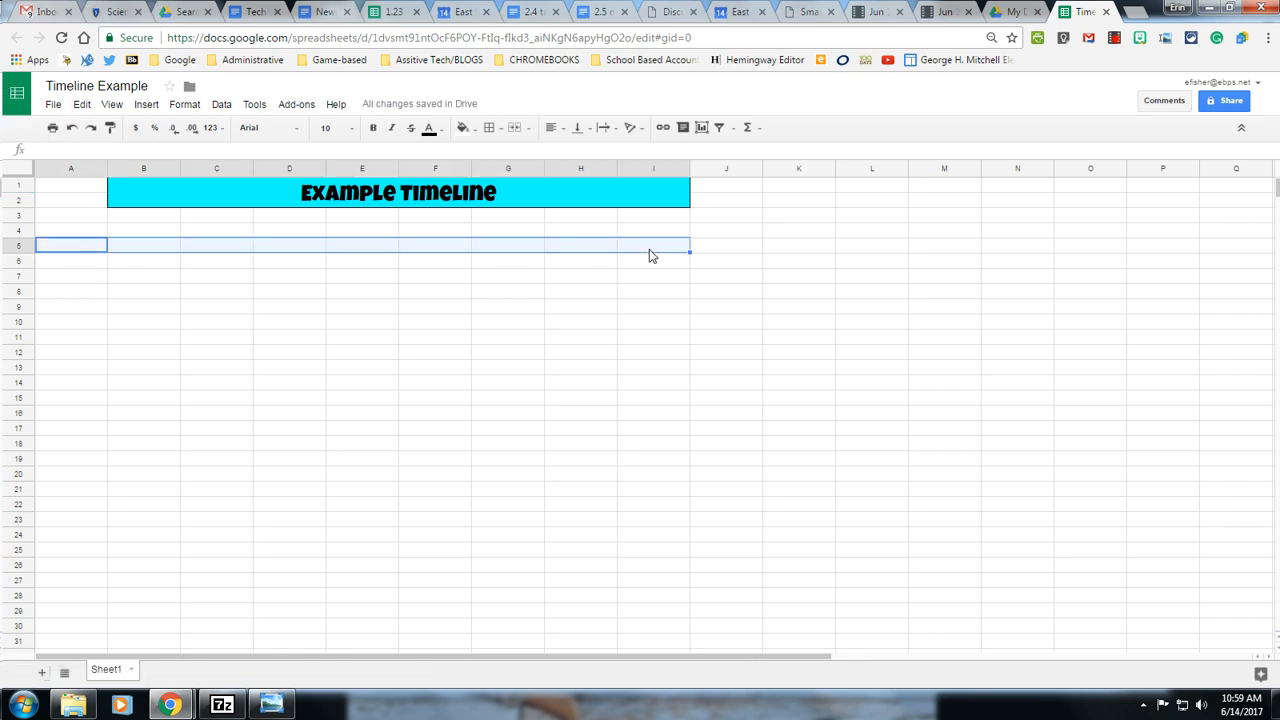
left_click(464, 128)
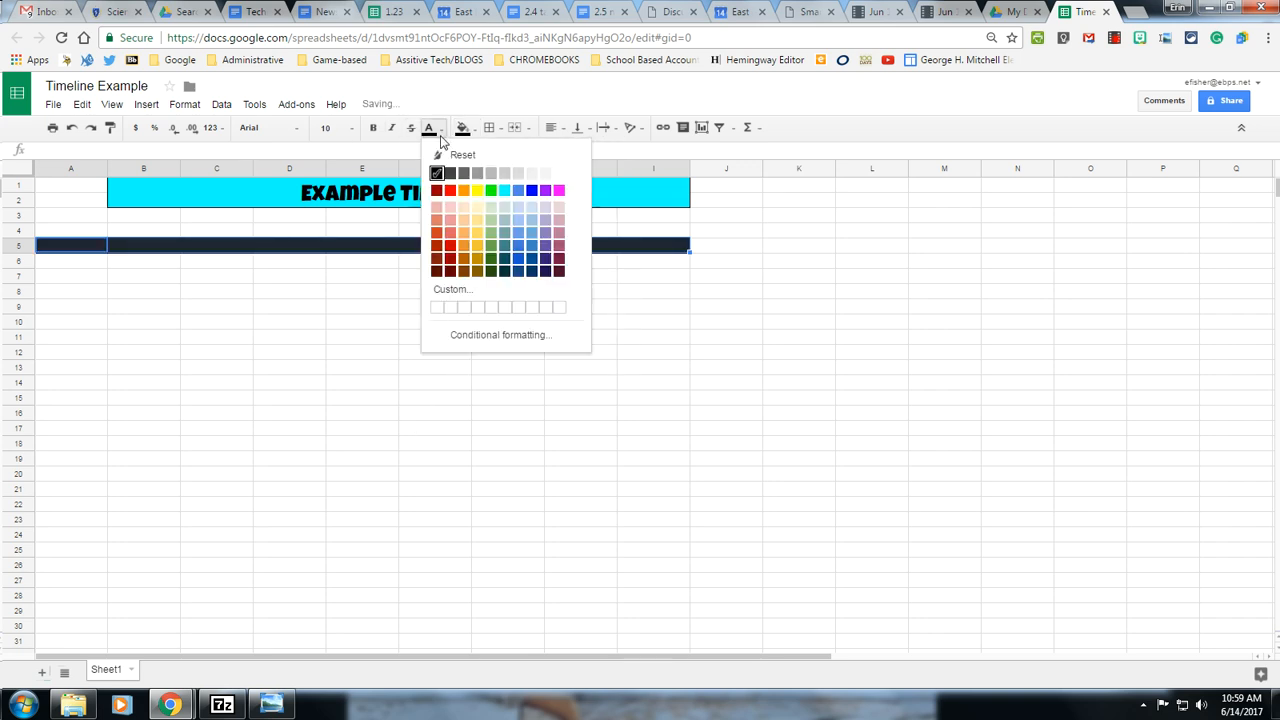
left_click(436, 172)
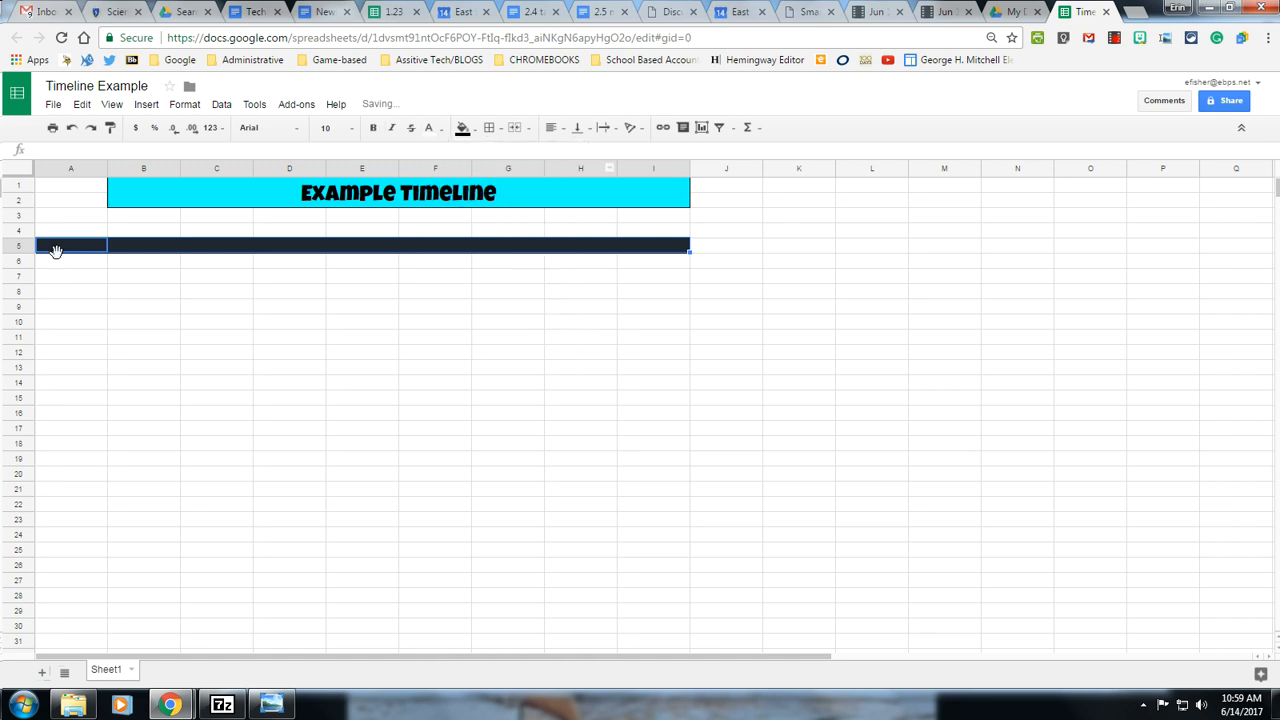
Enter the years 1981, 1983 and 1986 across the black date row
type("198")
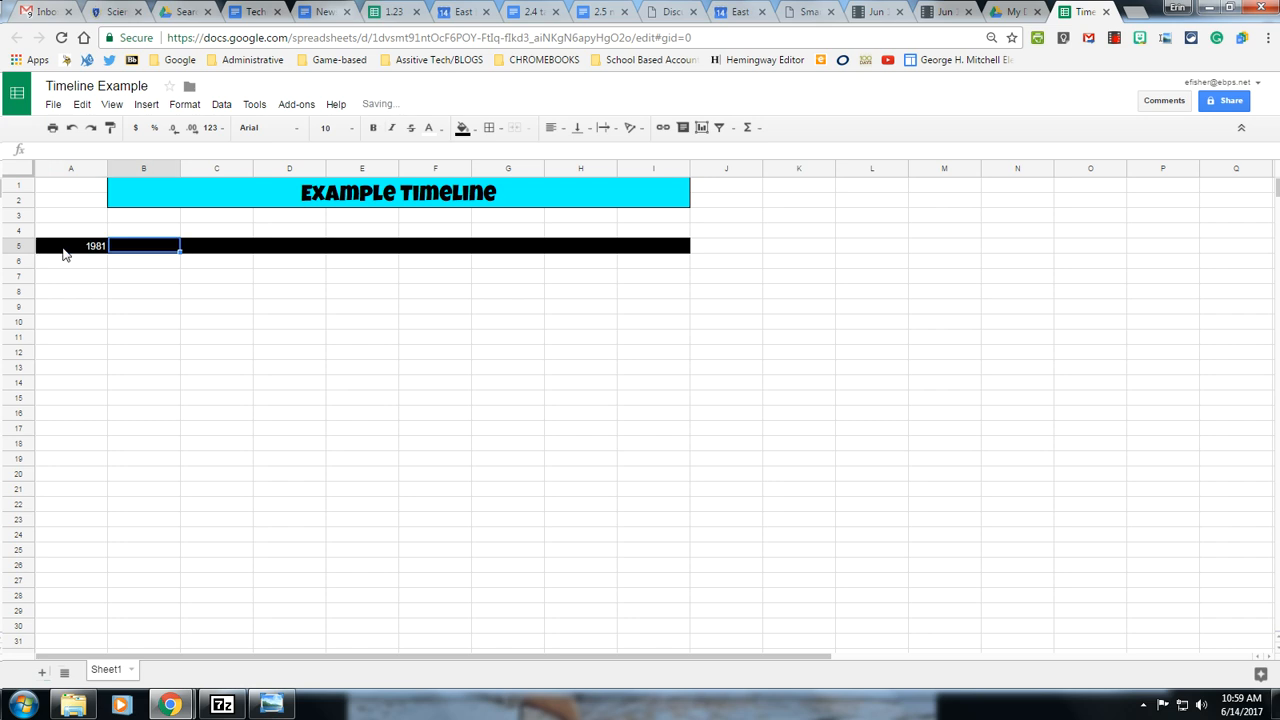
type("1983")
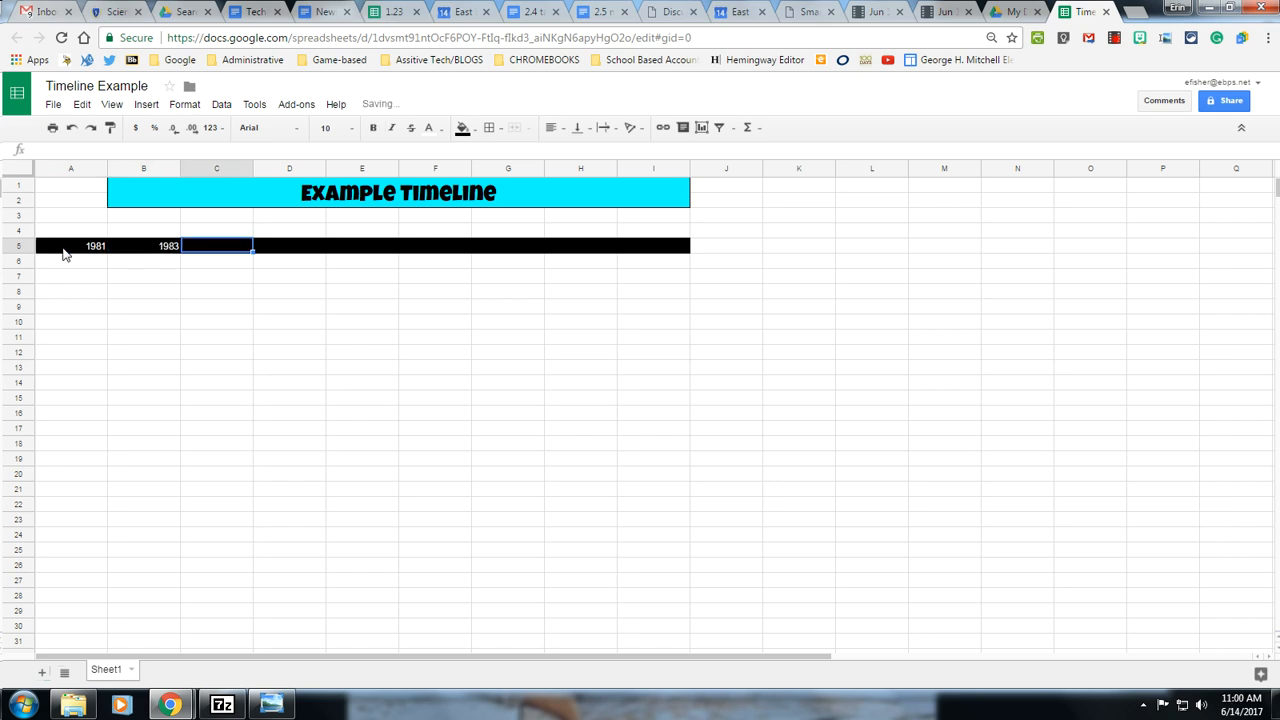
type("198")
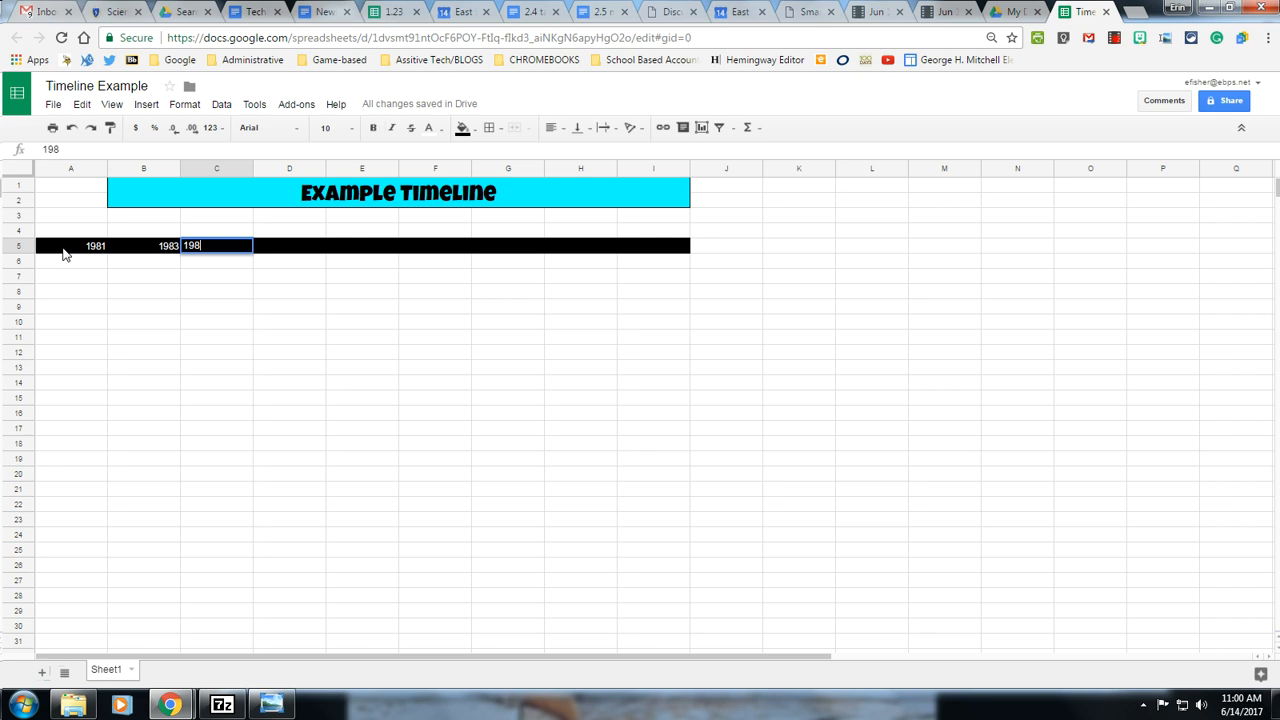
key("enter")
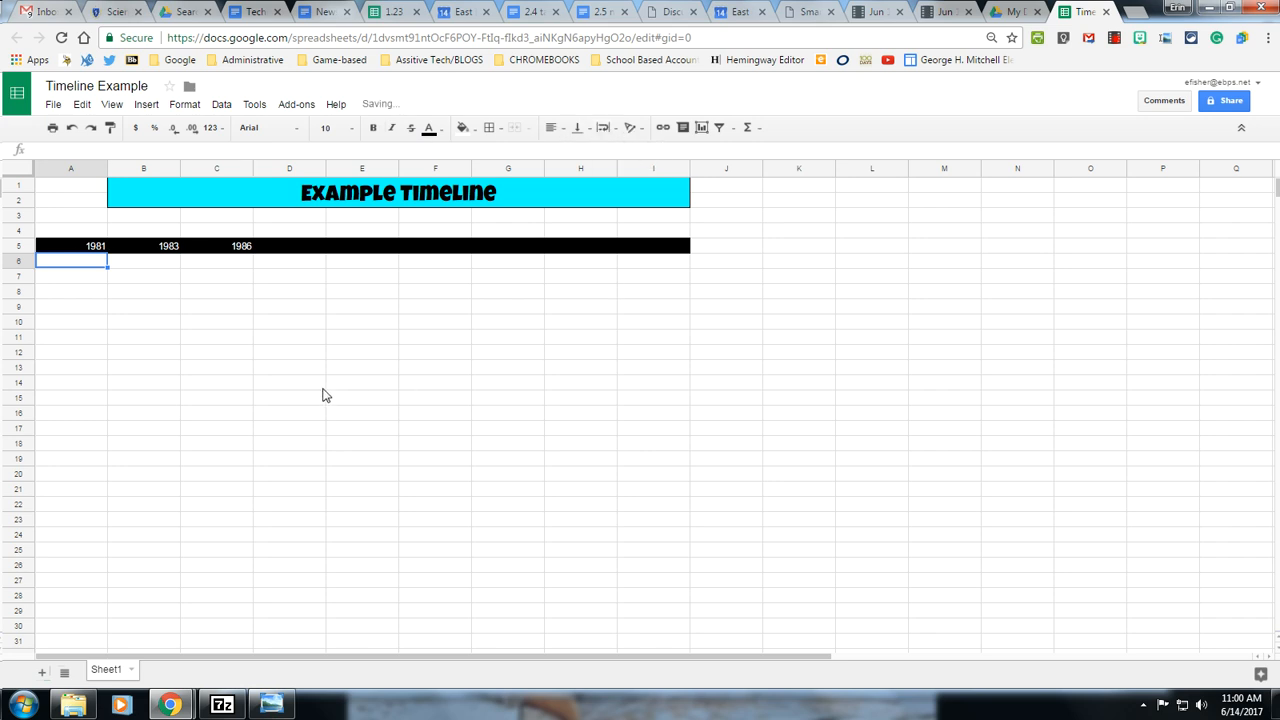
type("Erin Marie")
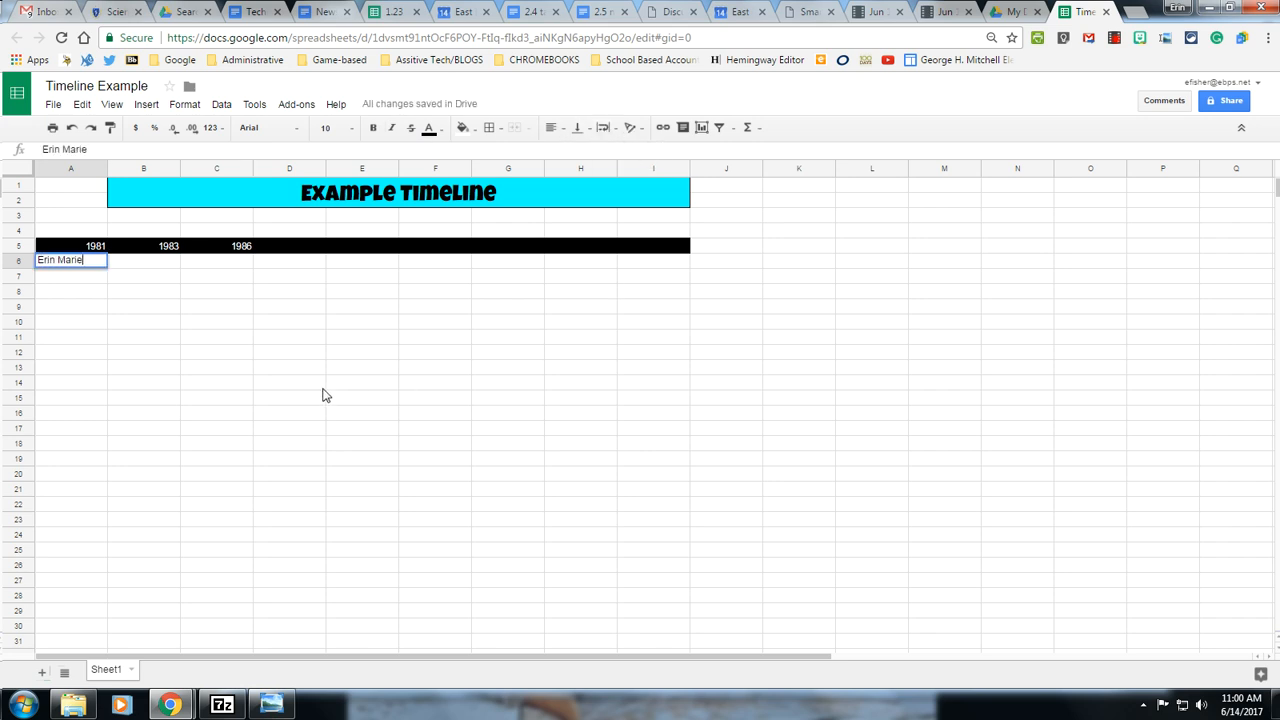
type("Lavoie was born on a")
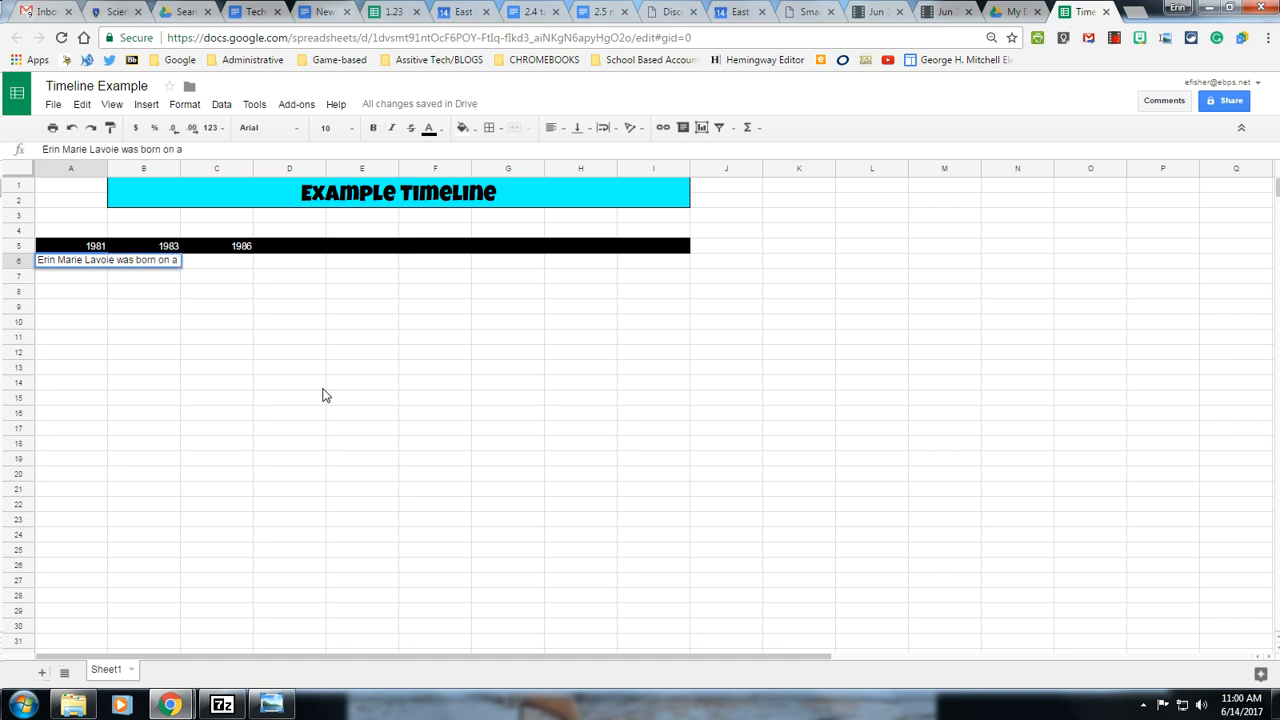
type("hot Summer day")
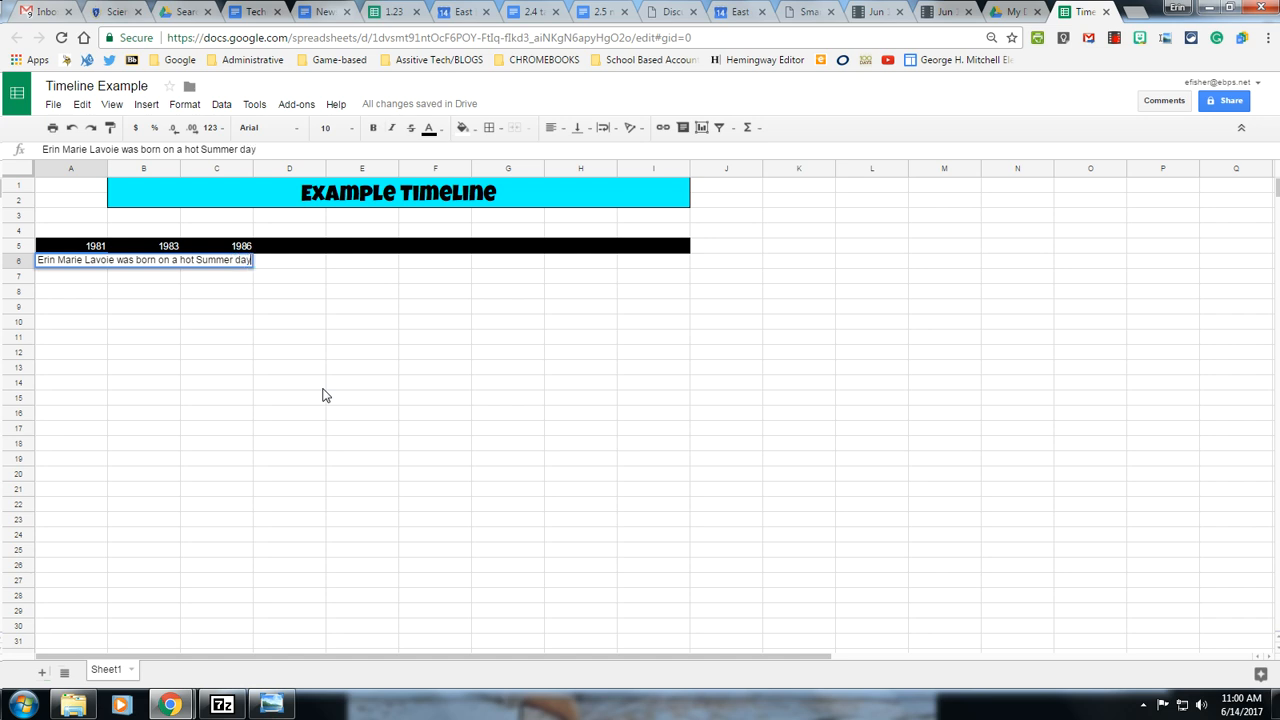
type("Jul")
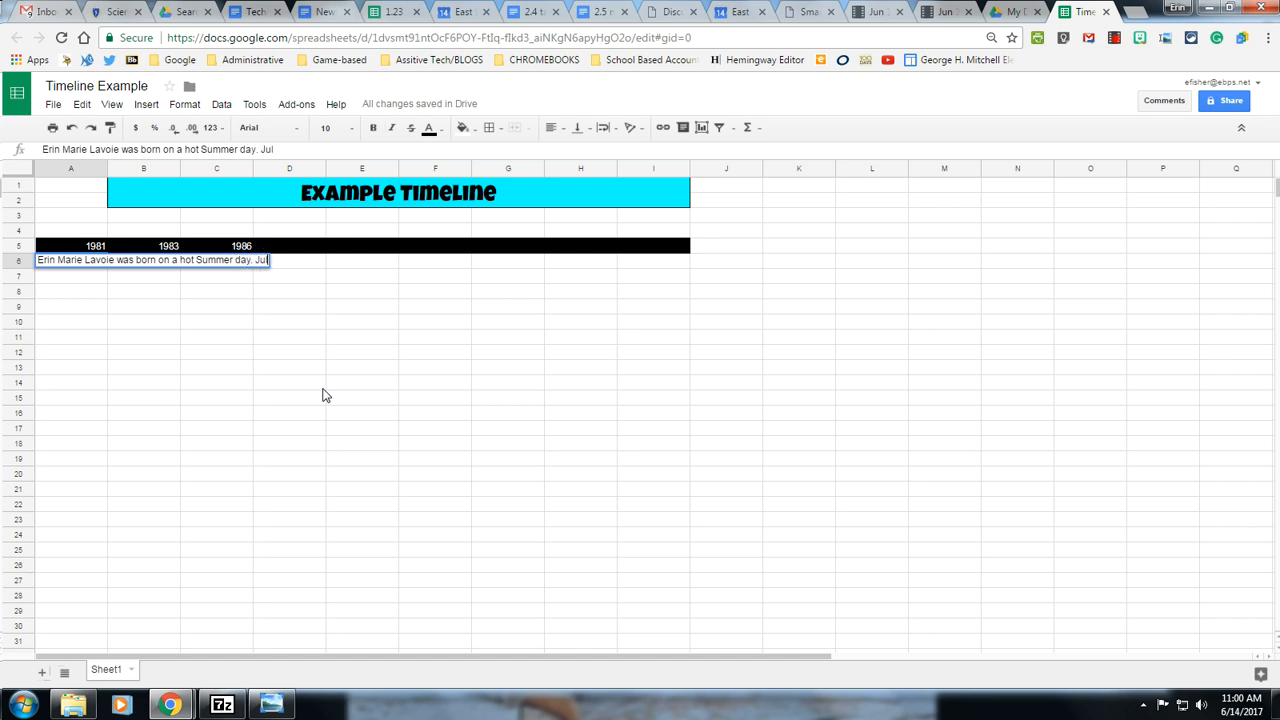
type("13,")
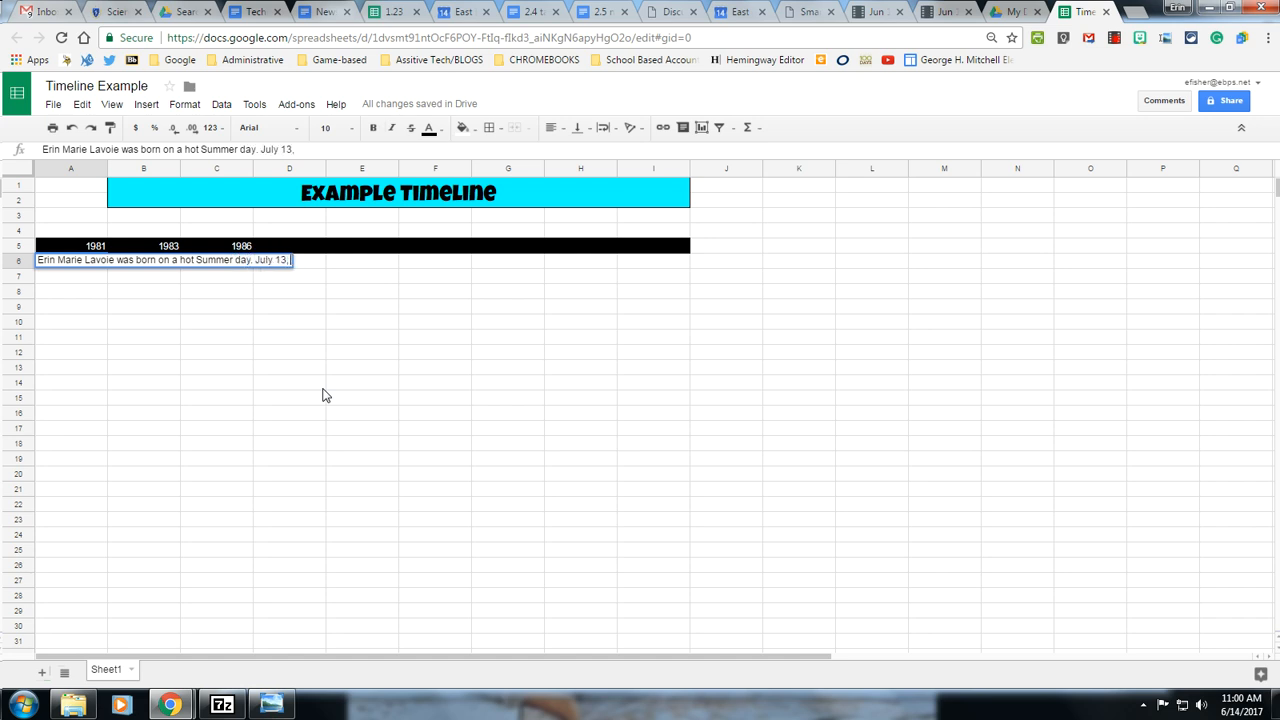
type("1981")
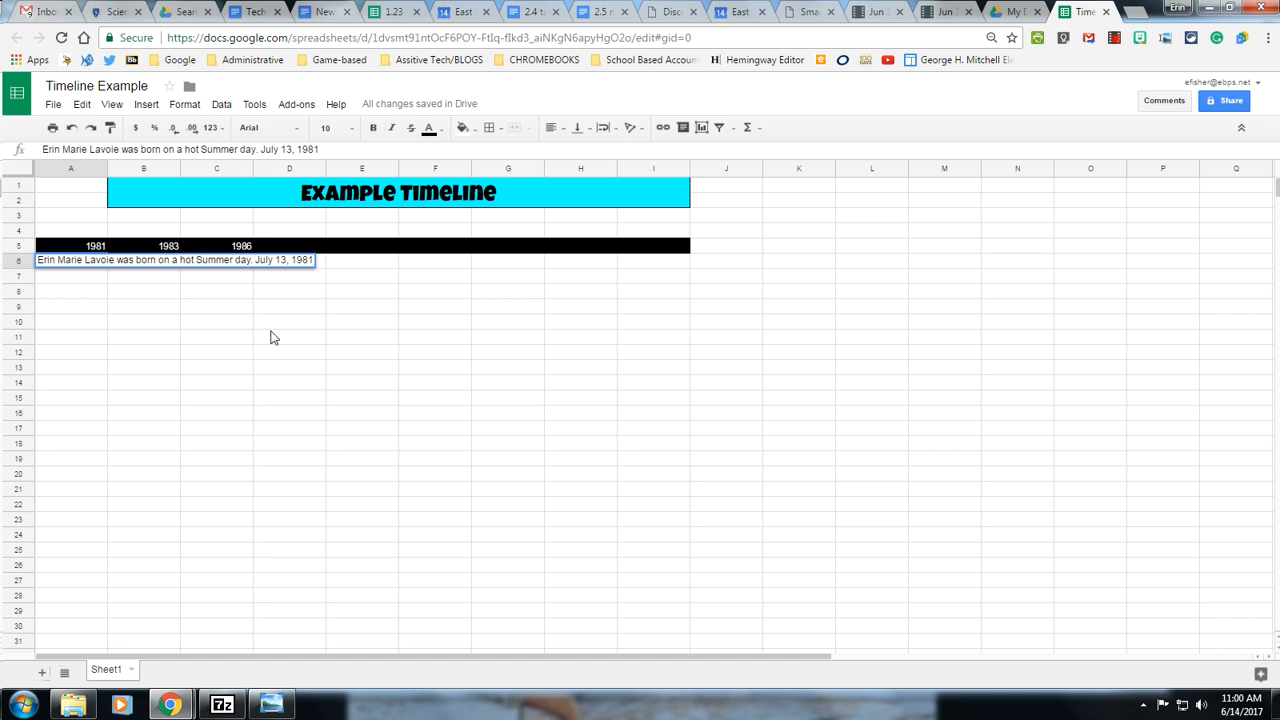
left_click(608, 128)
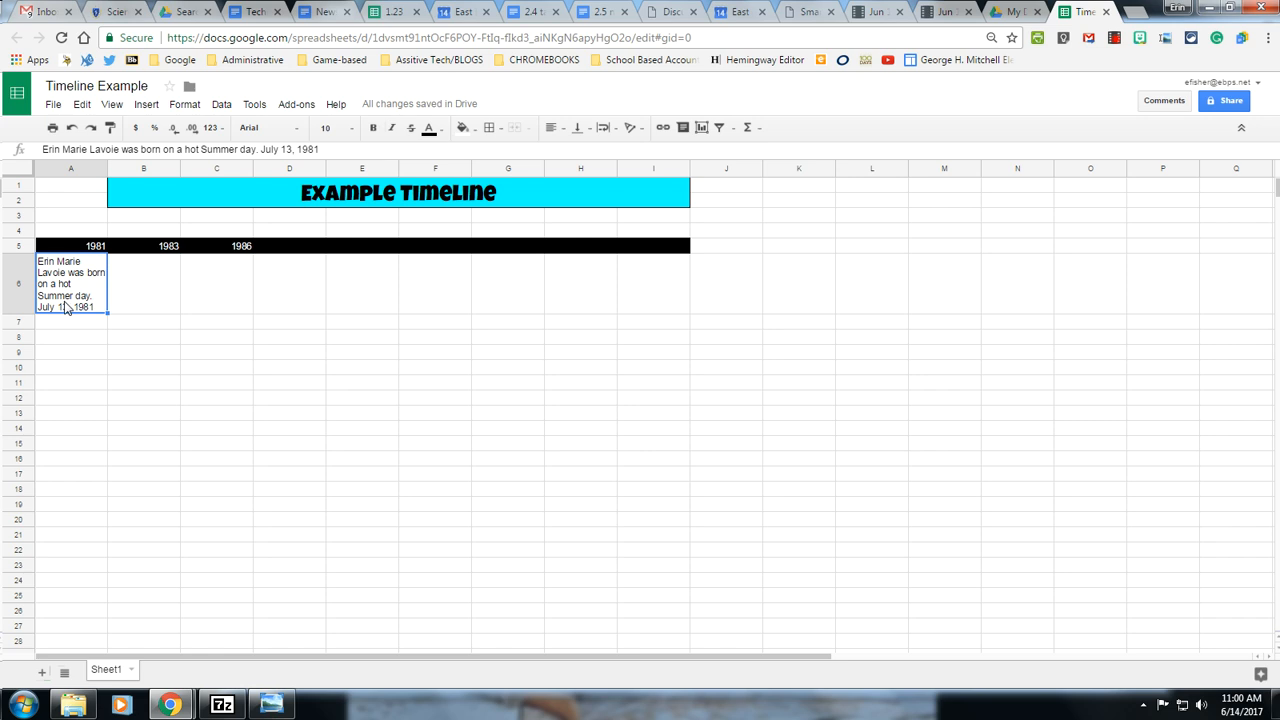
Centre the birth sentence and shade its cell light pink
left_click(550, 128)
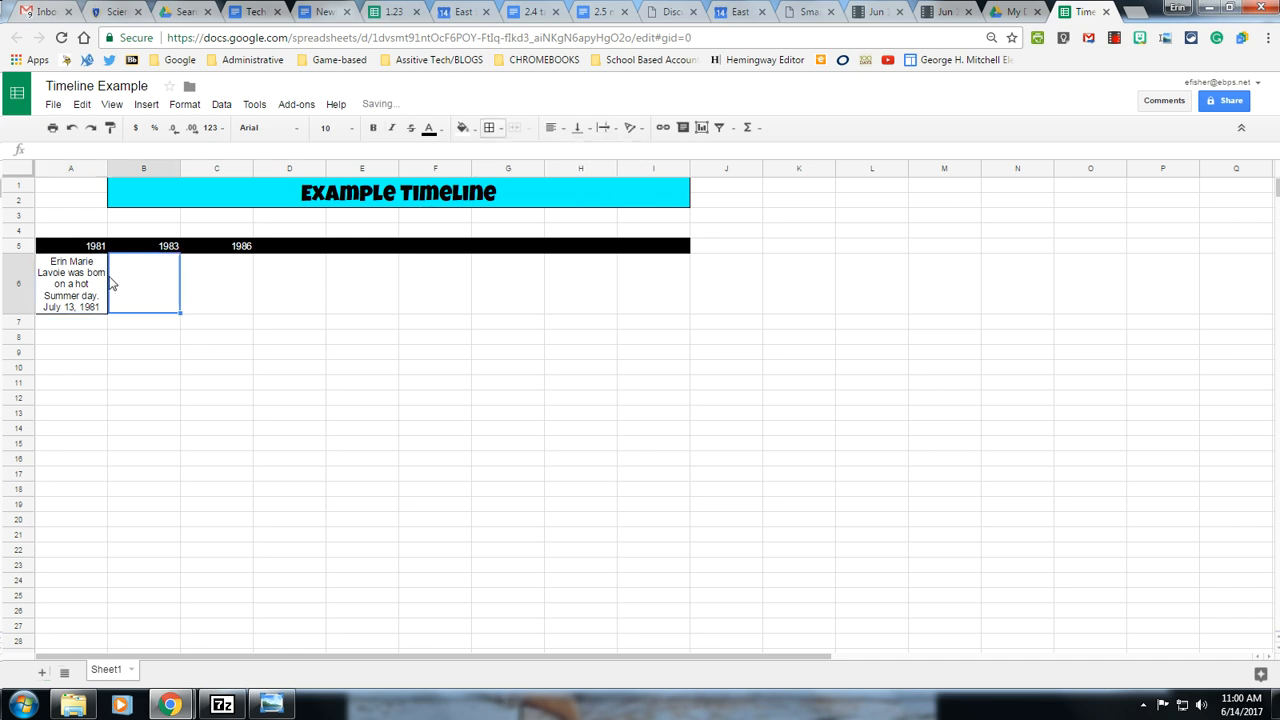
left_click(144, 336)
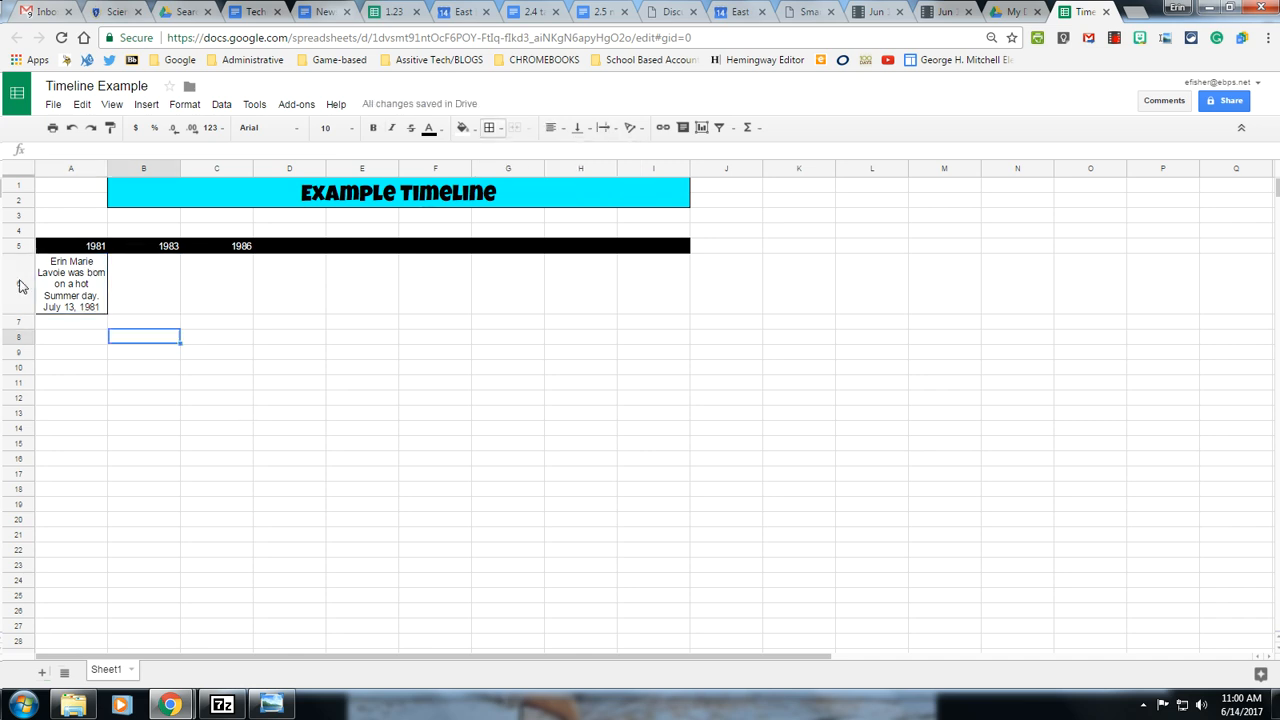
left_click(460, 128)
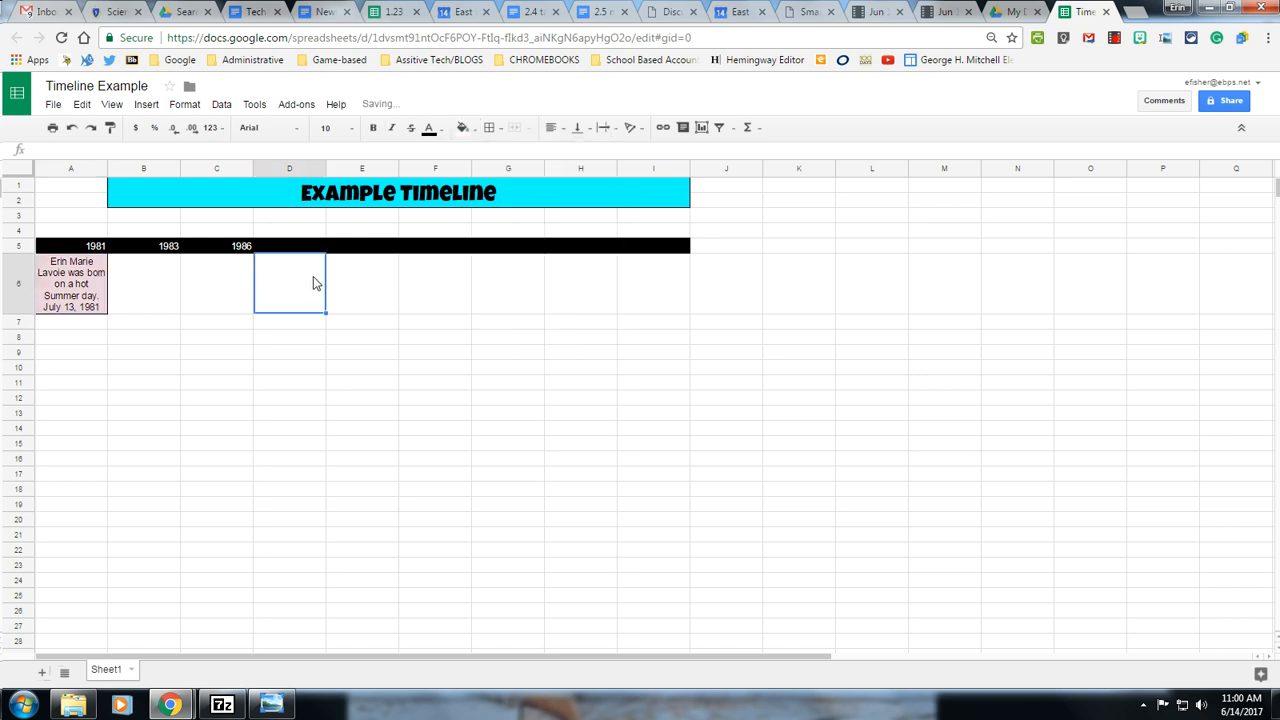
left_click(70, 230)
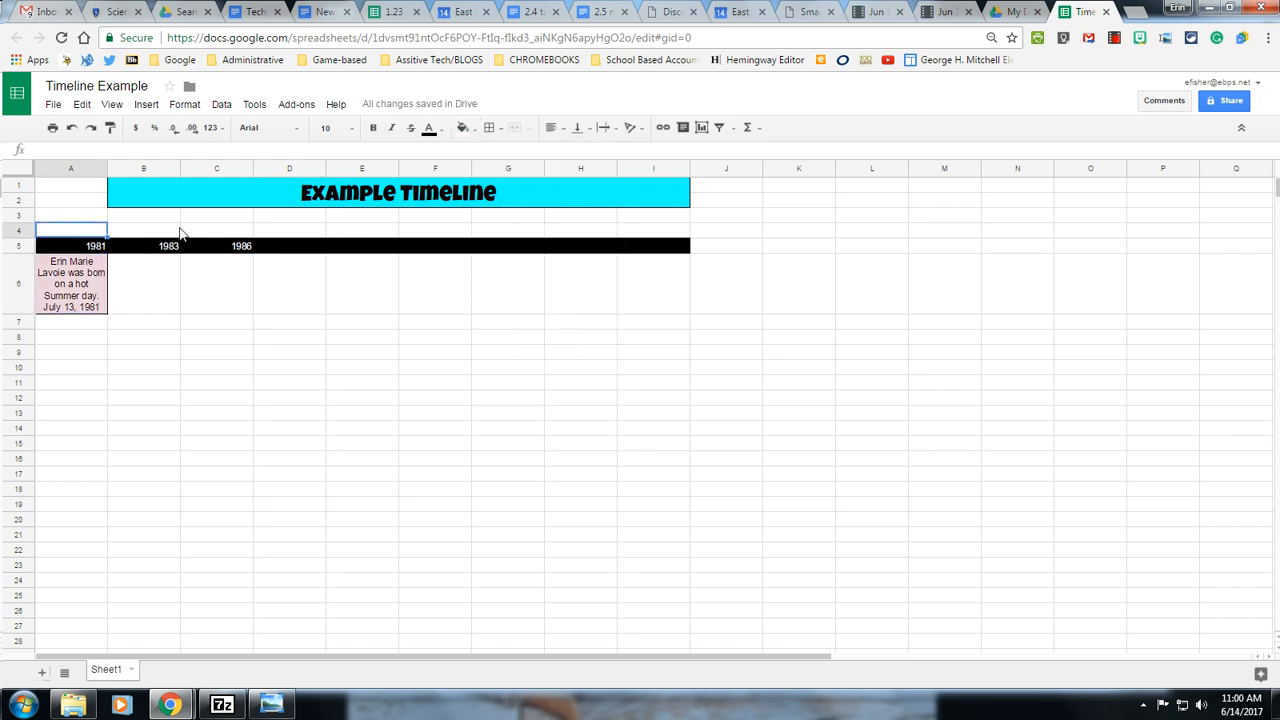
mouse_move(224, 430)
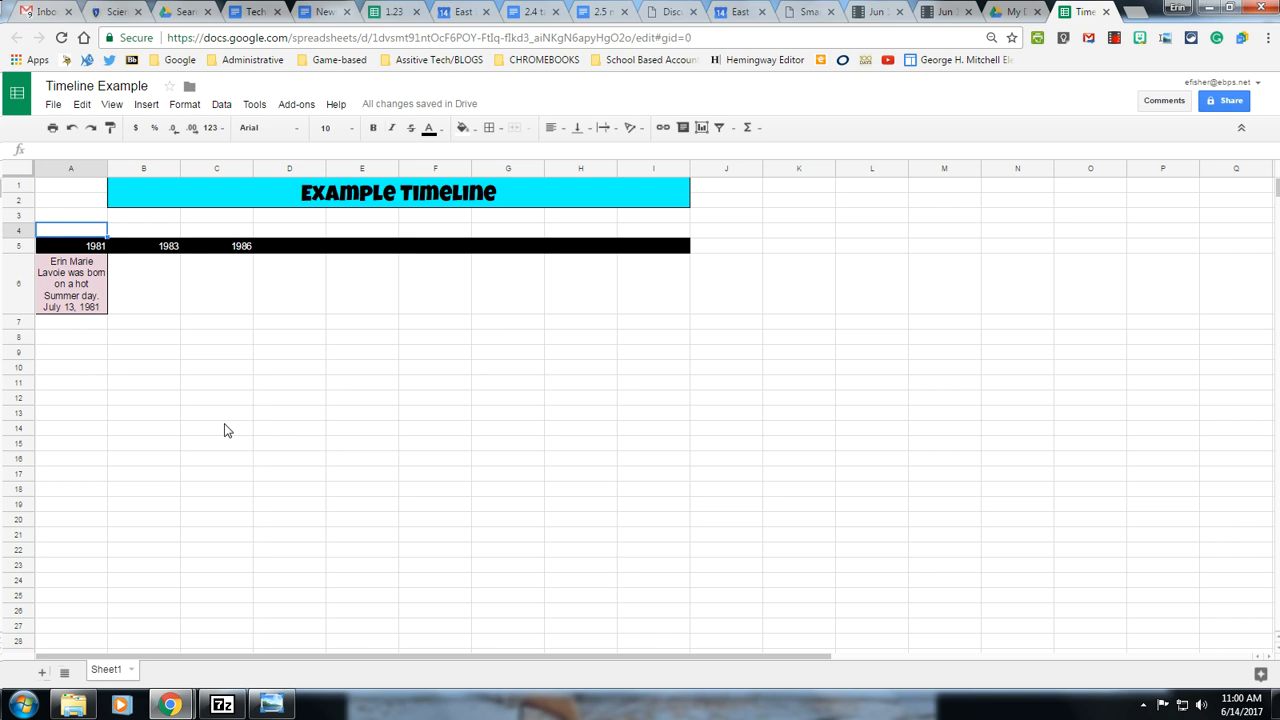
Enter BORN above 1981 at font size 18 and tilt the label upward
type("BORN")
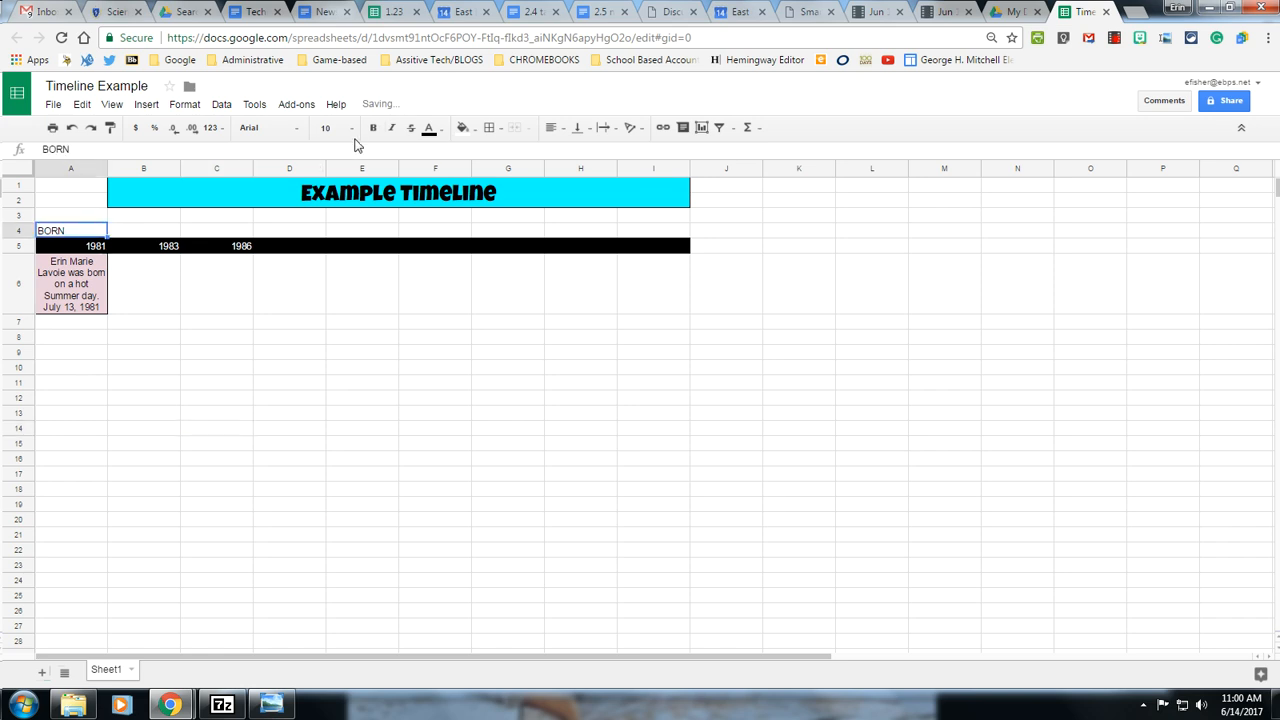
left_click(352, 128)
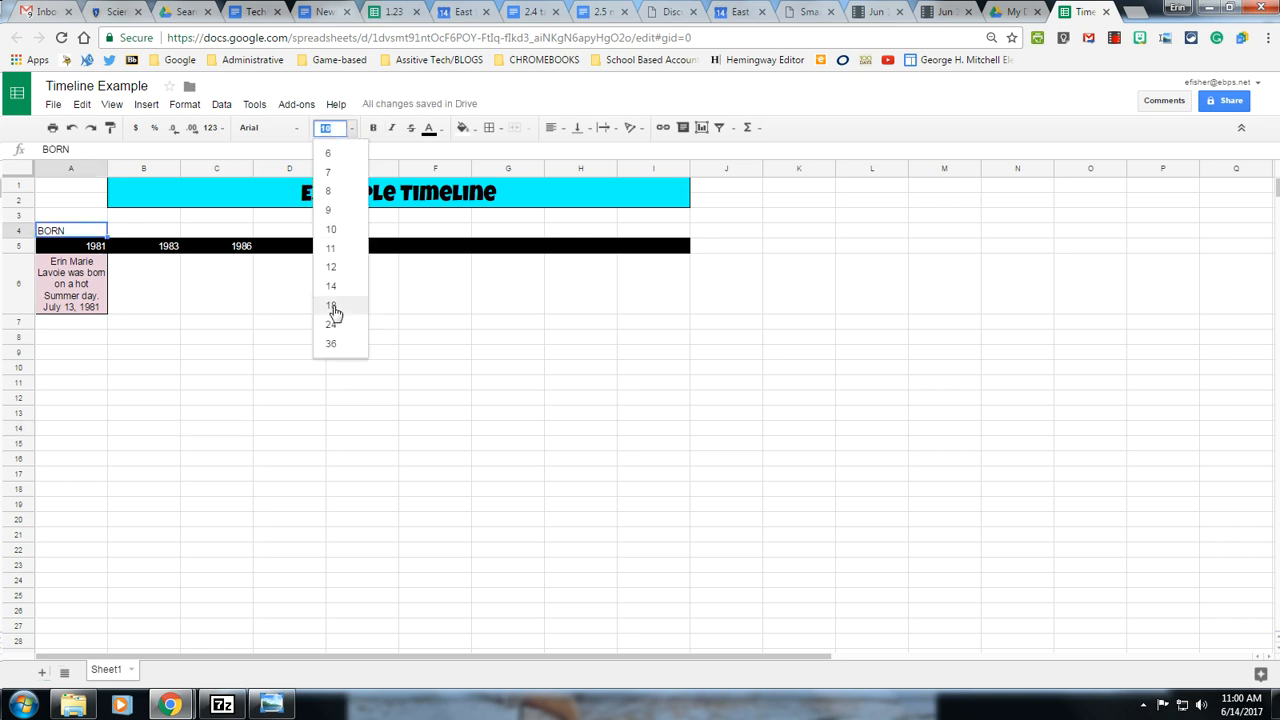
left_click(330, 304)
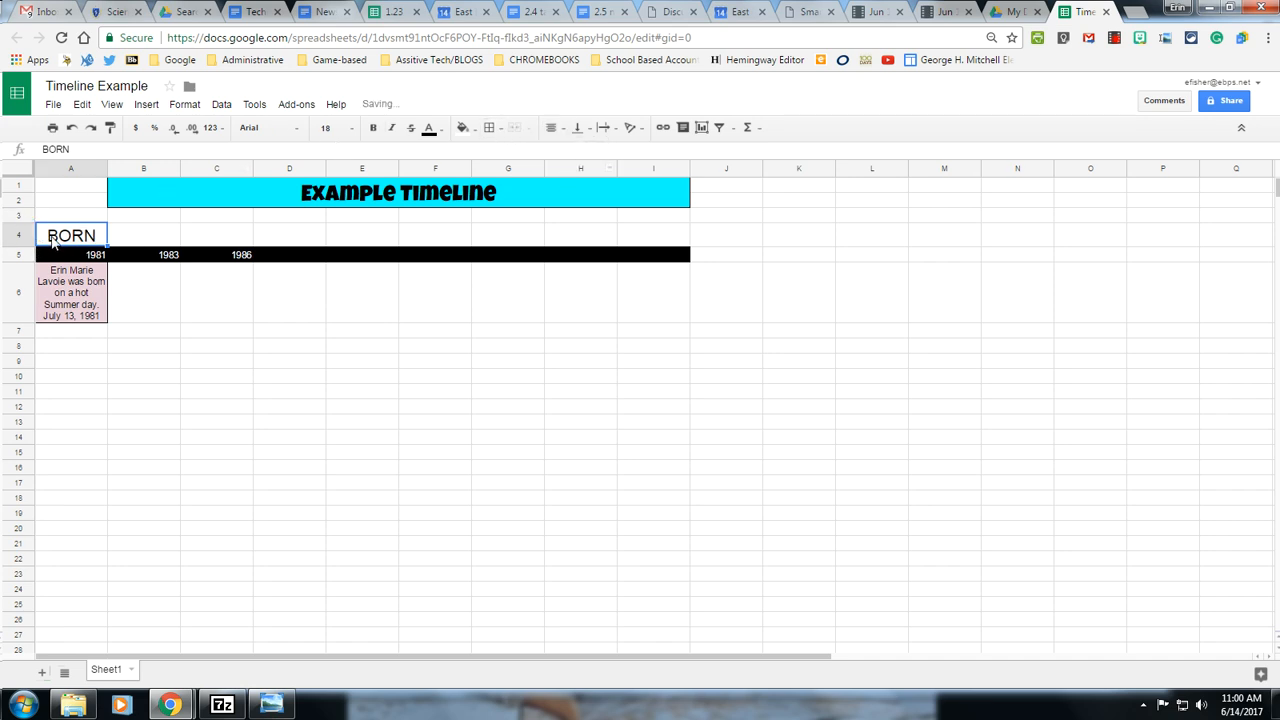
right_click(72, 236)
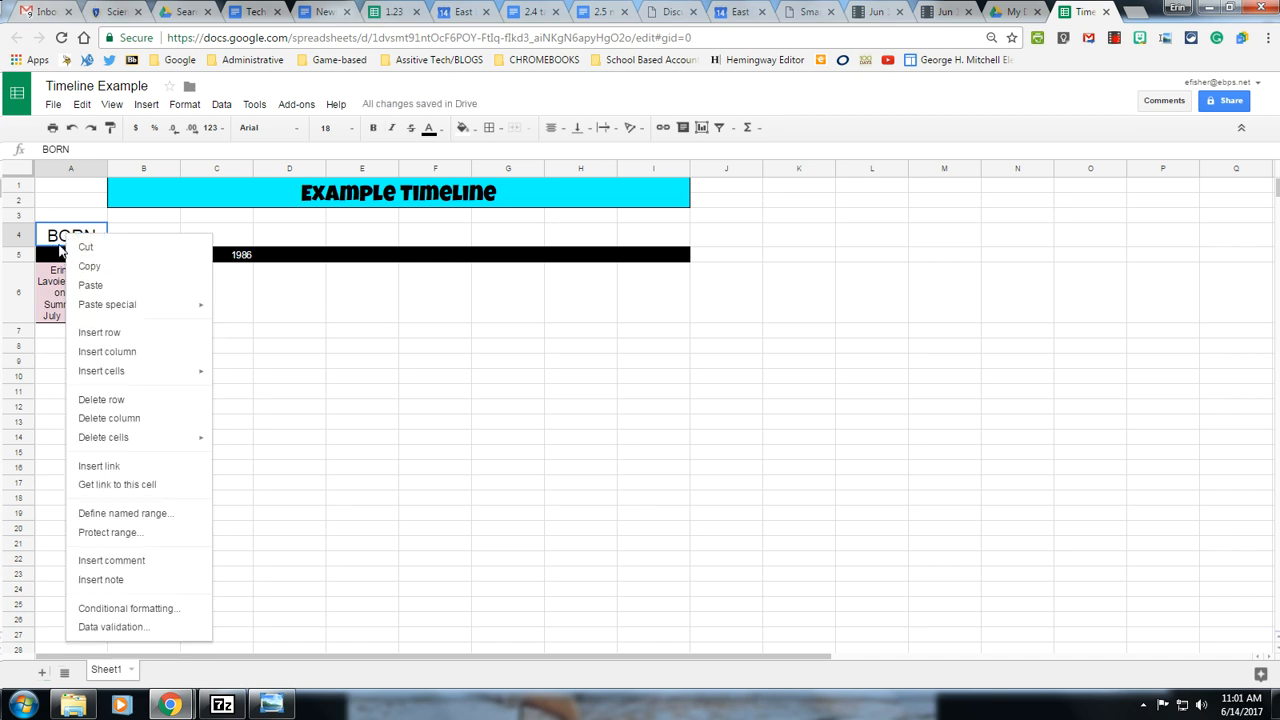
mouse_move(110, 532)
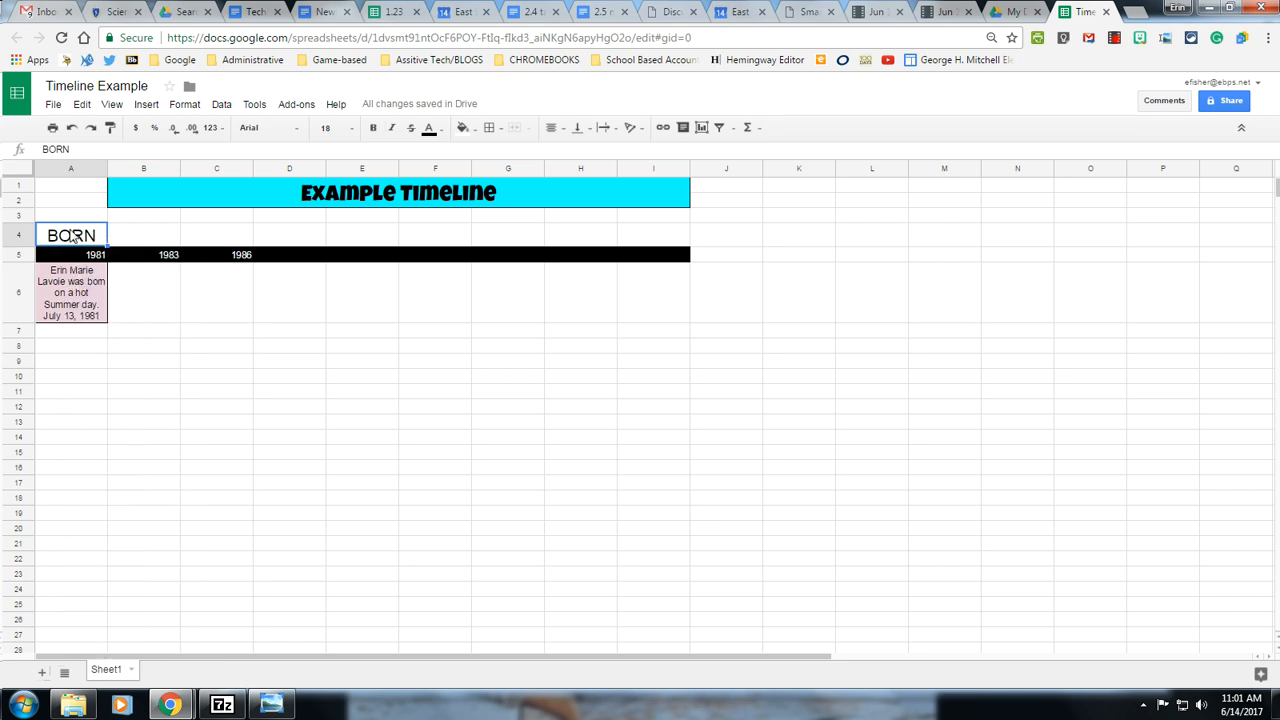
left_click(184, 104)
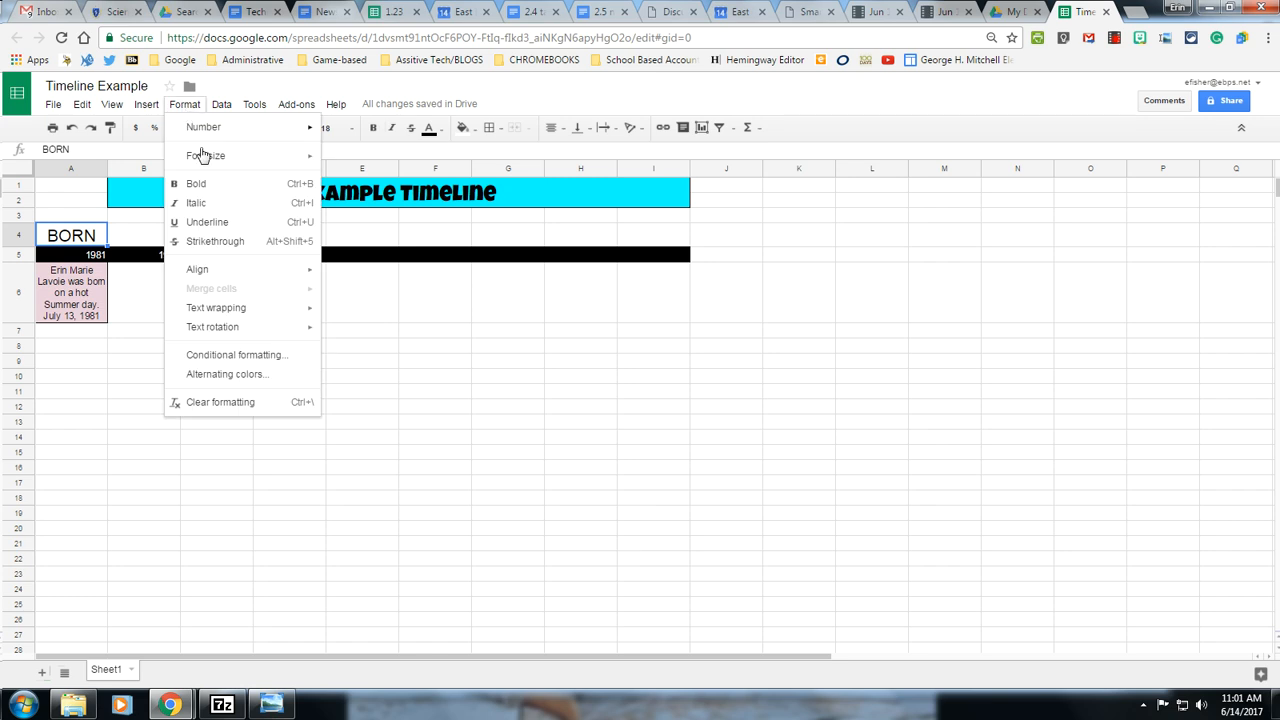
mouse_move(212, 328)
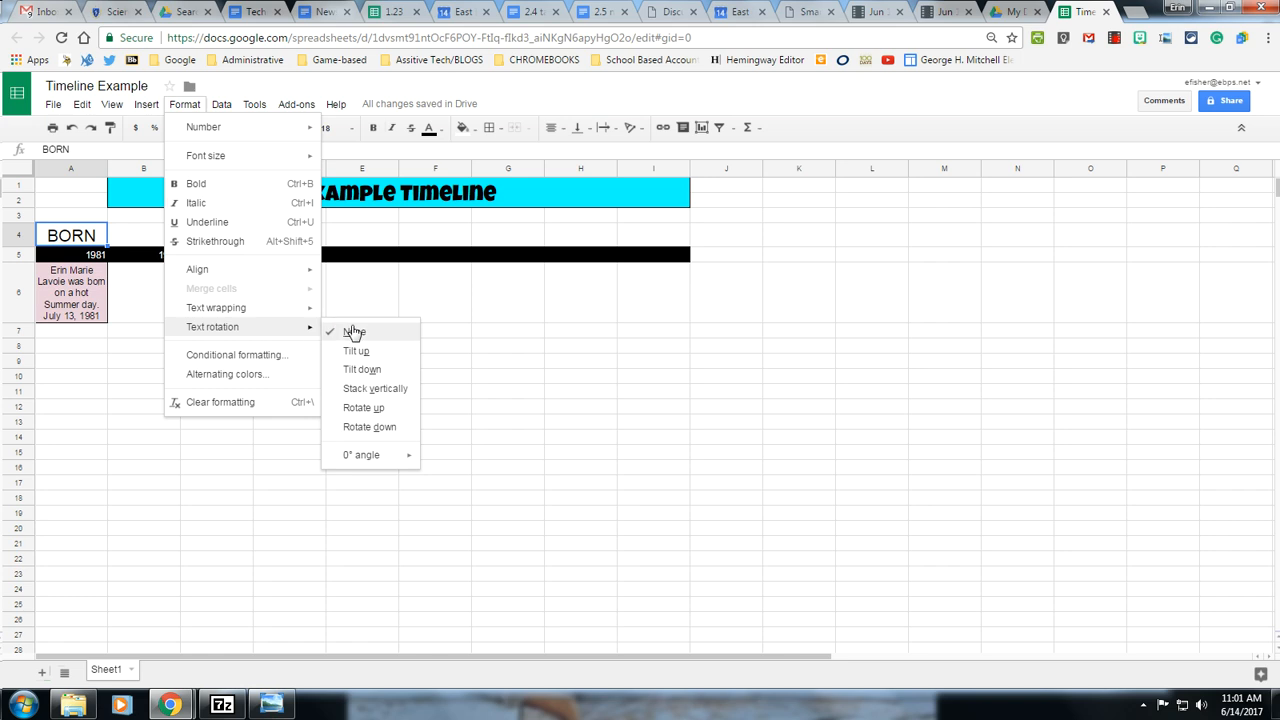
mouse_move(356, 352)
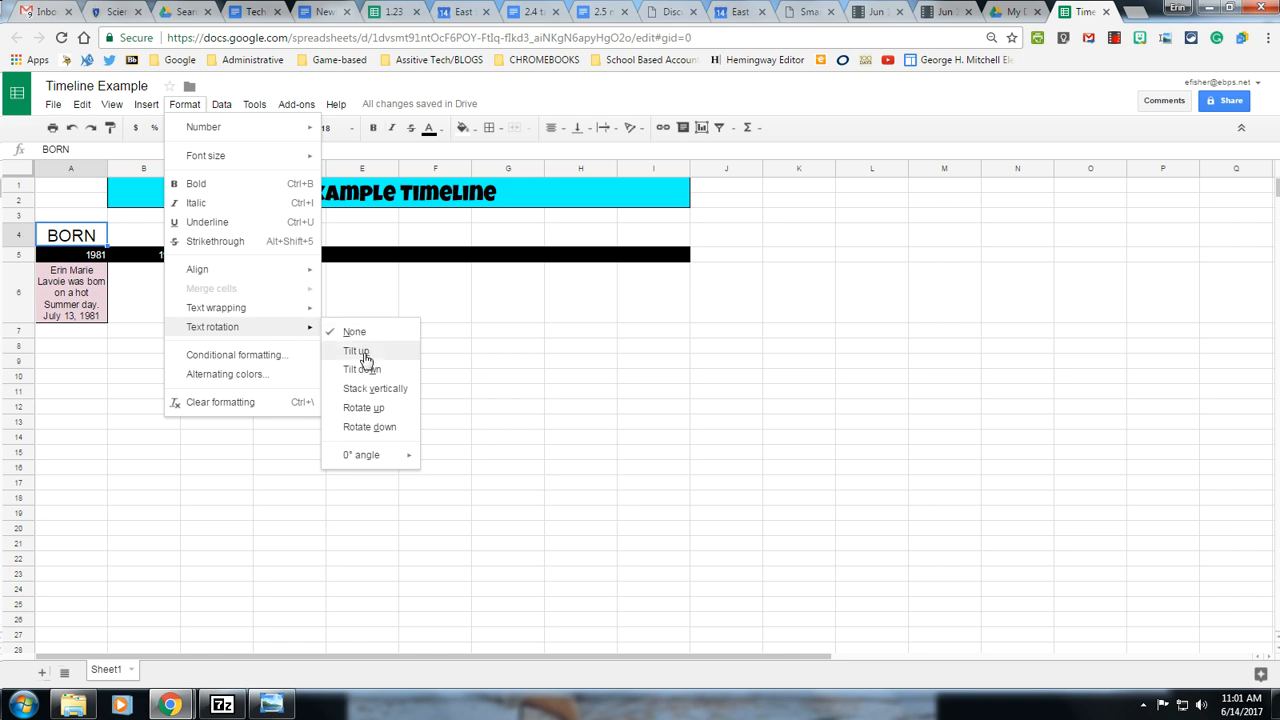
left_click(356, 350)
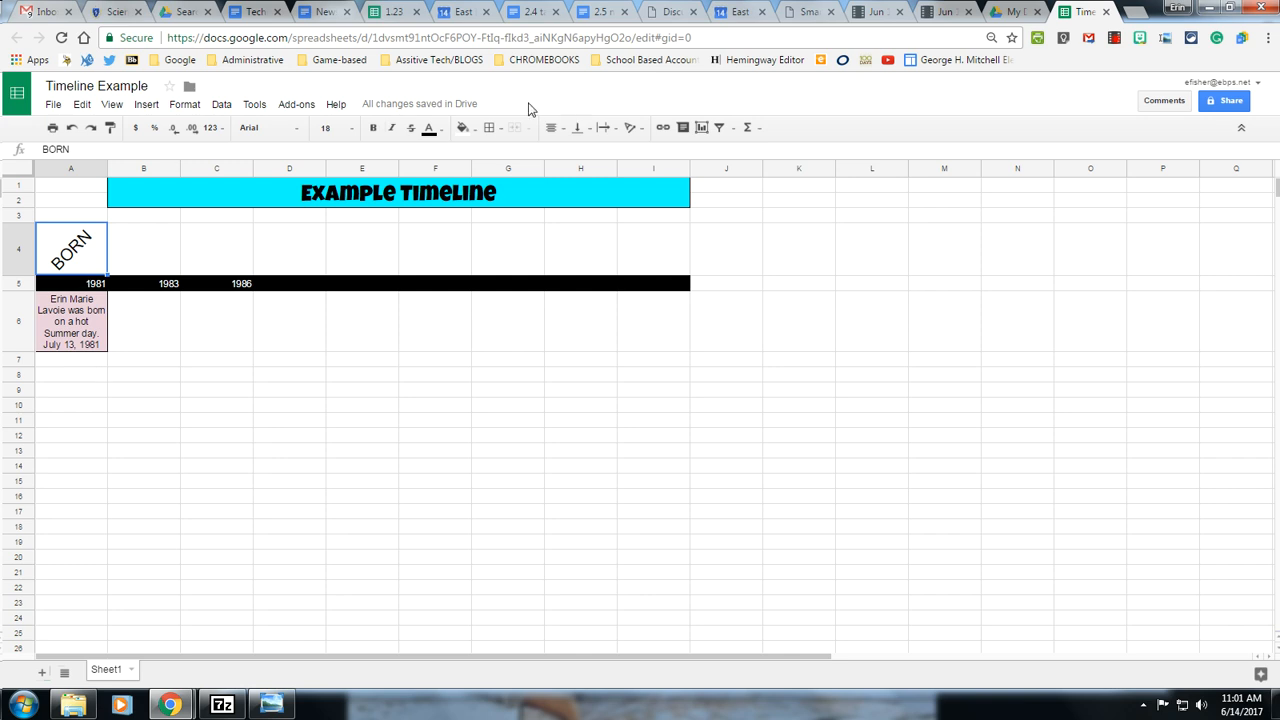
mouse_move(460, 128)
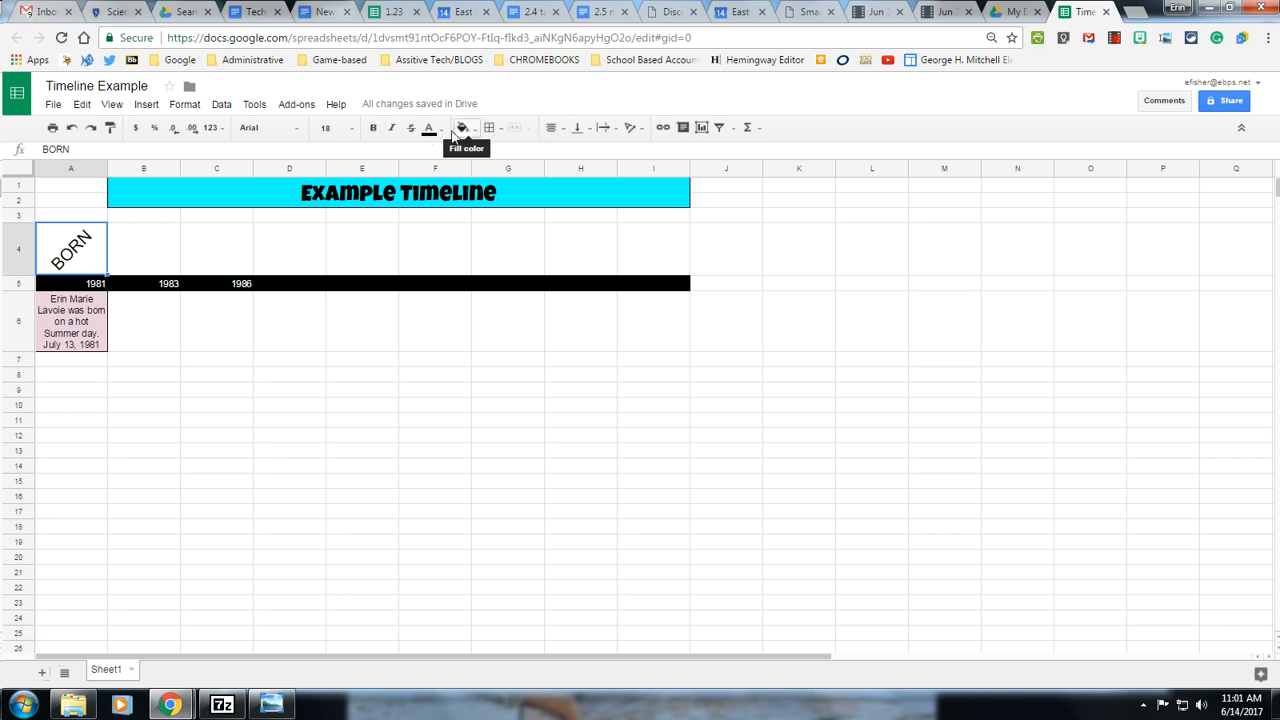
Fill the BORN cell light pink to match the event cell
left_click(462, 128)
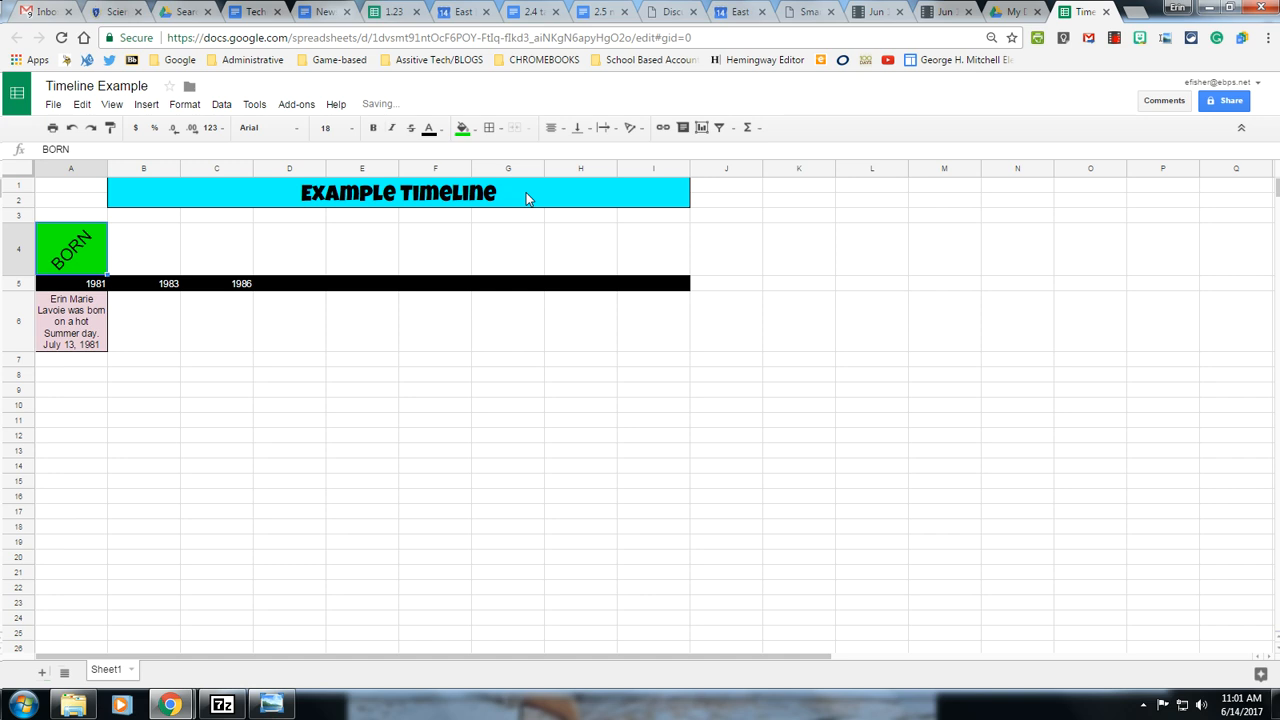
left_click(460, 128)
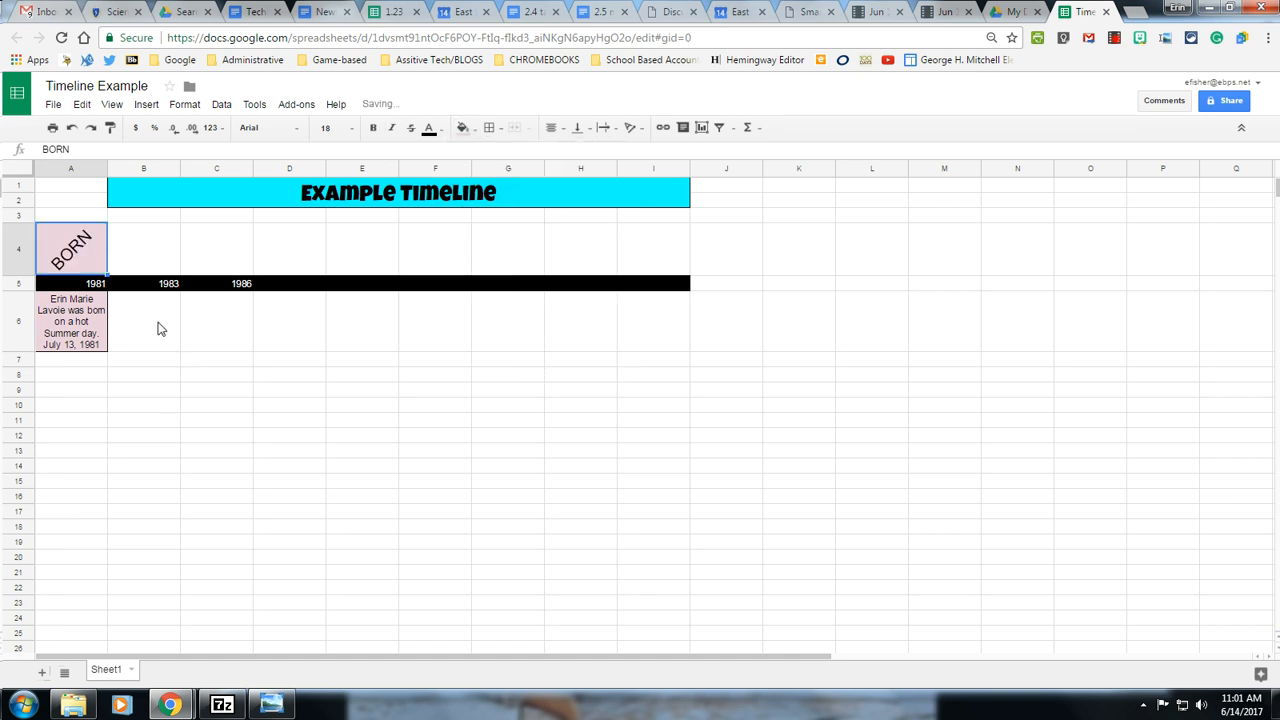
left_click(96, 284)
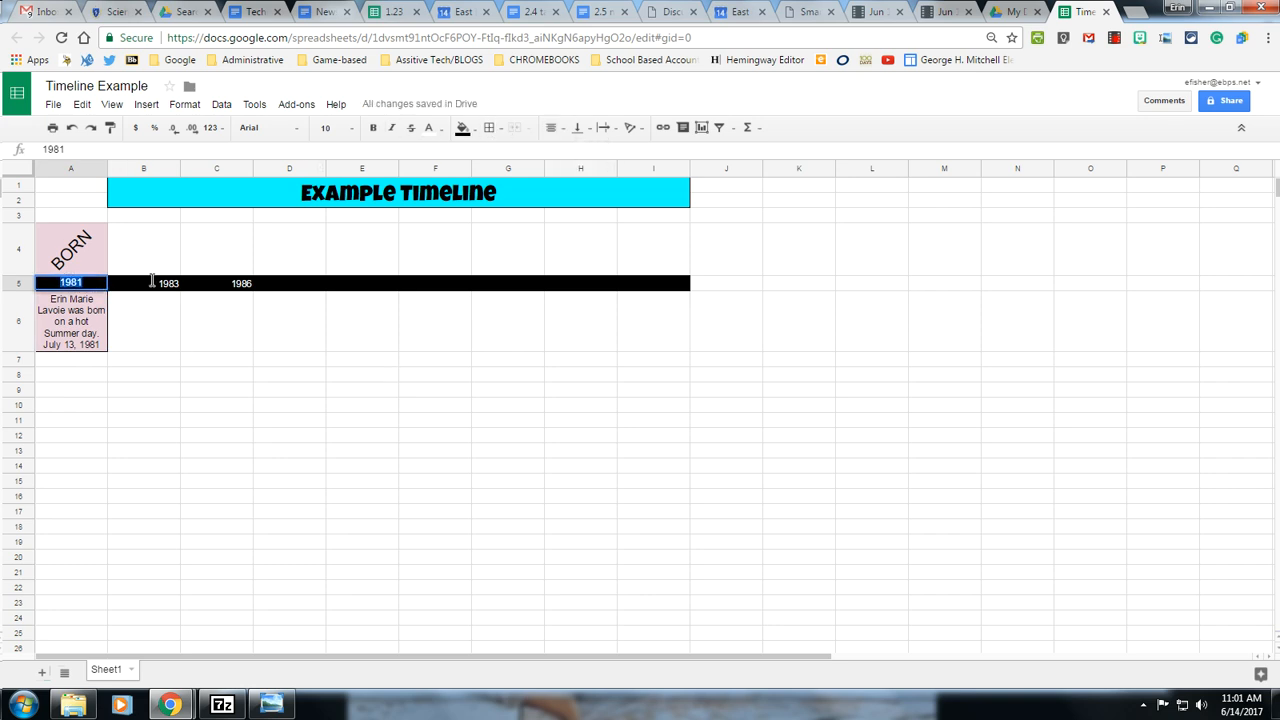
Enlarge the 1981 year text to a bigger font size
left_click(352, 128)
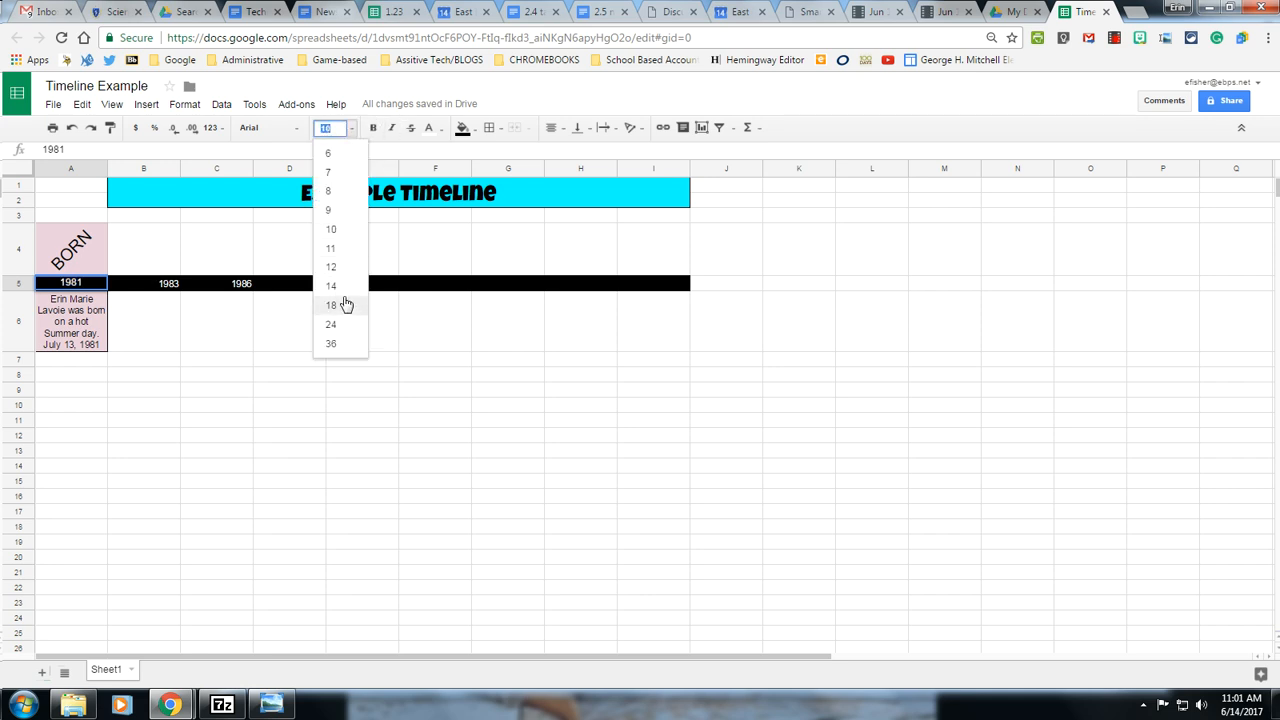
left_click(330, 304)
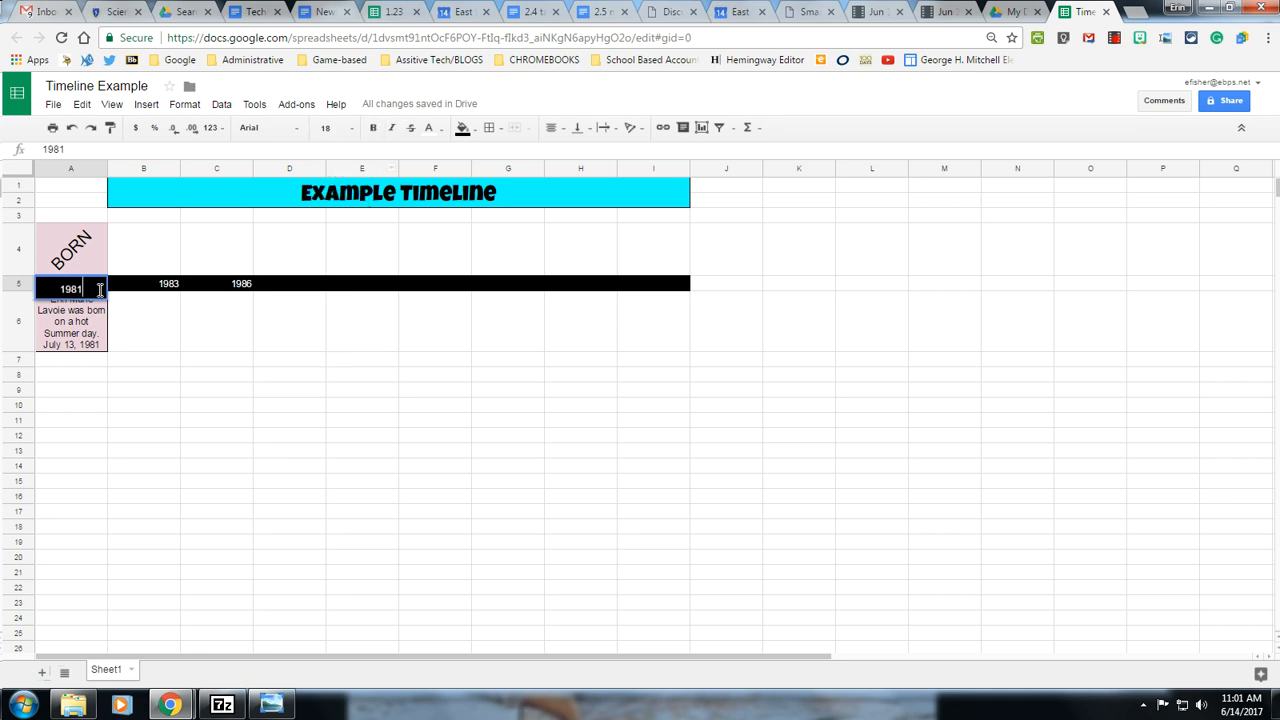
left_click(336, 128)
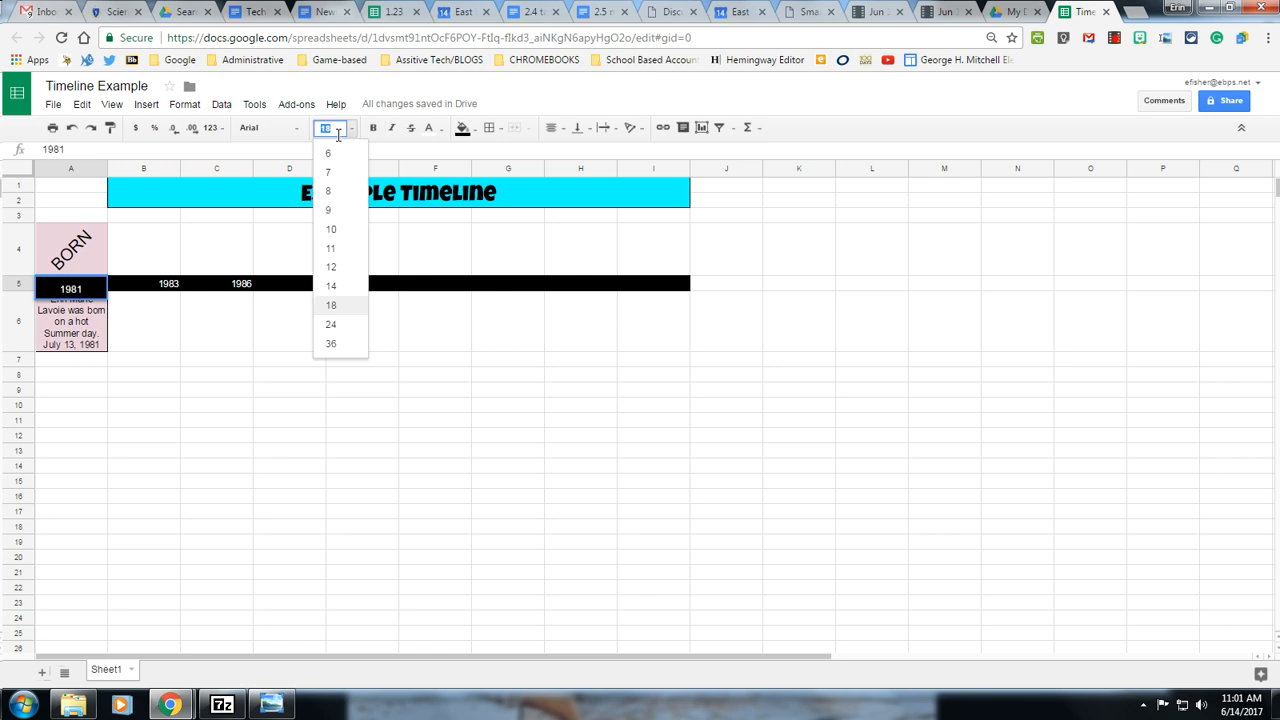
left_click(330, 304)
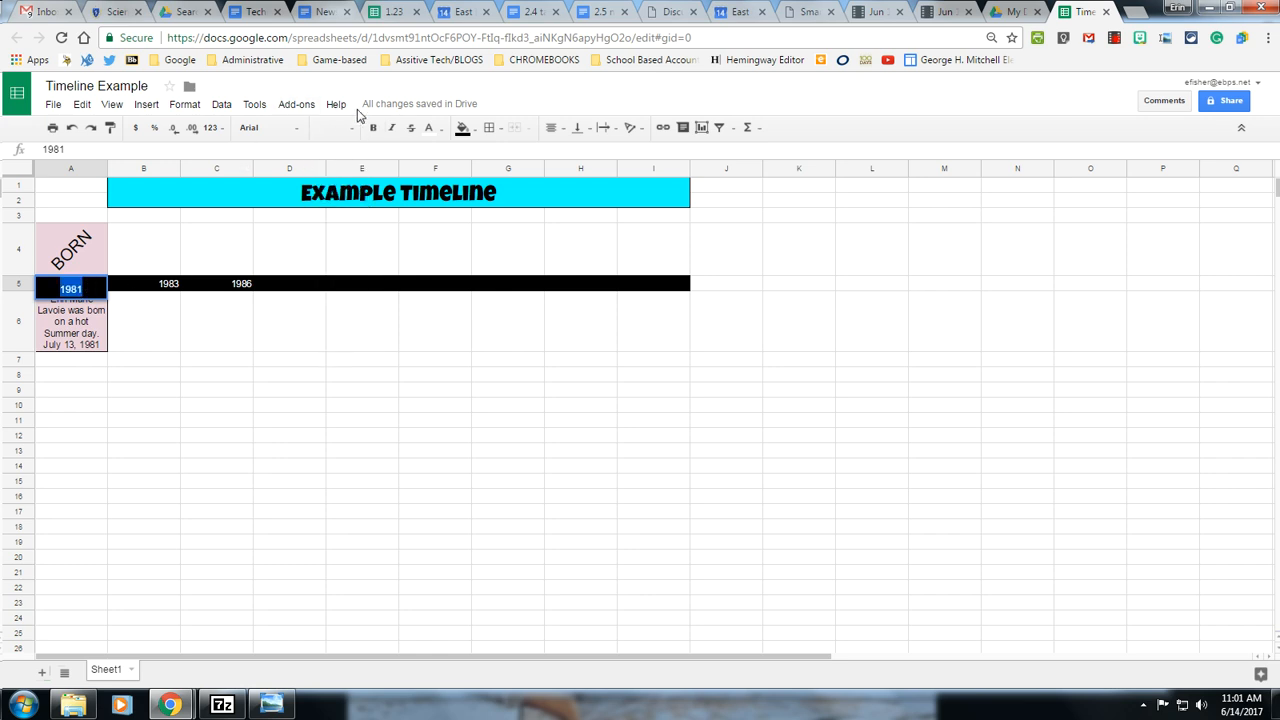
left_click(324, 128)
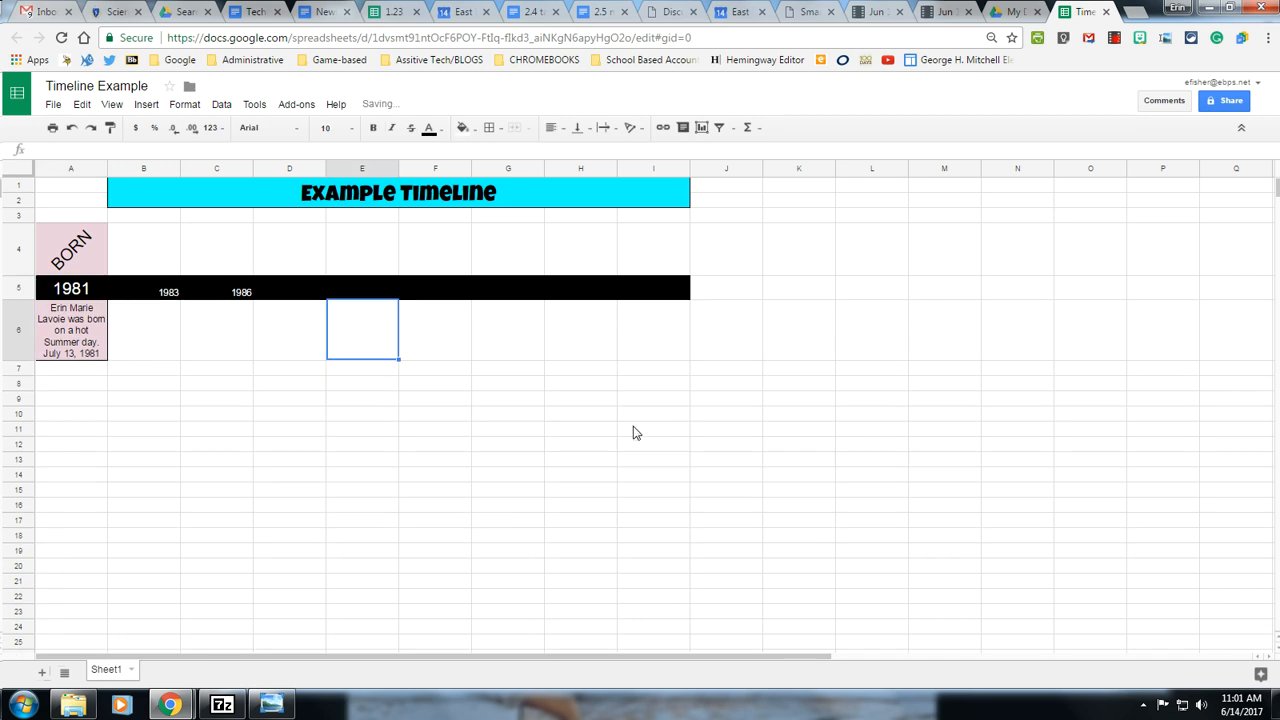
Enlarge the 1983 and 1986 years to match, leaving the empty cell below the event selected
left_click(144, 292)
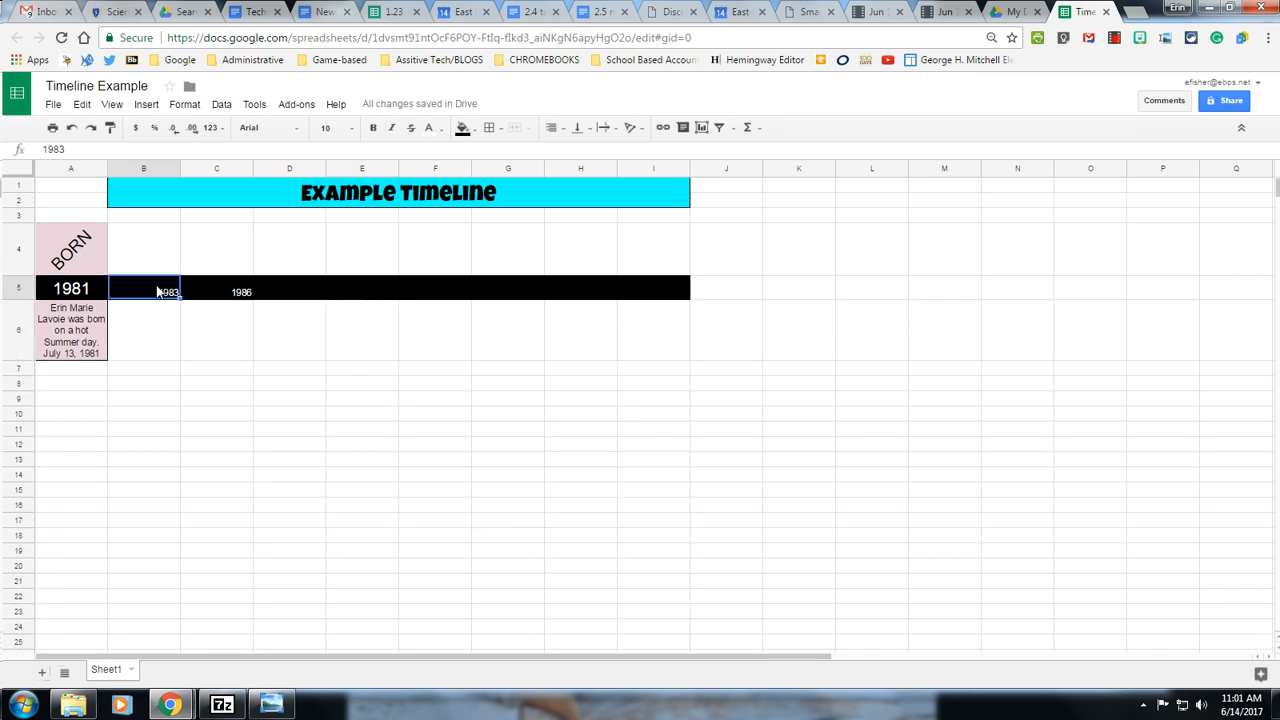
left_click_drag(144, 292, 288, 292)
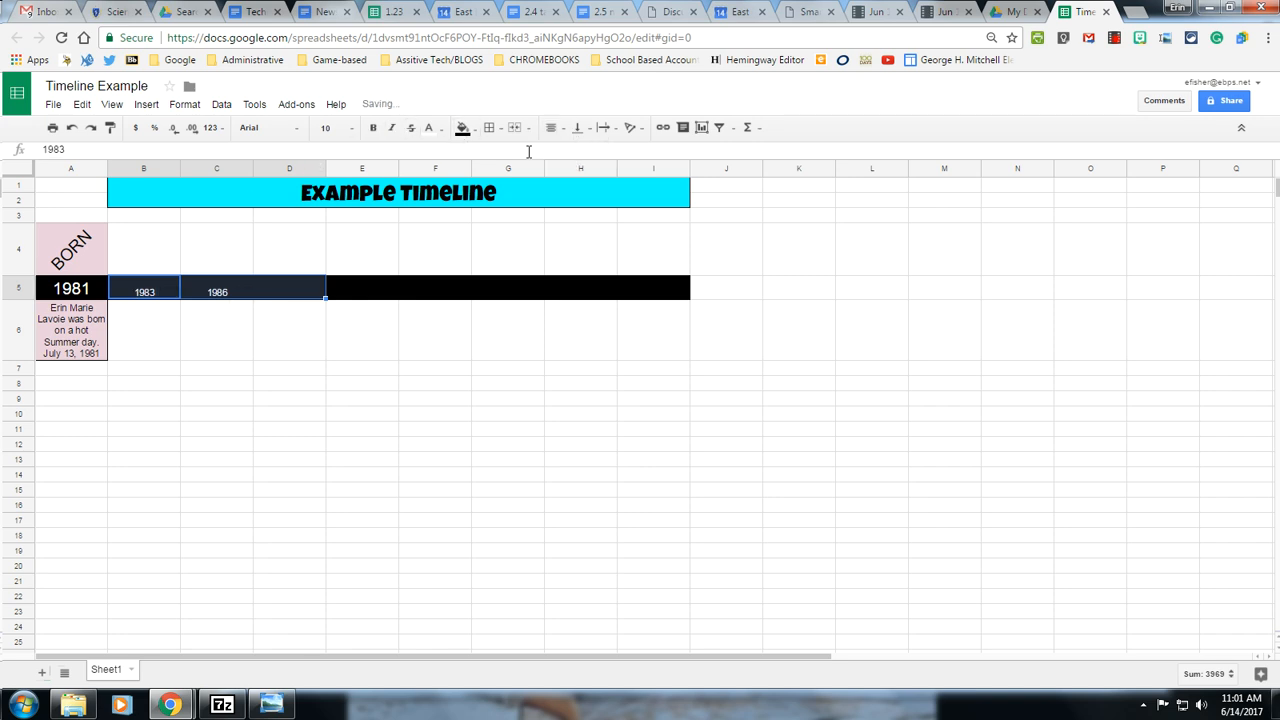
left_click(324, 128)
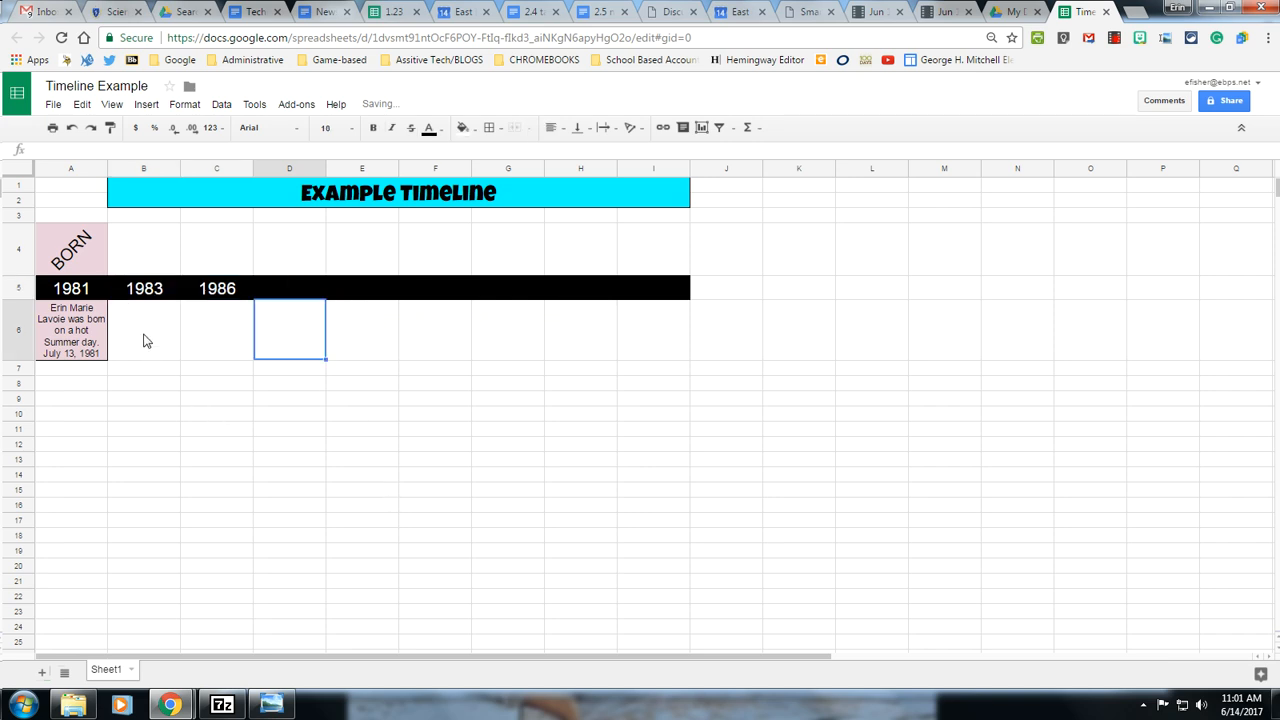
left_click(70, 368)
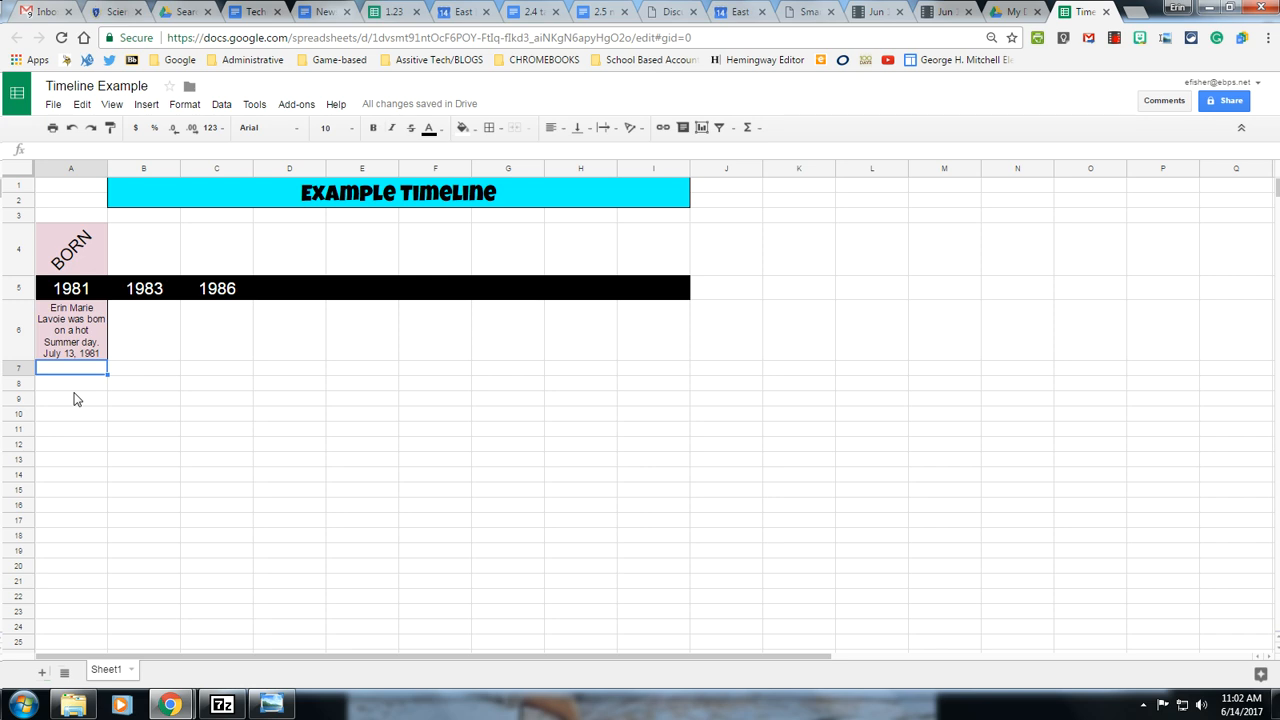
In Google Images, preview the Happy Birthday candle cake picture and copy its image address
left_click(1072, 12)
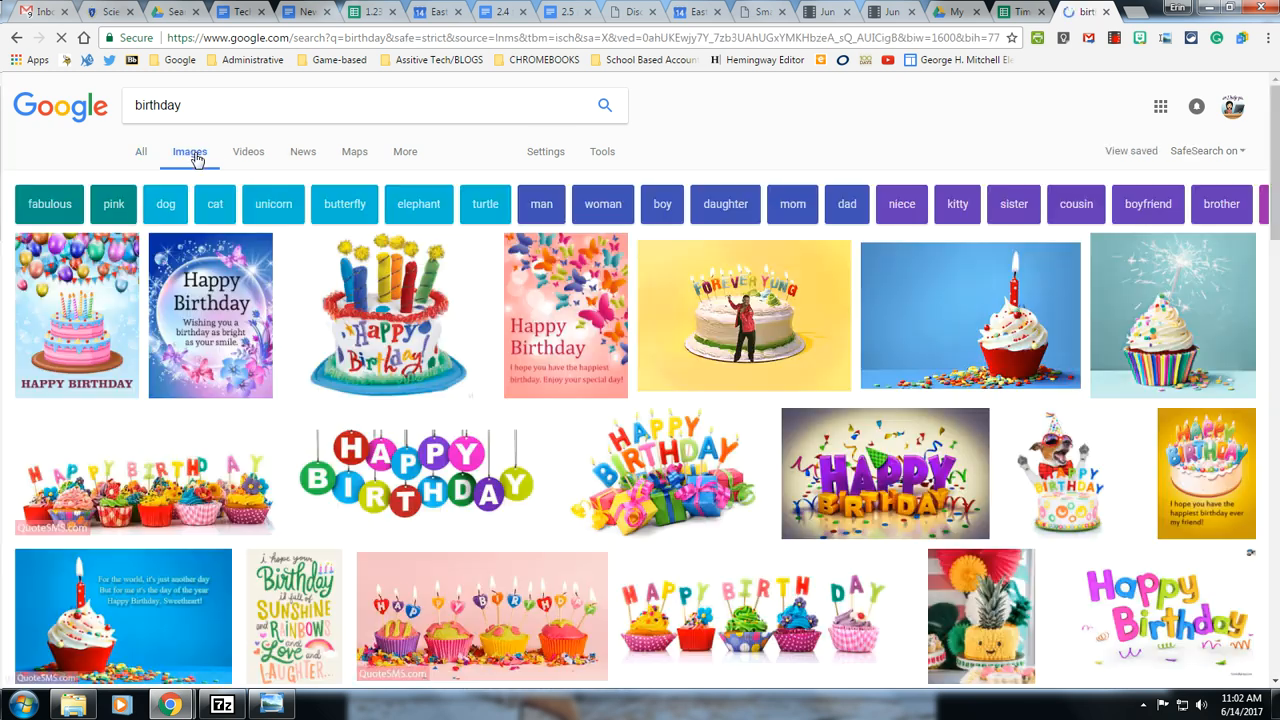
mouse_move(388, 330)
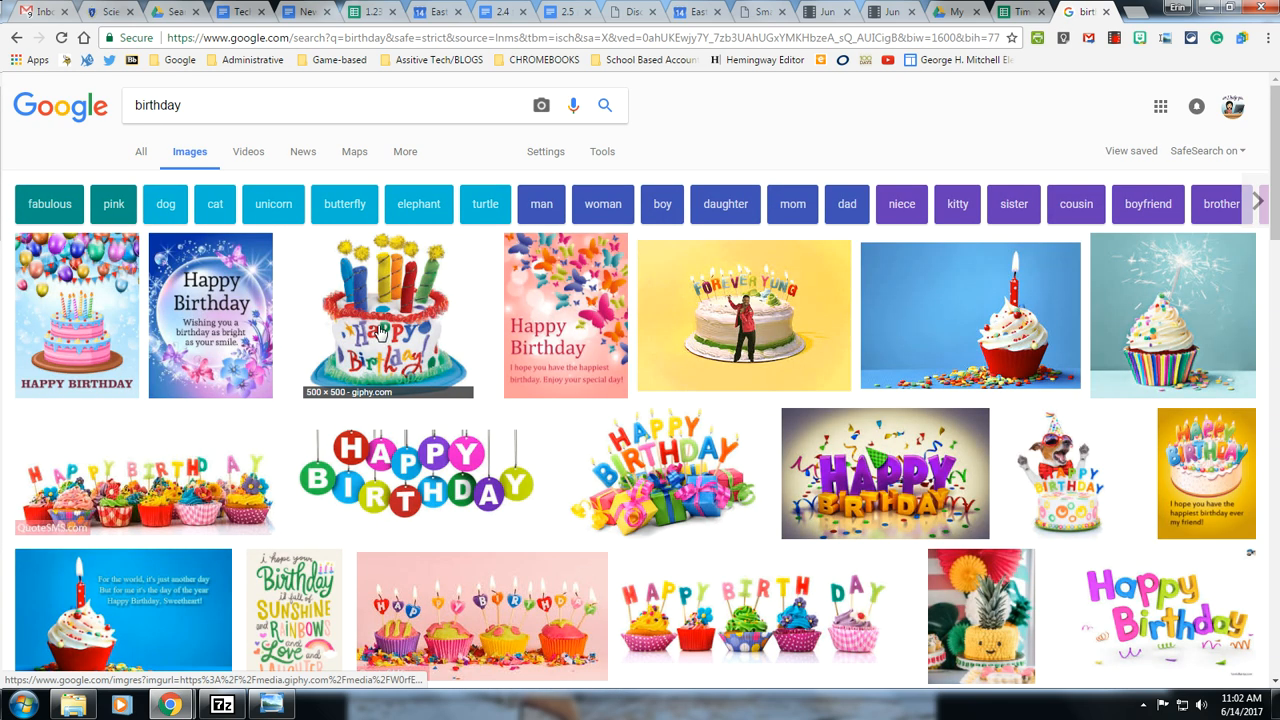
left_click(388, 316)
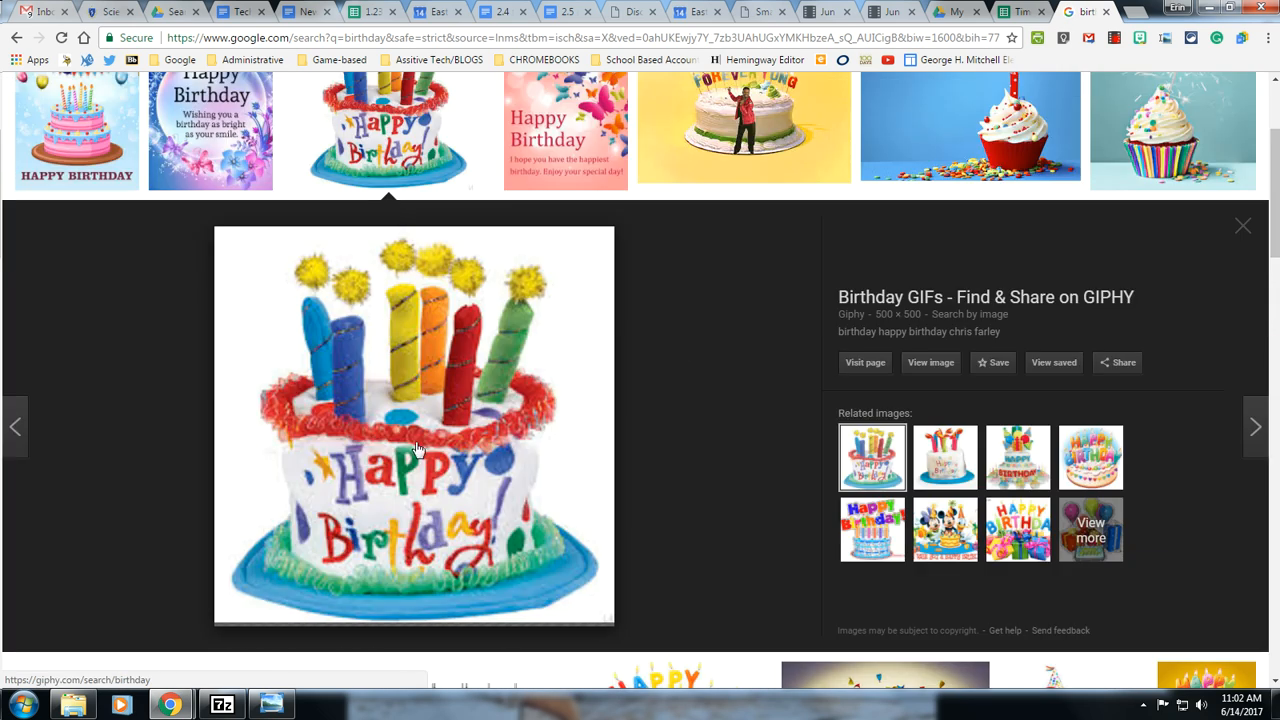
right_click(418, 448)
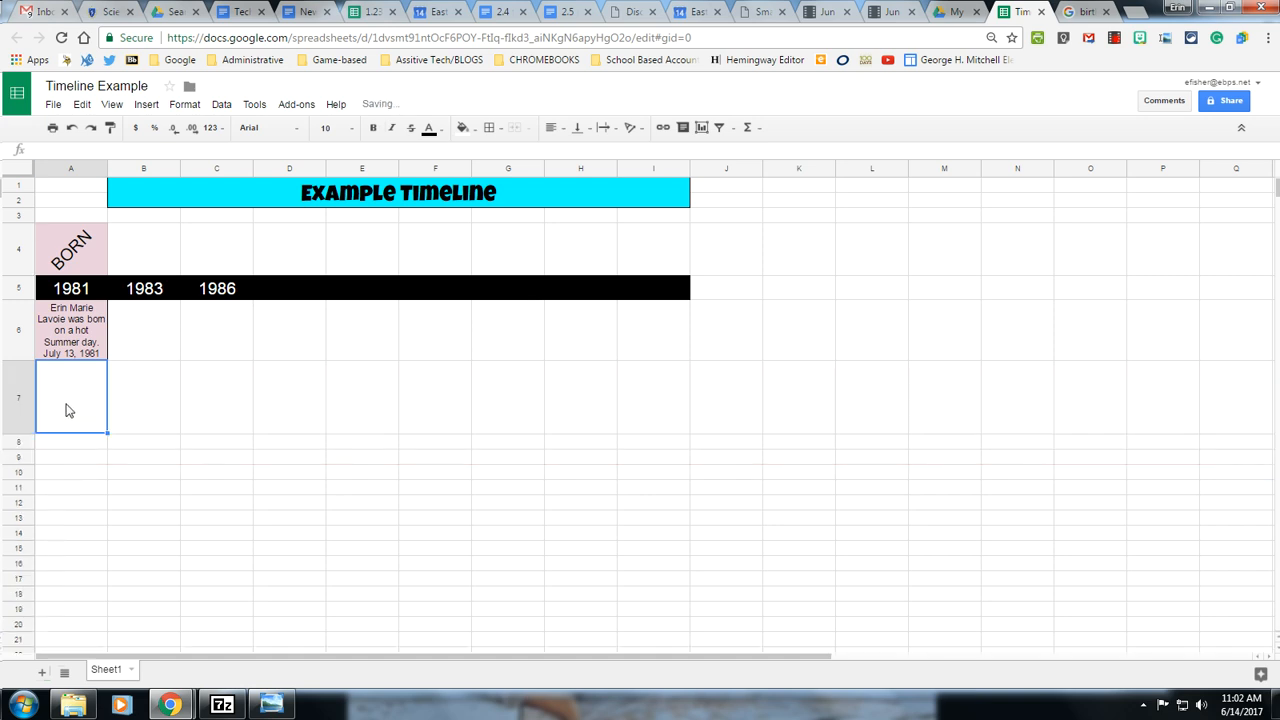
mouse_move(70, 392)
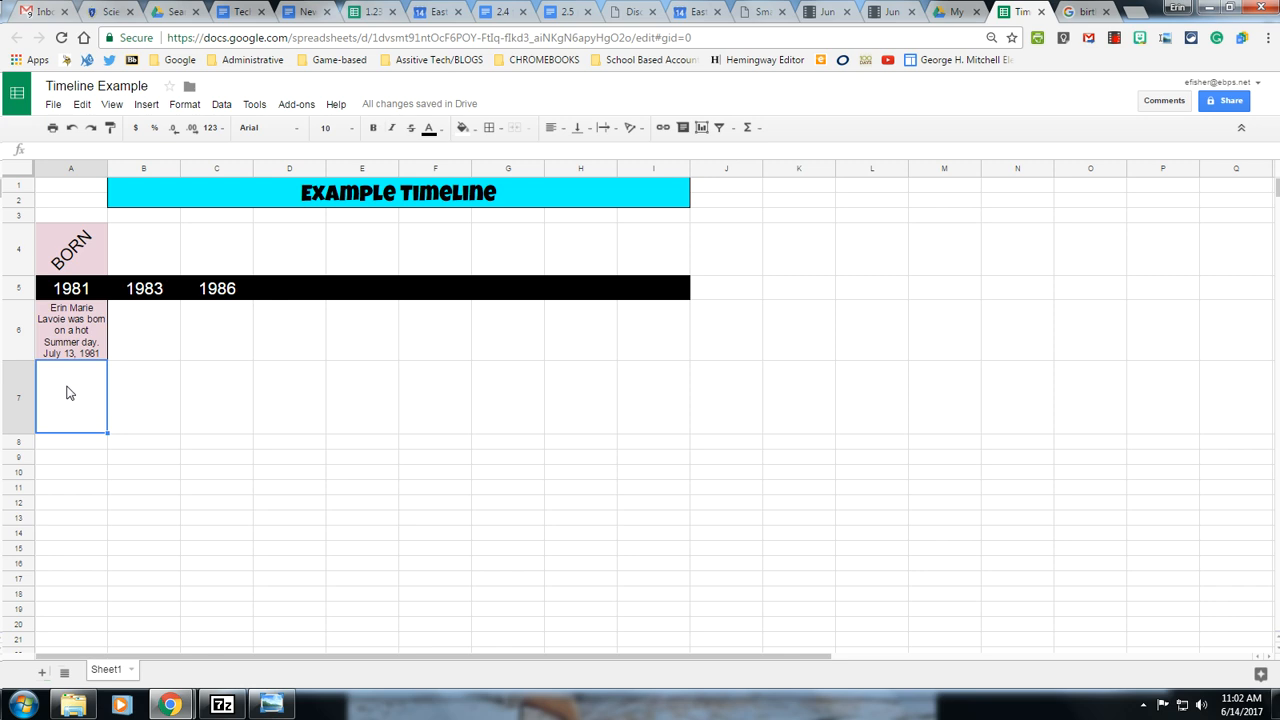
Enter =image(" with the copied address in the cell below the event, getting a #VALUE! error
right_click(70, 392)
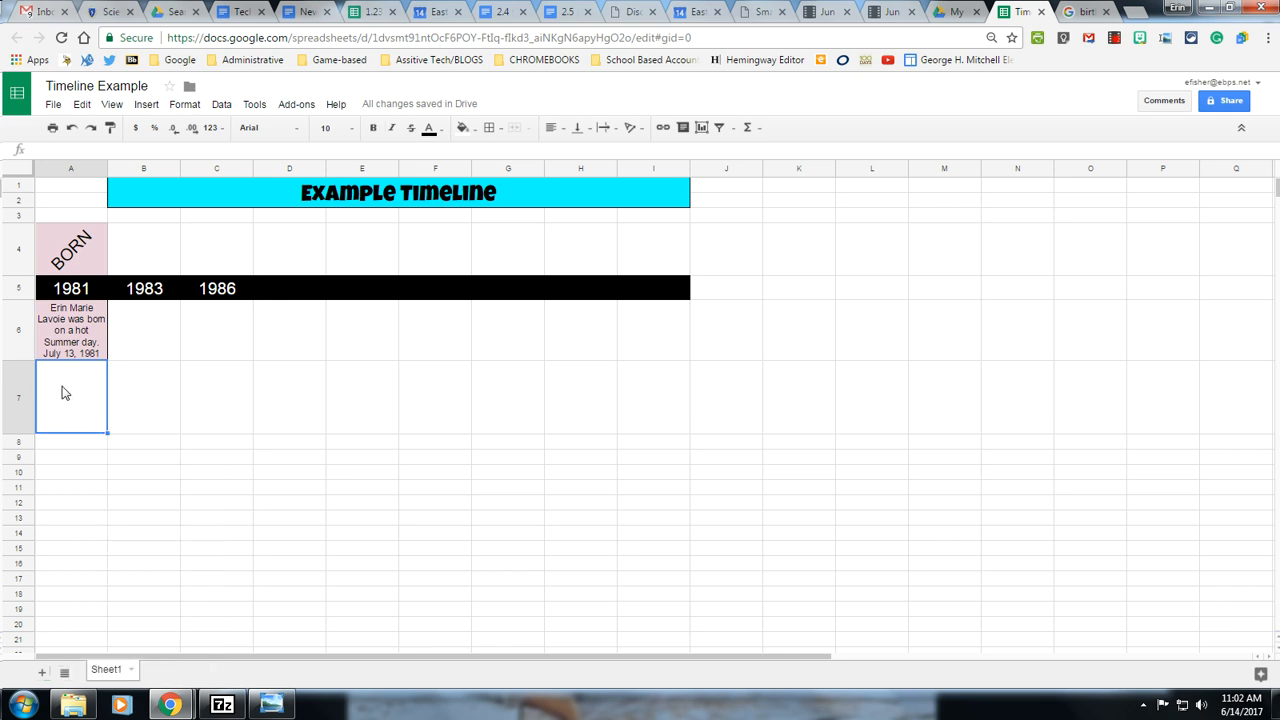
type("=")
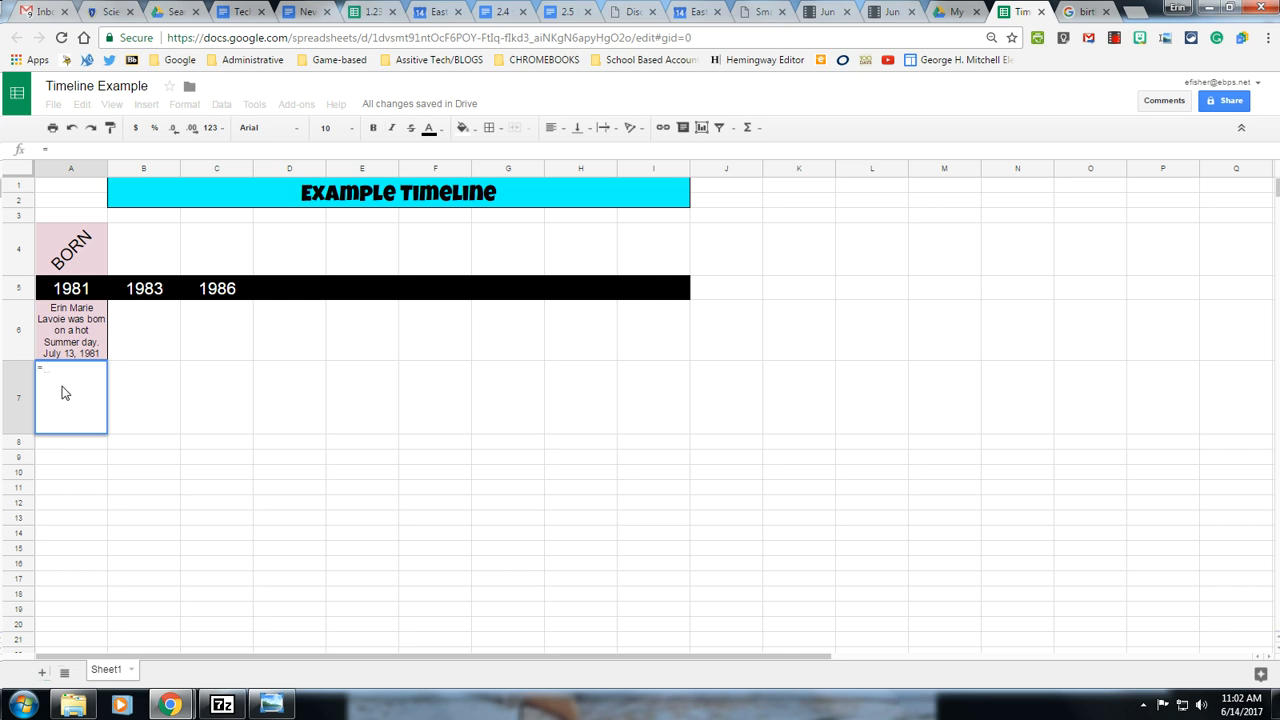
type("ia")
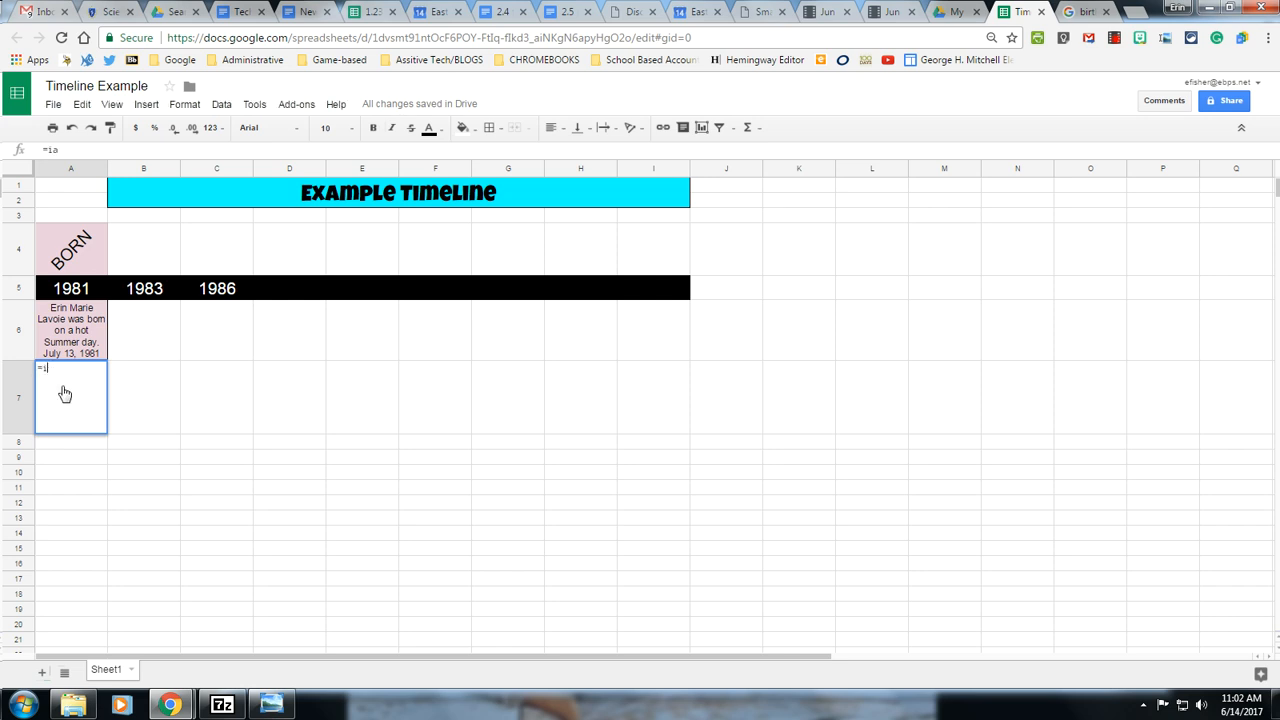
type("mage(")
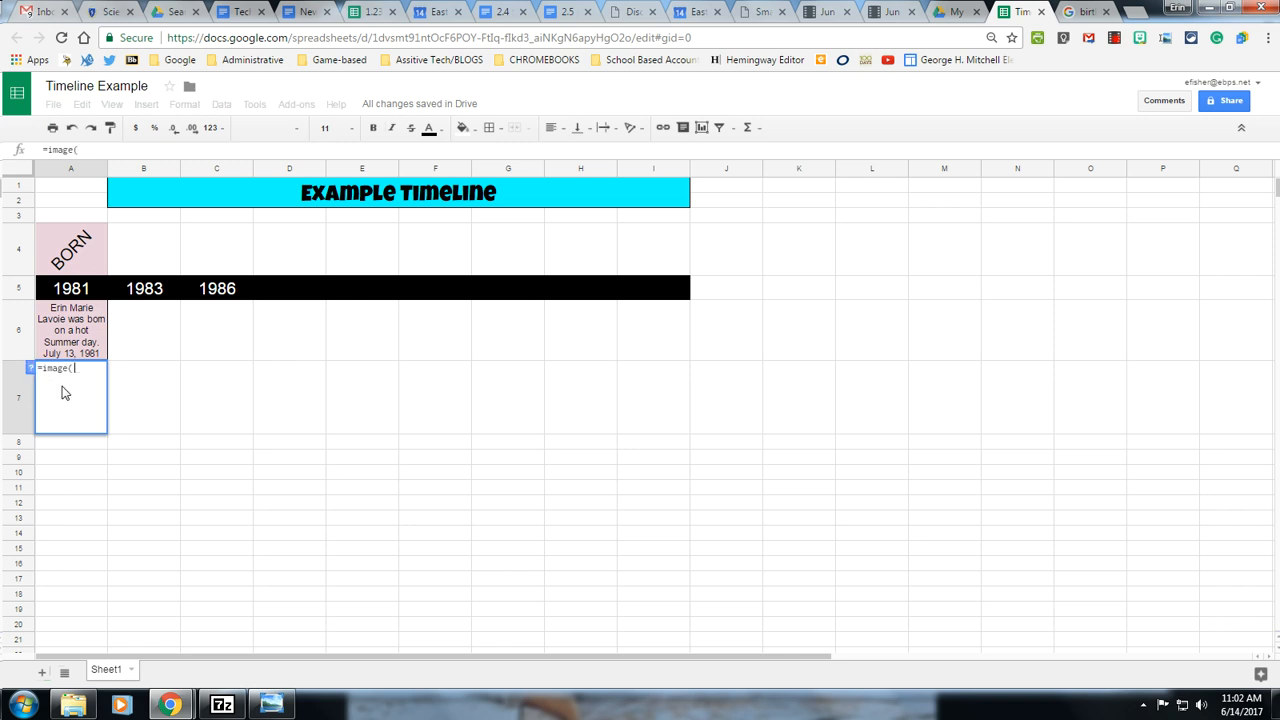
type("\"")
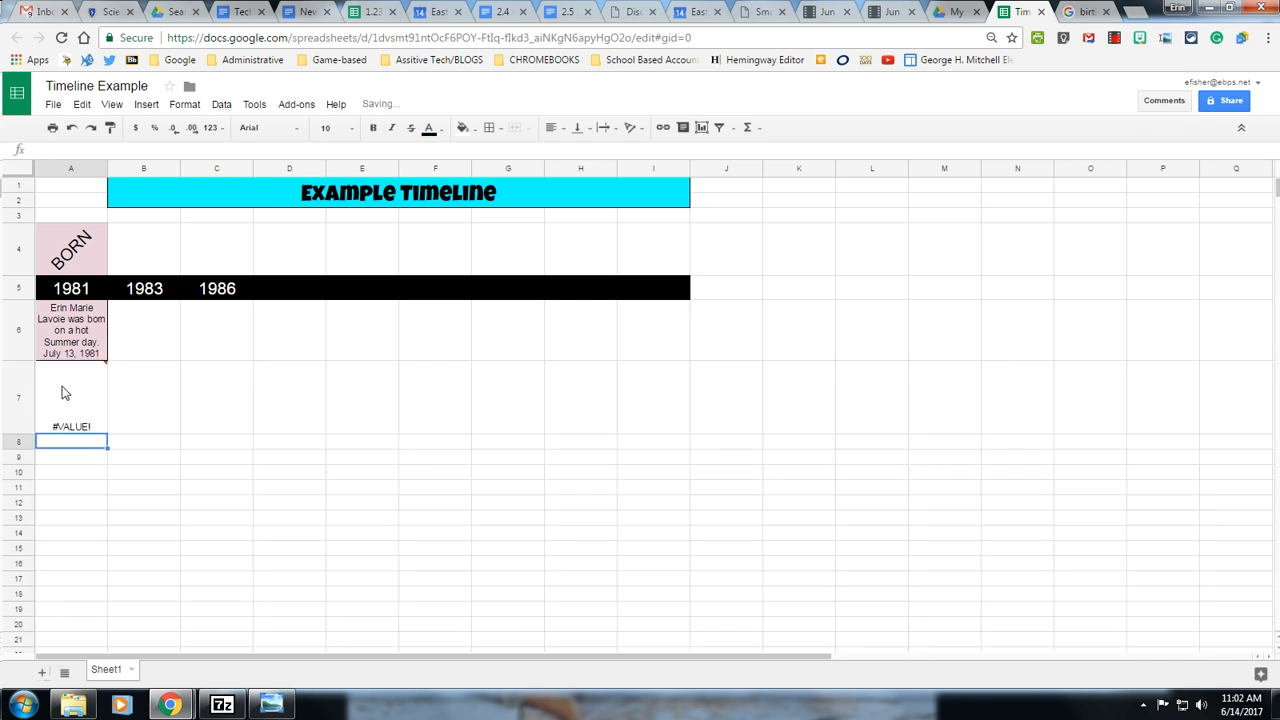
left_click(70, 396)
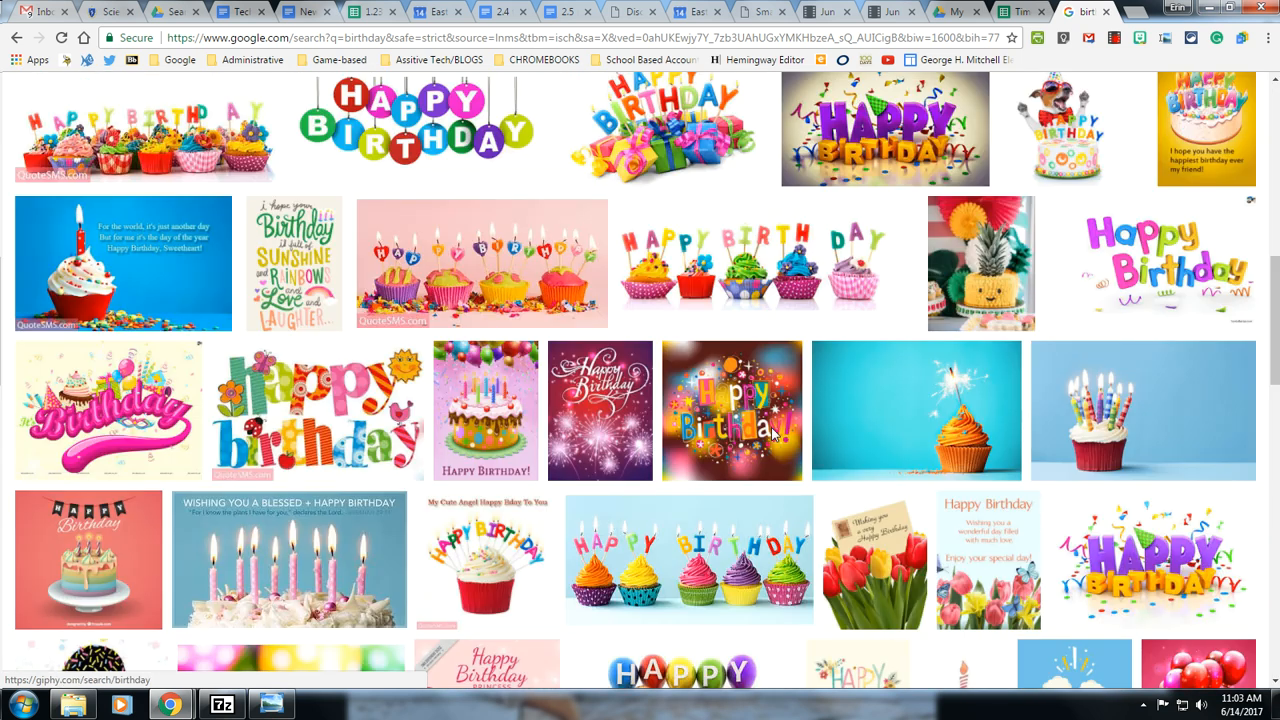
Copy the colourful happy birthday lettering picture's image address and return to the timeline sheet
left_click(320, 410)
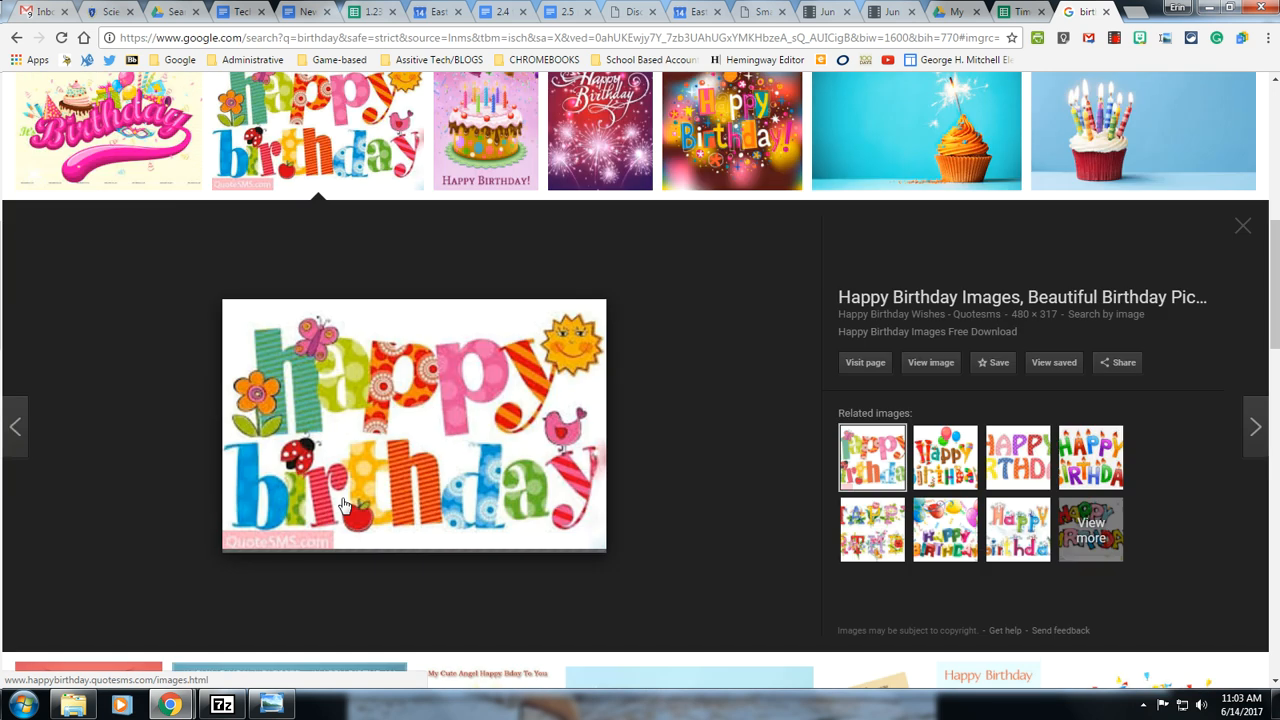
right_click(344, 504)
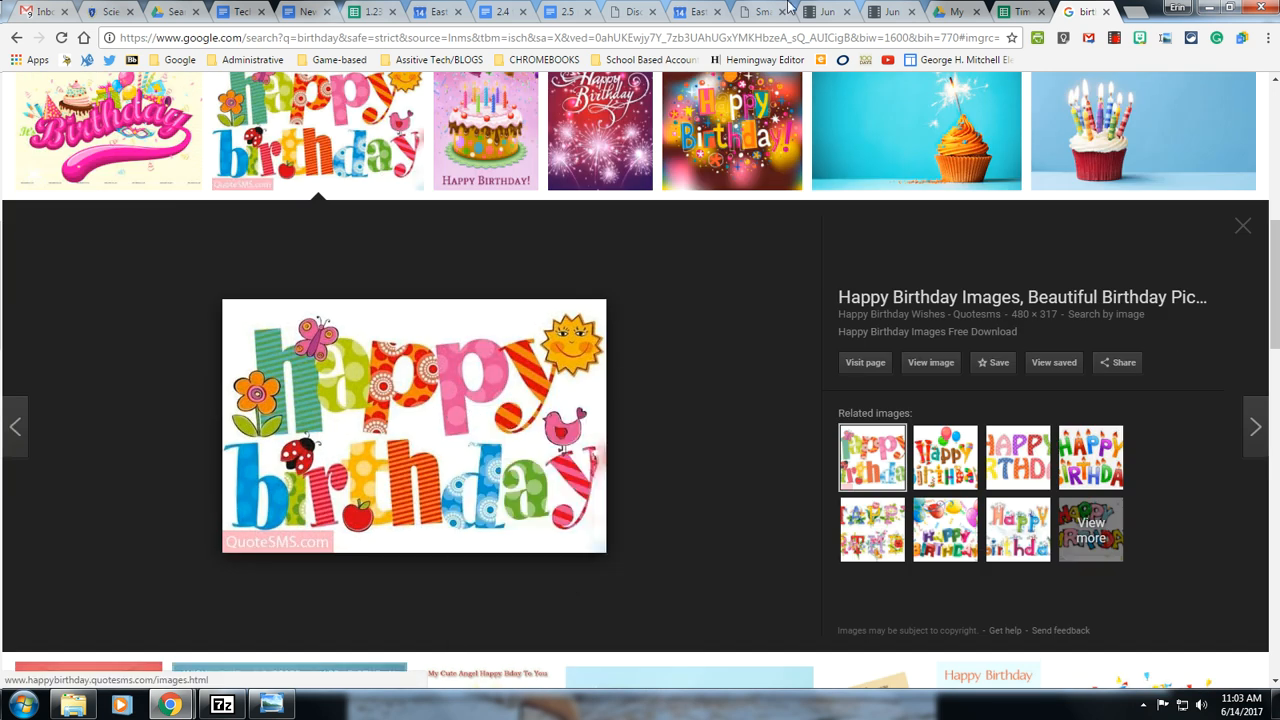
left_click(1010, 12)
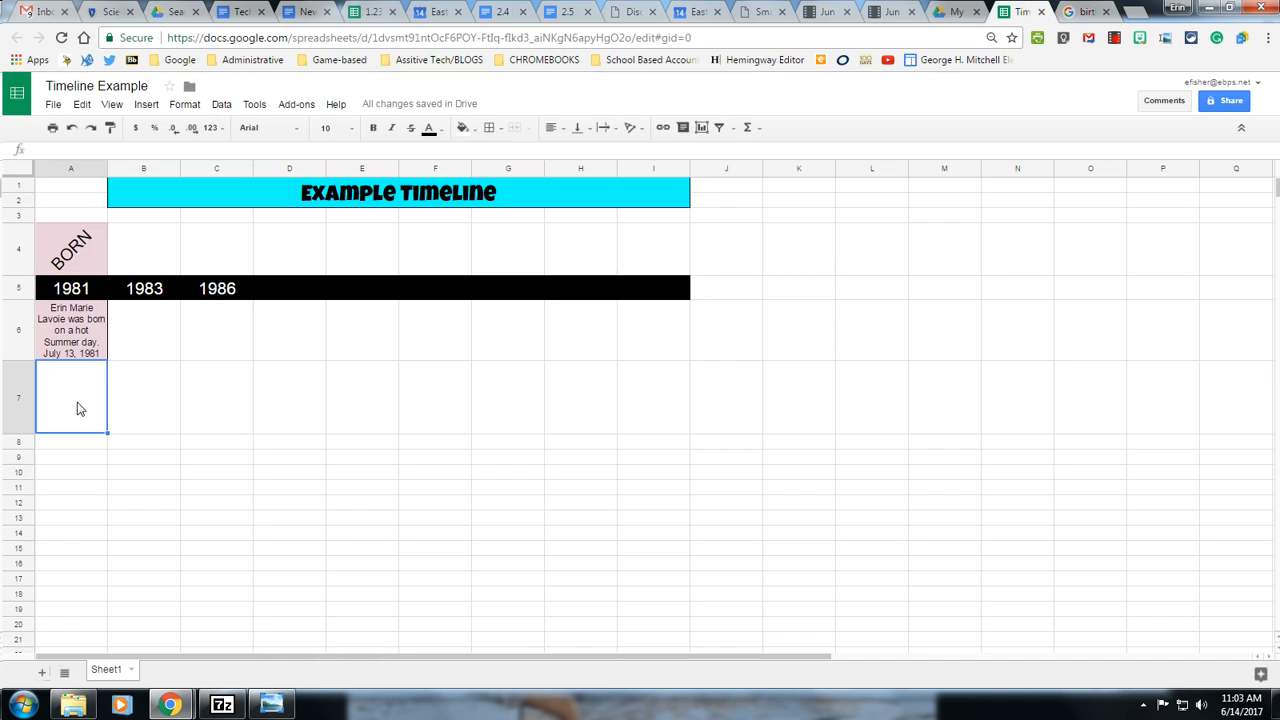
Enter an =image("URL") formula in A7 with the copied link and centre the picture
type("=image")
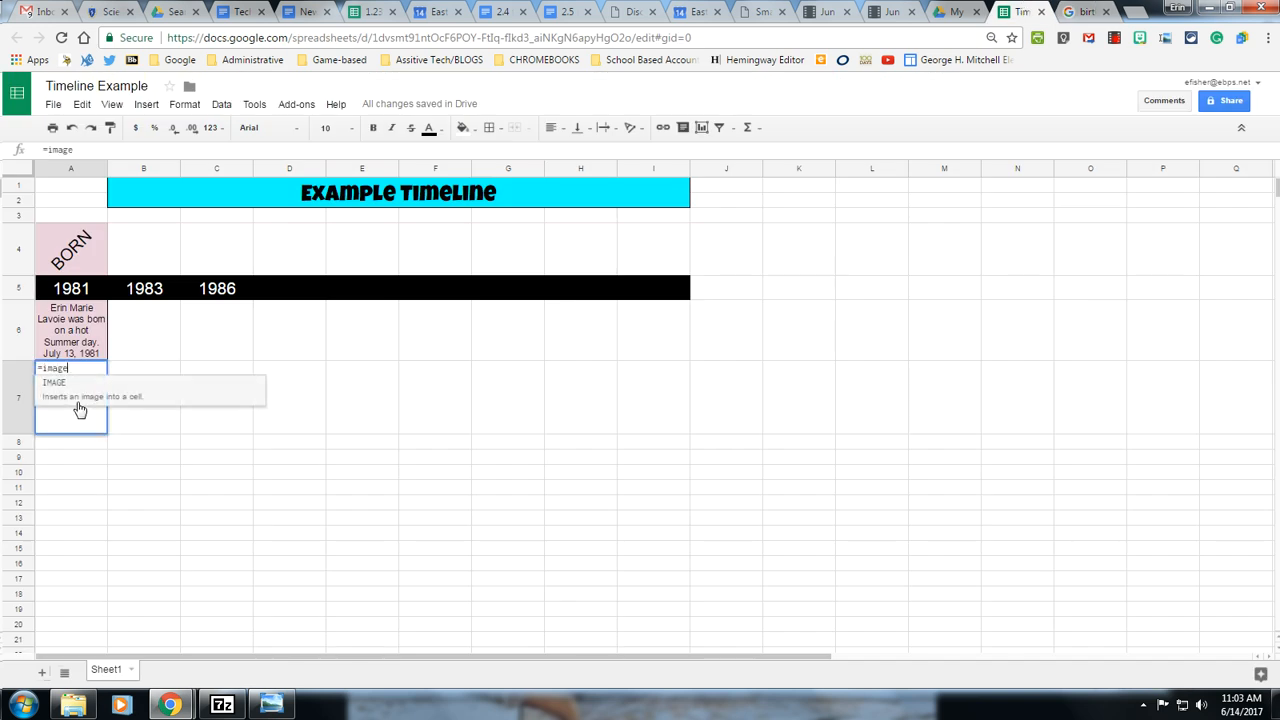
type("(\"")
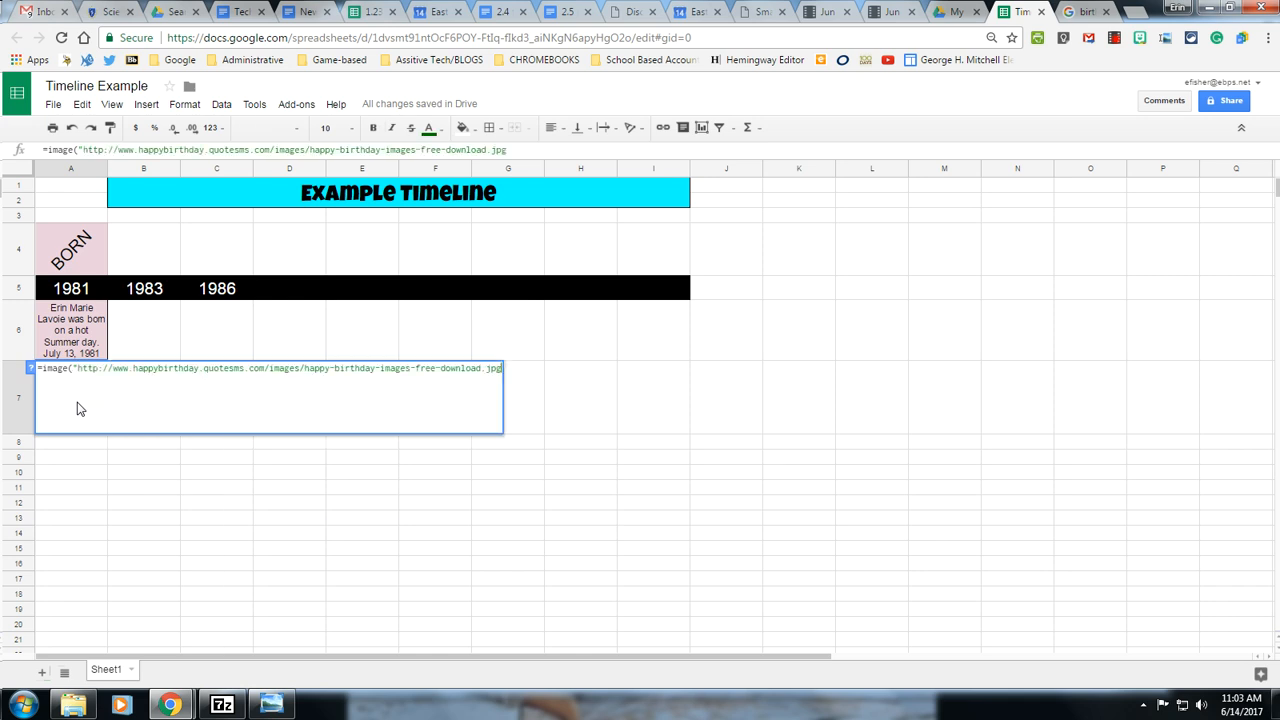
type(")")
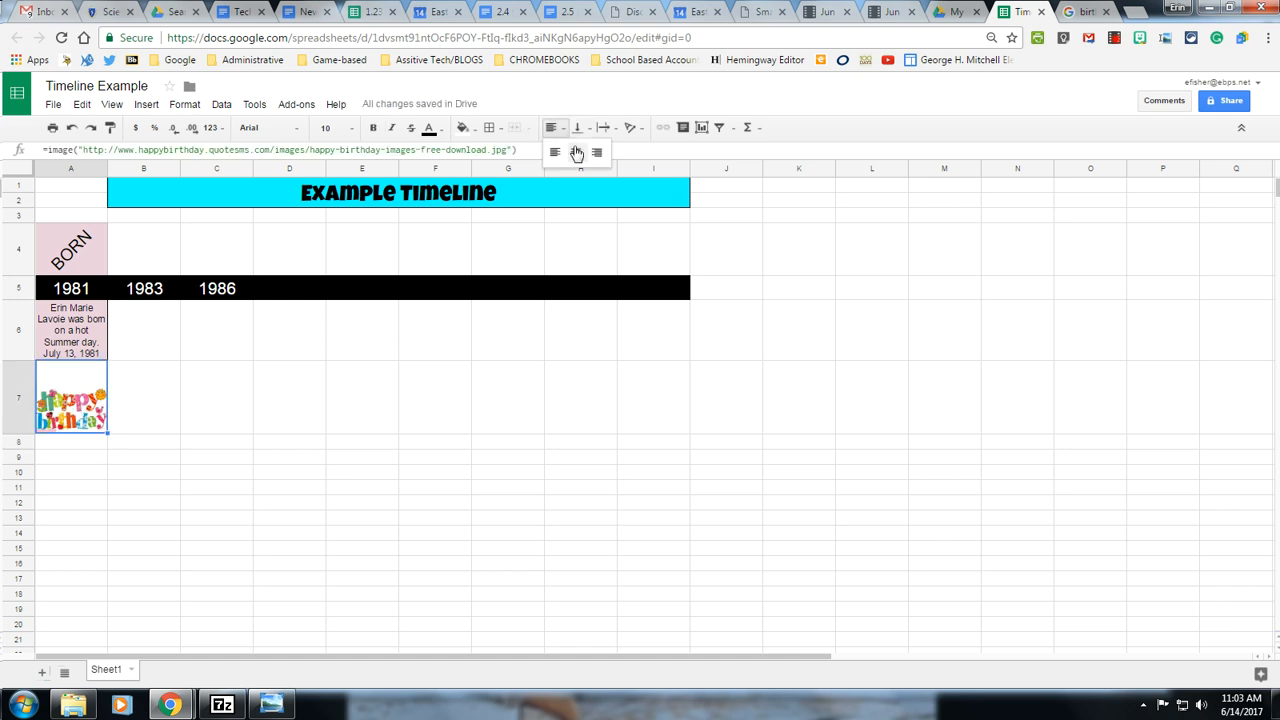
left_click(216, 396)
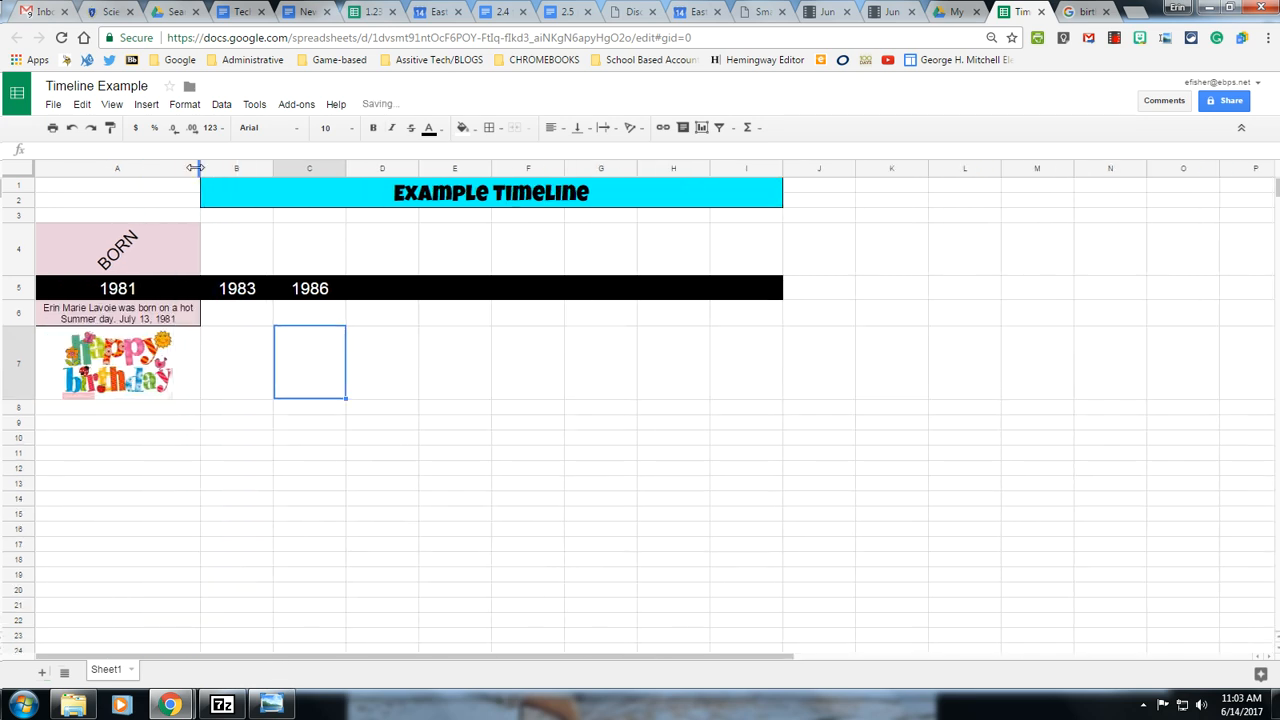
Widen column A so the birth sentence wraps to two lines above the picture
left_click_drag(200, 168, 182, 168)
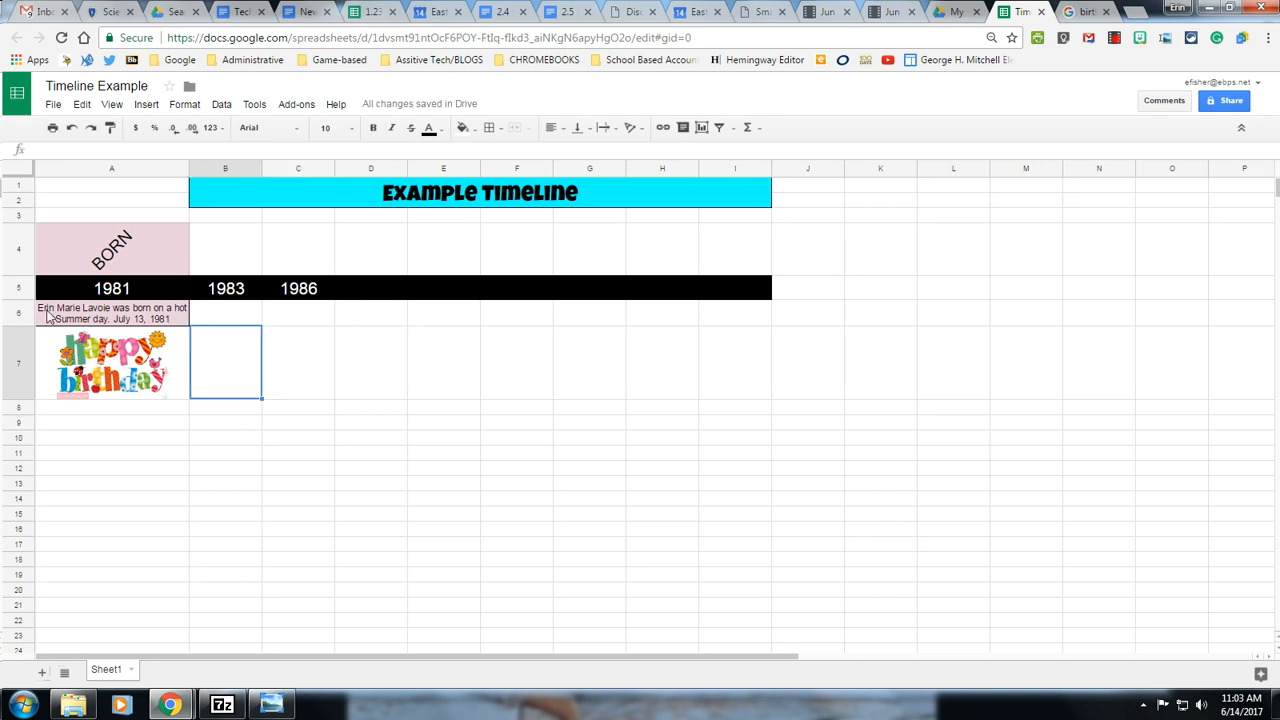
mouse_move(312, 456)
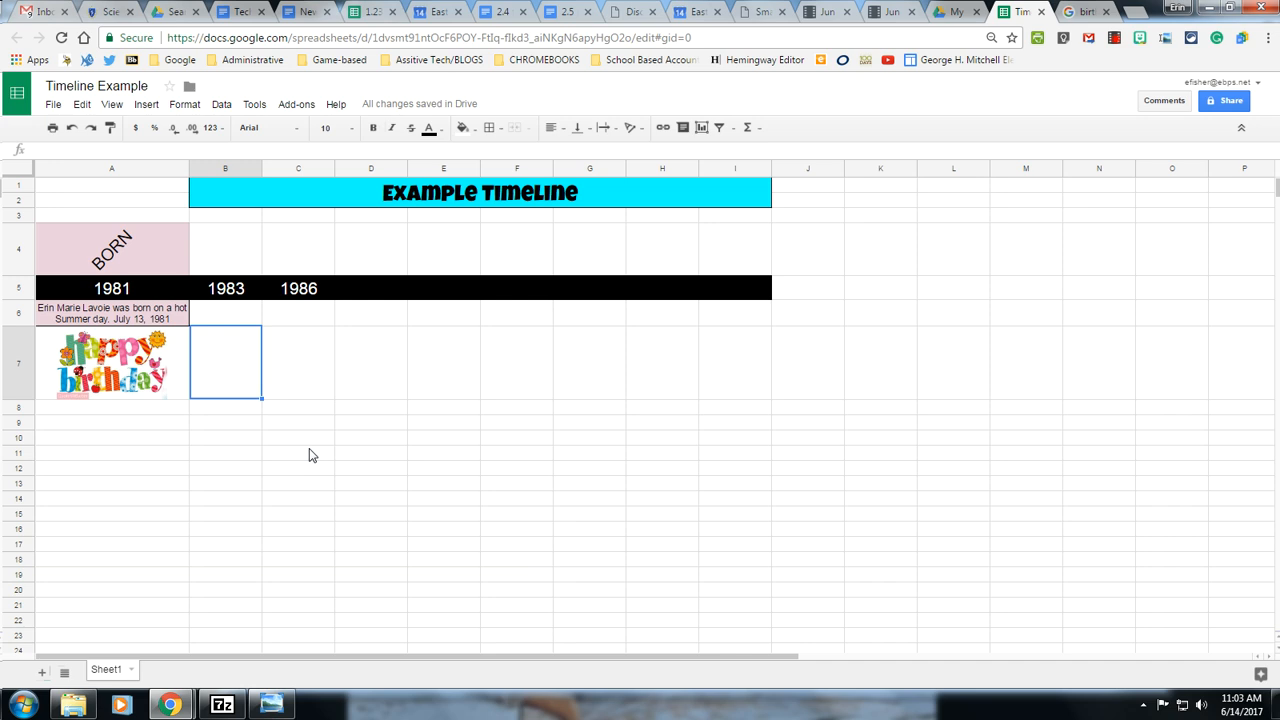
mouse_move(208, 448)
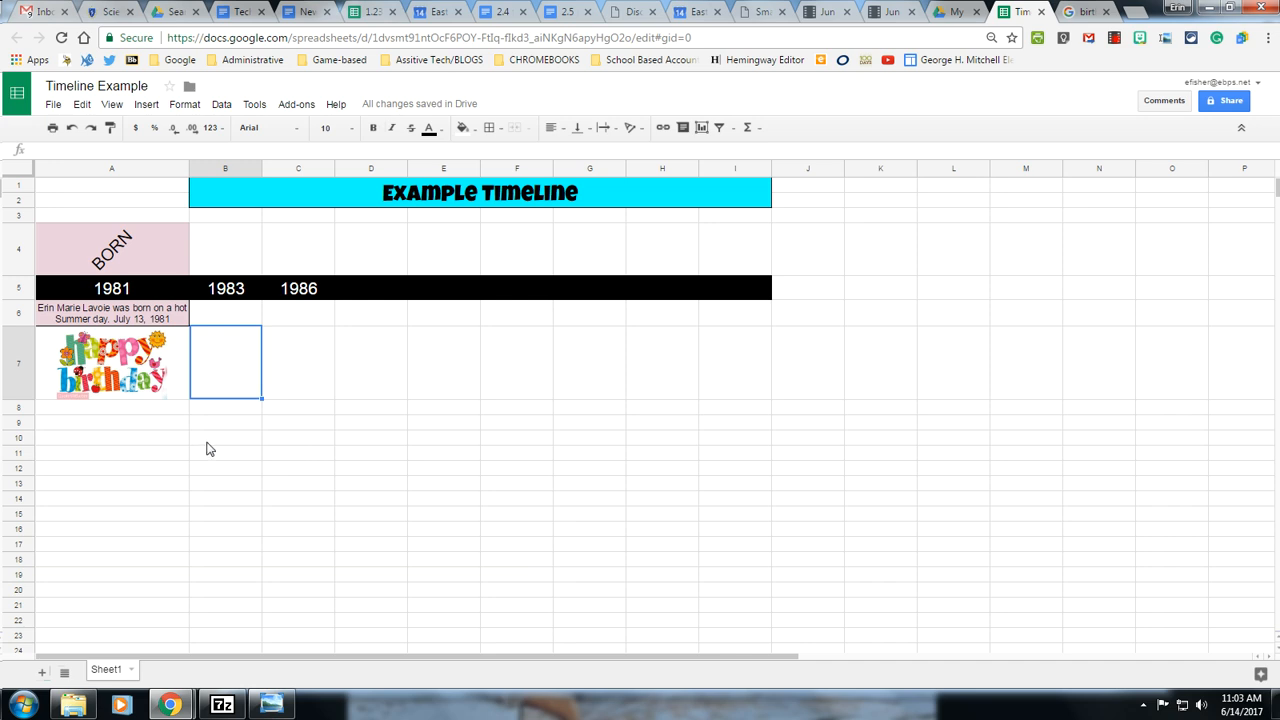
mouse_move(148, 452)
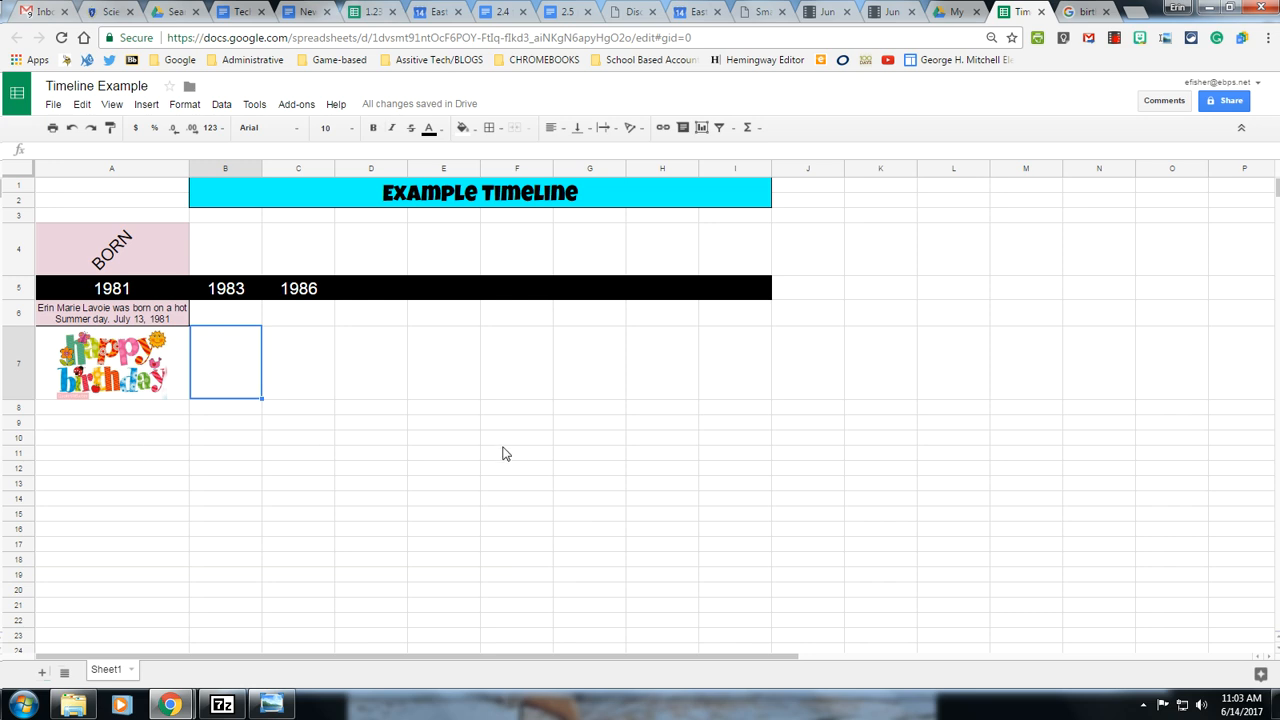
mouse_move(100, 278)
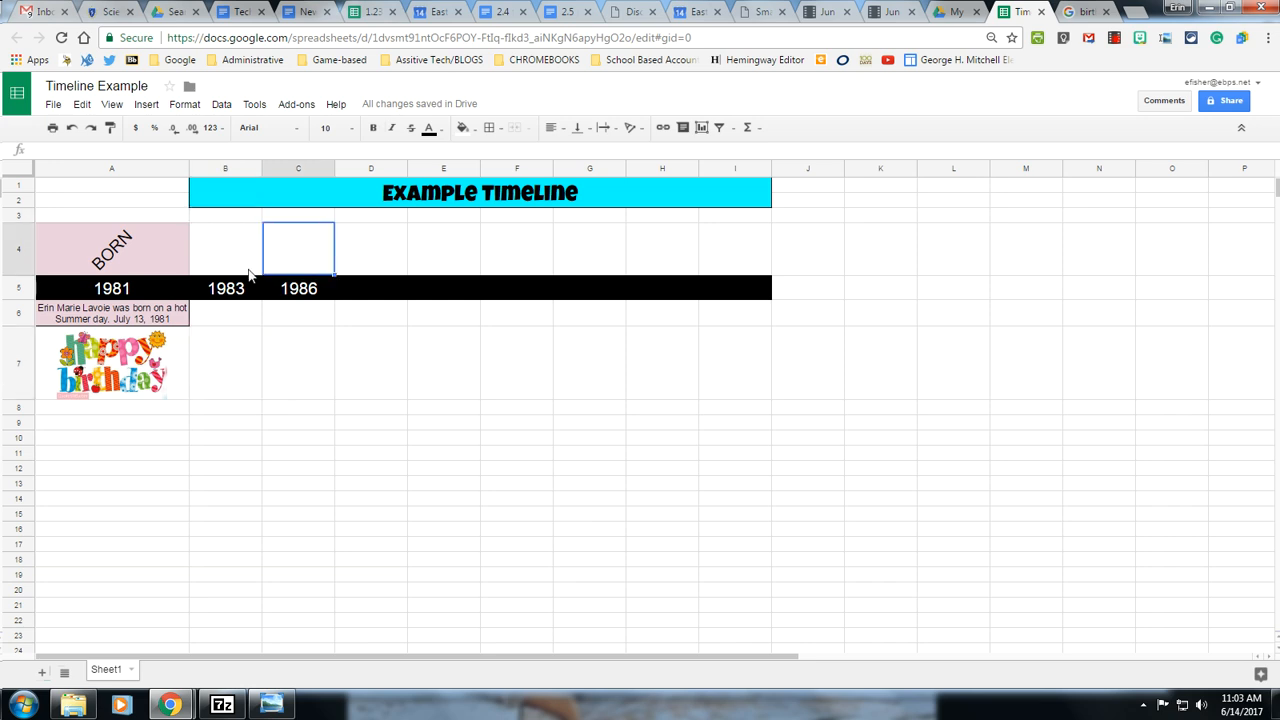
mouse_move(376, 244)
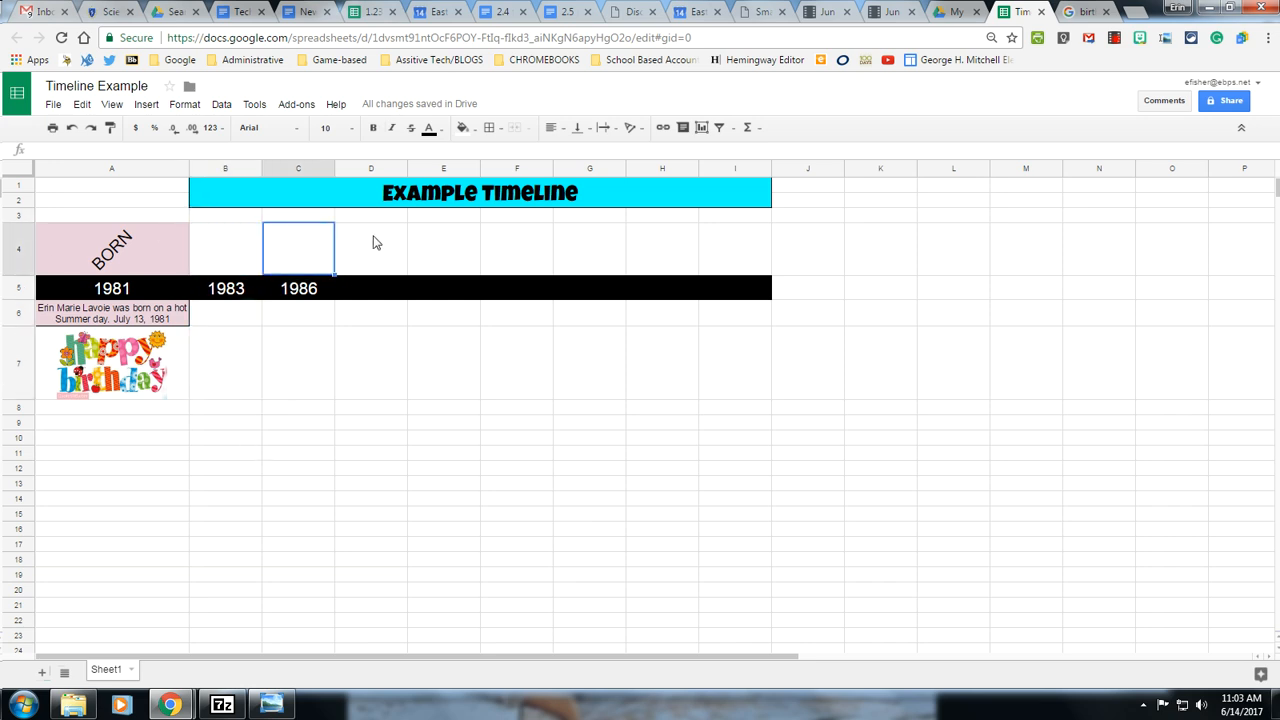
mouse_move(764, 524)
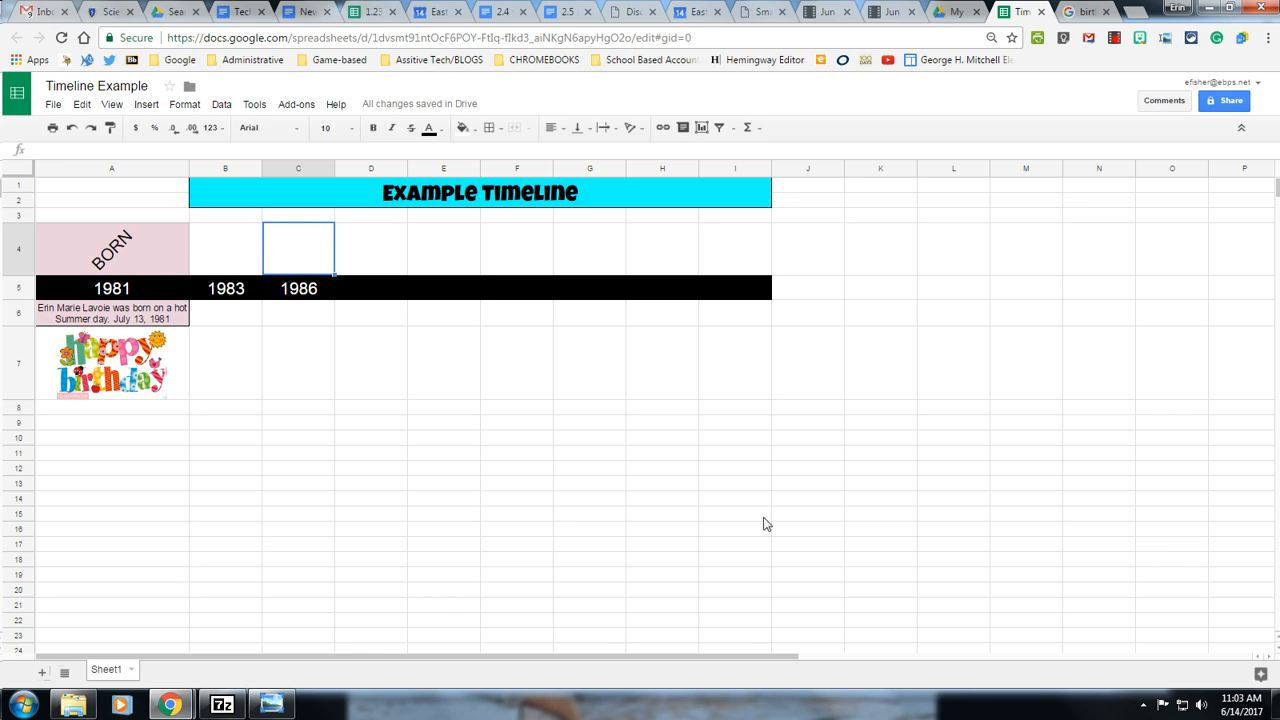